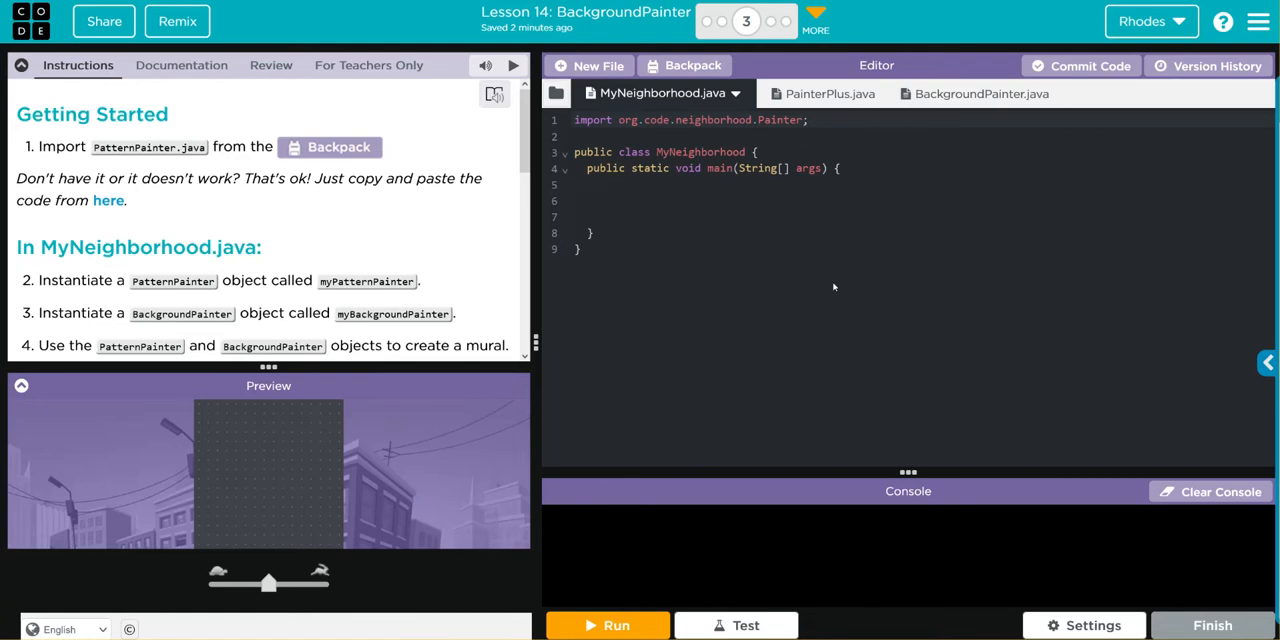
{"action": "mouse_move", "coordinate": [840, 282]}
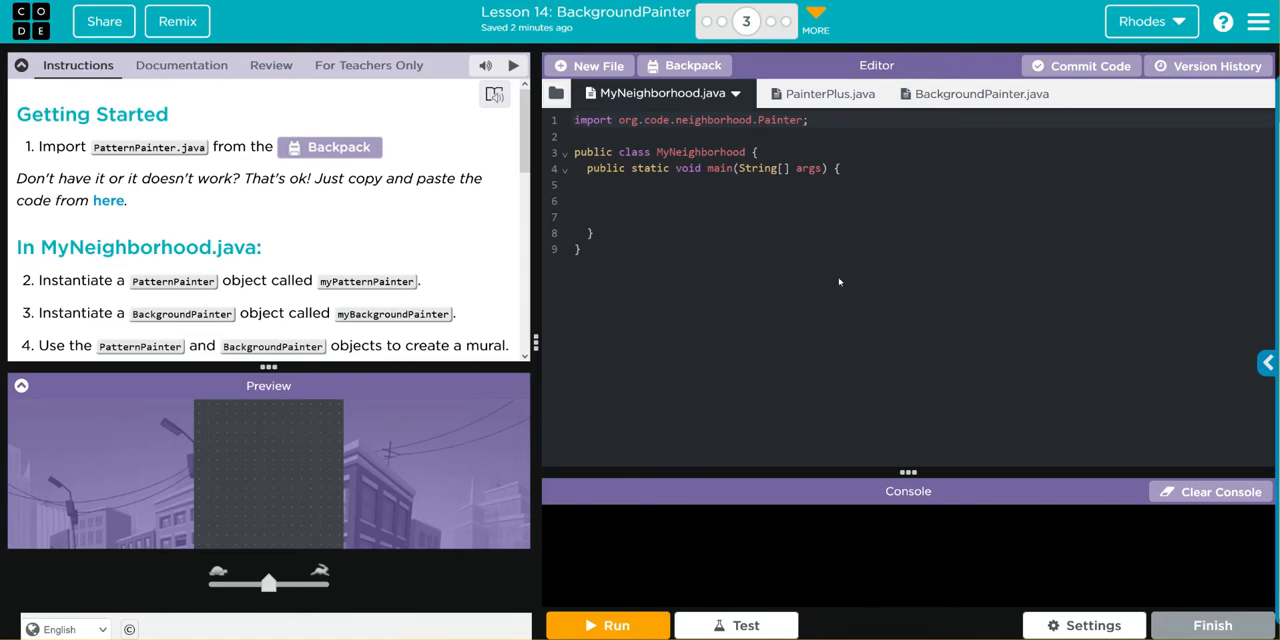
{"action": "mouse_move", "coordinate": [376, 202]}
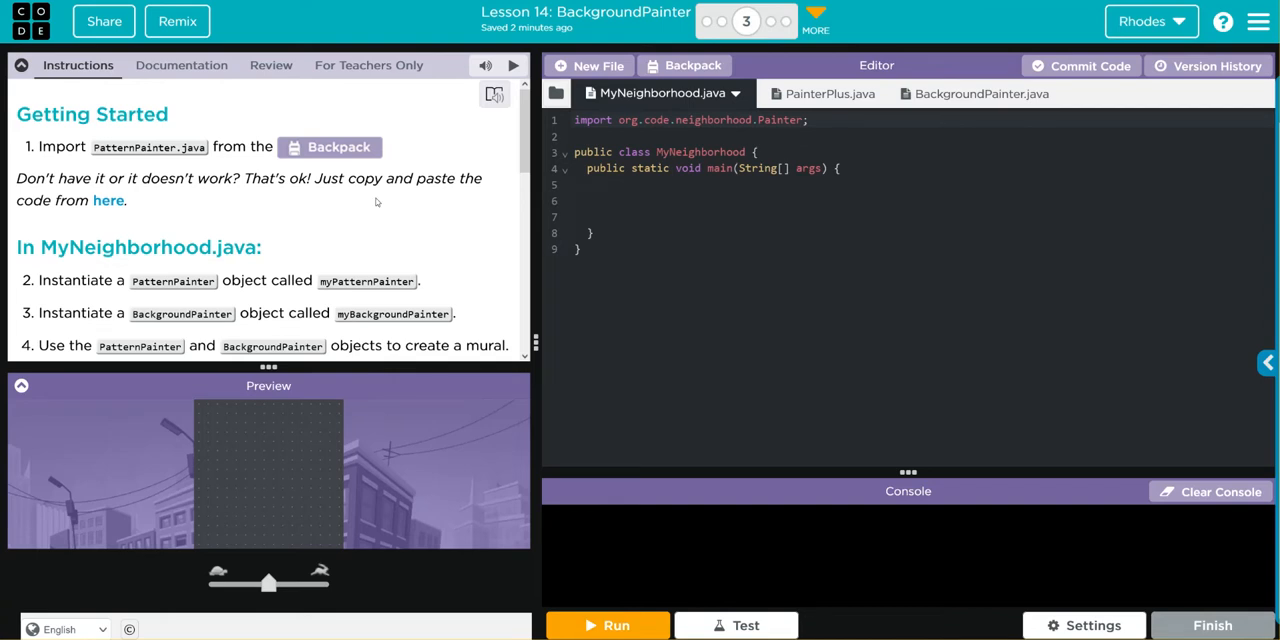
{"action": "mouse_move", "coordinate": [400, 234]}
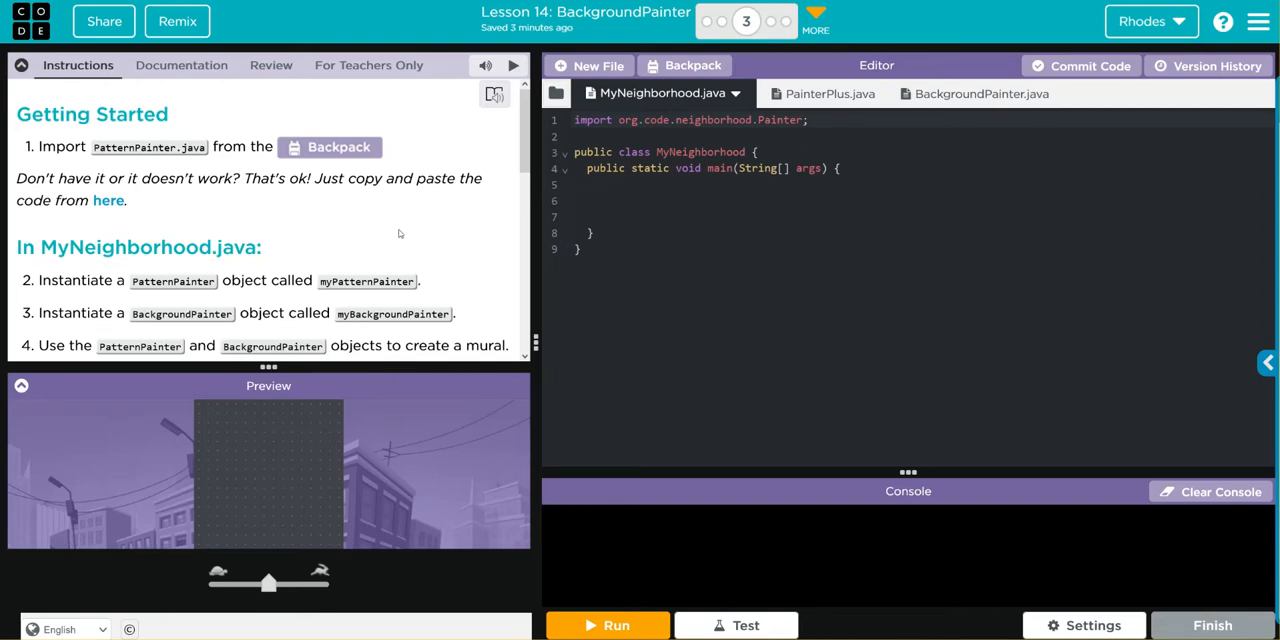
{"action": "mouse_move", "coordinate": [688, 254]}
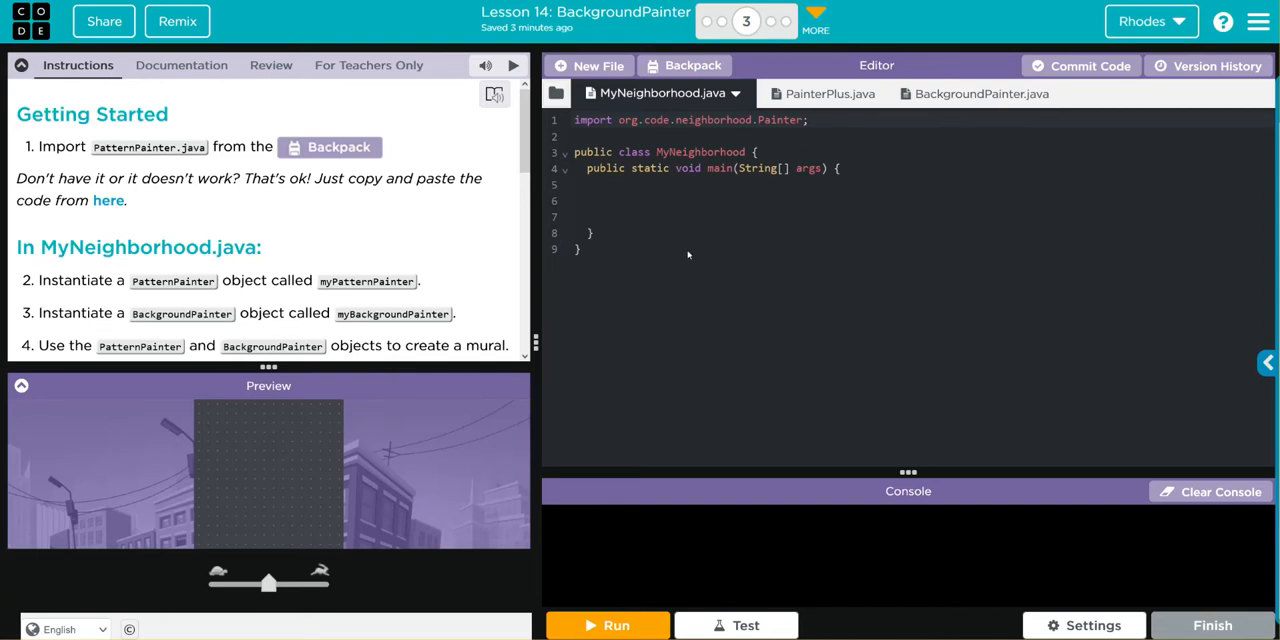
{"action": "mouse_move", "coordinate": [684, 248]}
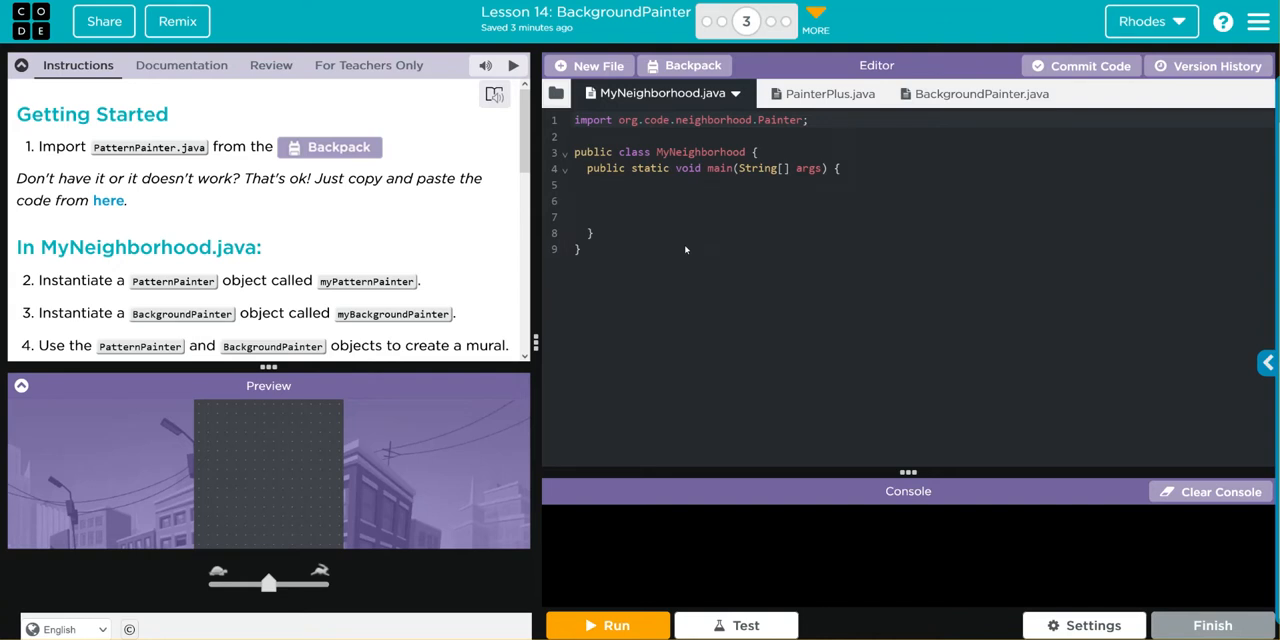
{"action": "mouse_move", "coordinate": [682, 244]}
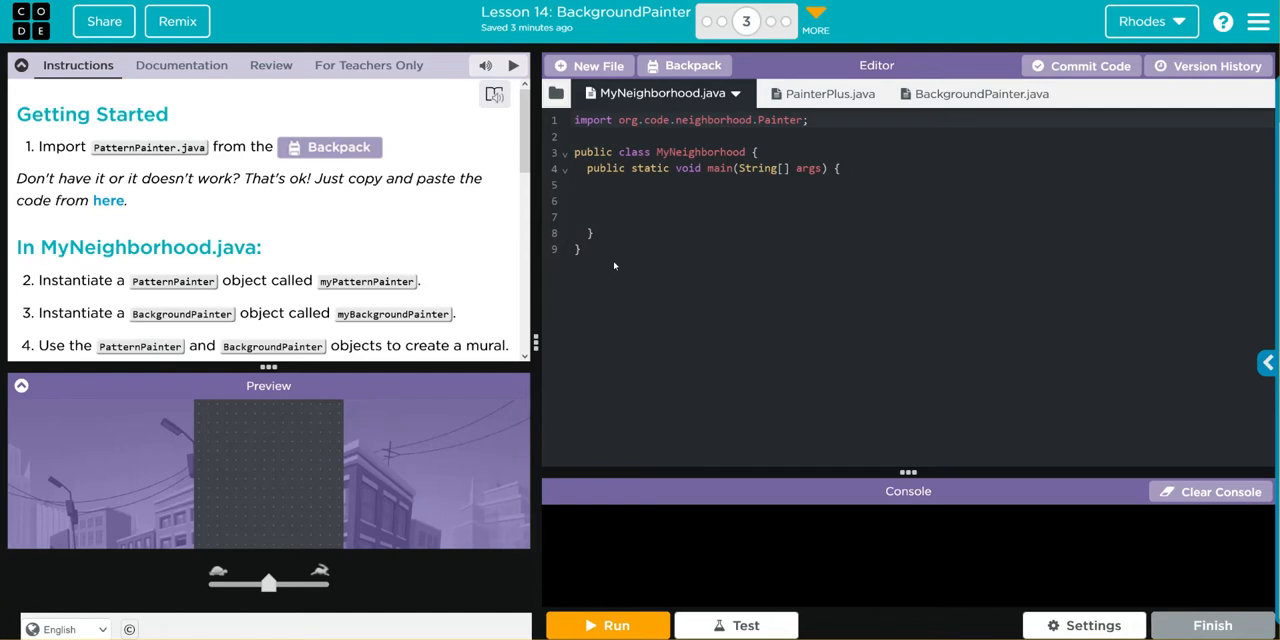
{"action": "mouse_move", "coordinate": [624, 200]}
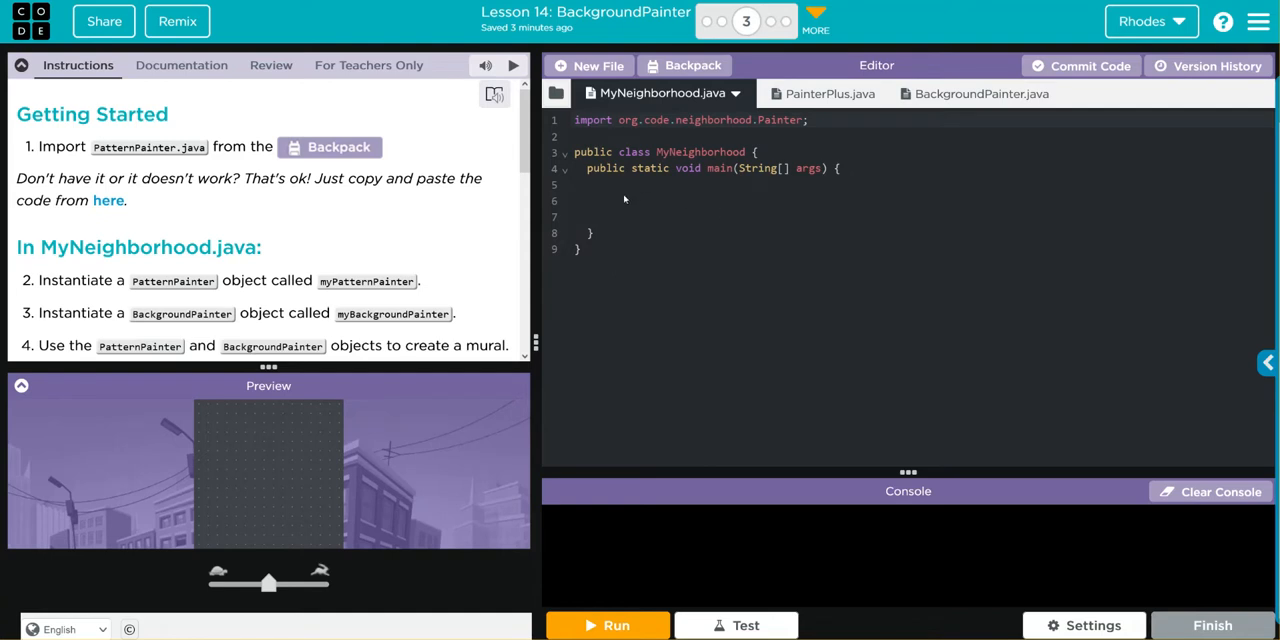
{"action": "mouse_move", "coordinate": [612, 208]}
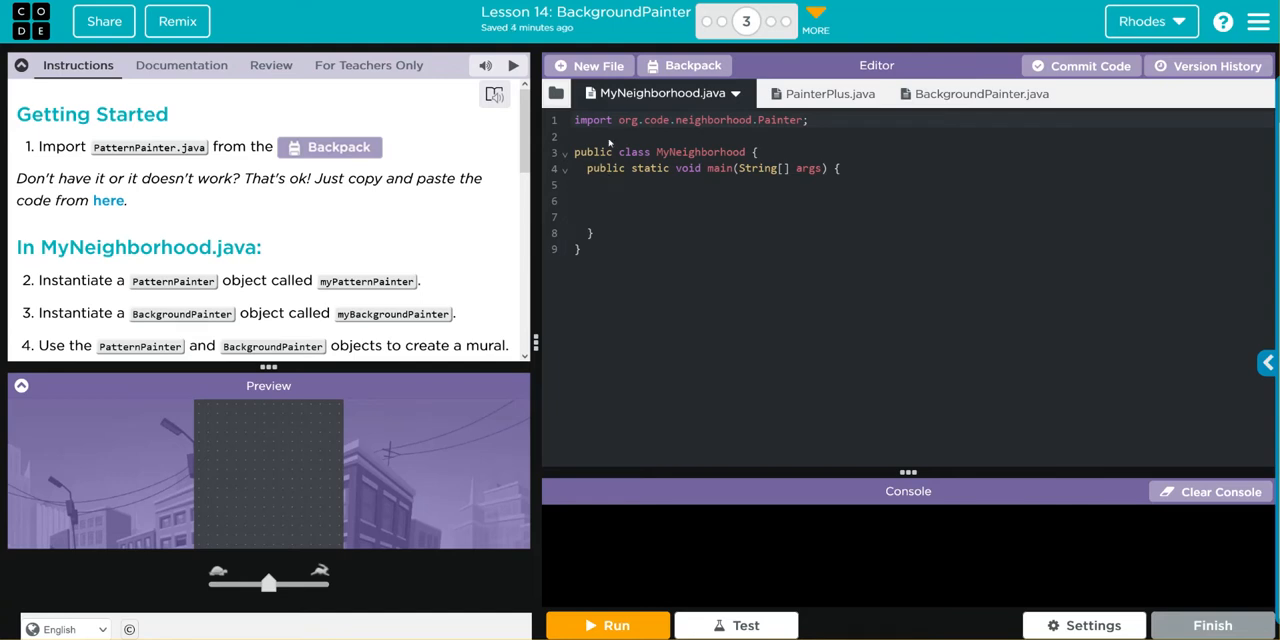
- Import PatternPainter.java from the Backpack and return to MyNeighborhood.java
{"action": "left_click", "coordinate": [684, 64]}
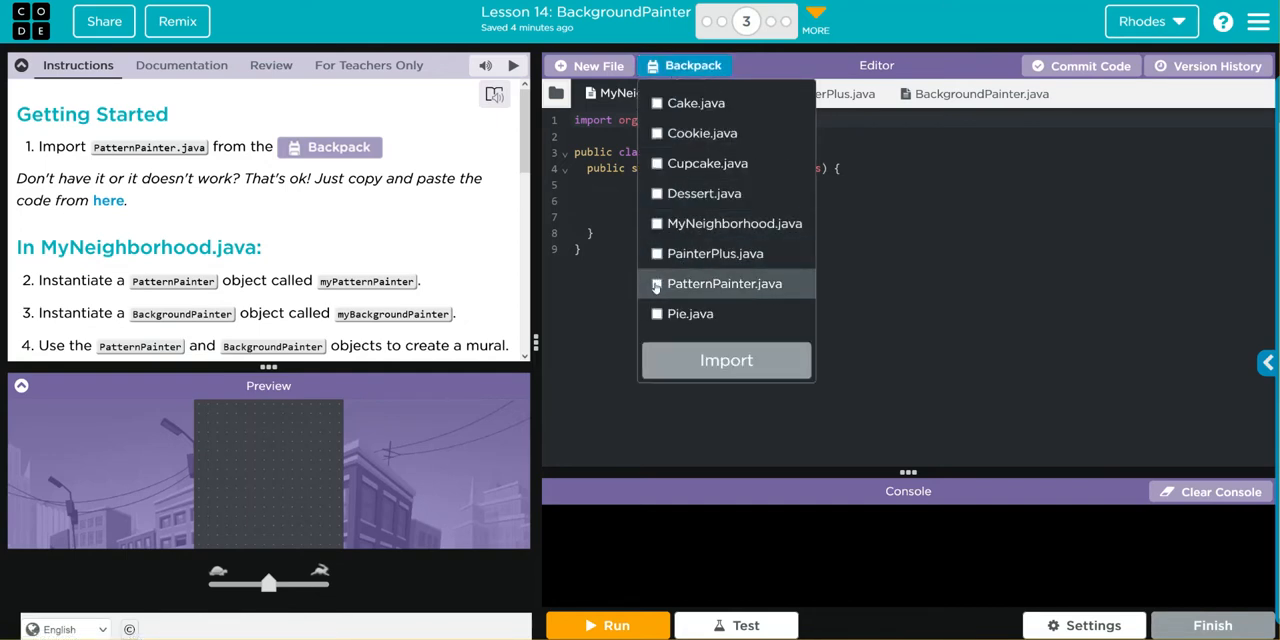
{"action": "left_click", "coordinate": [656, 284]}
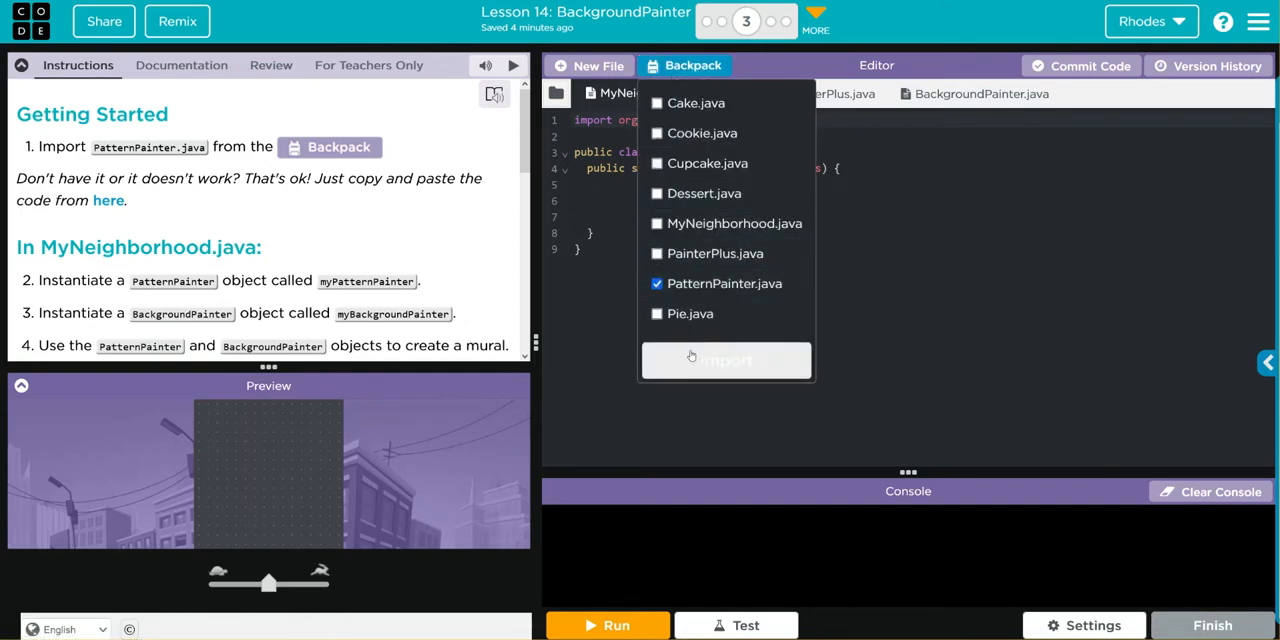
{"action": "left_click", "coordinate": [726, 360]}
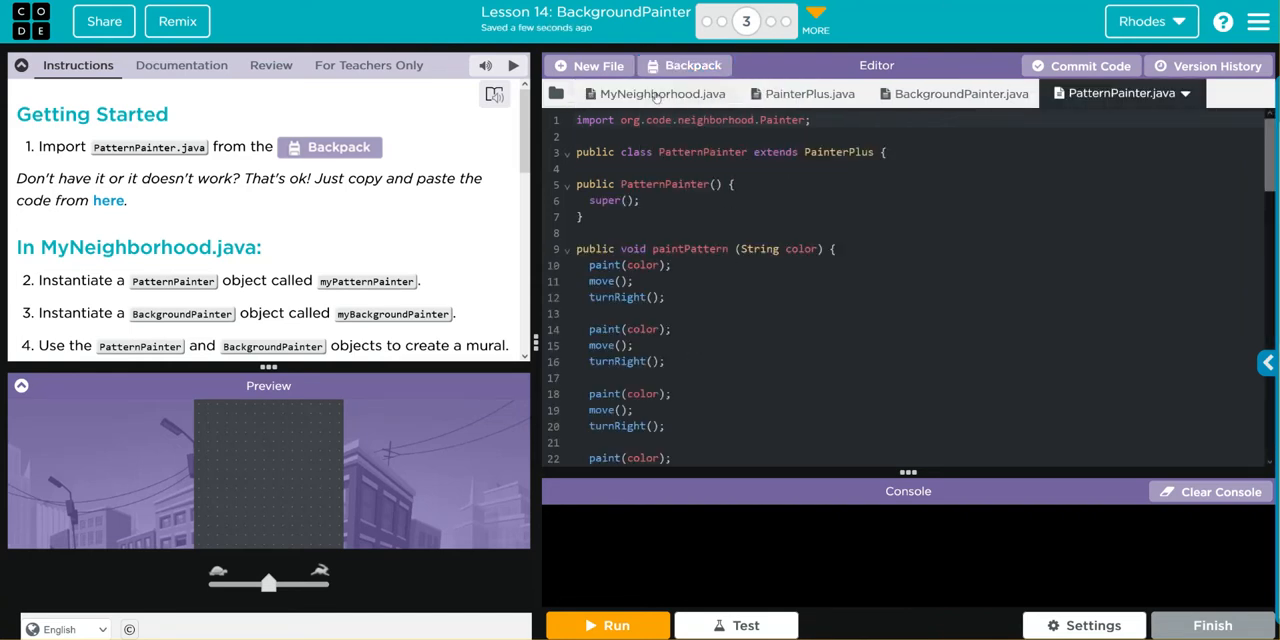
{"action": "left_click", "coordinate": [662, 92]}
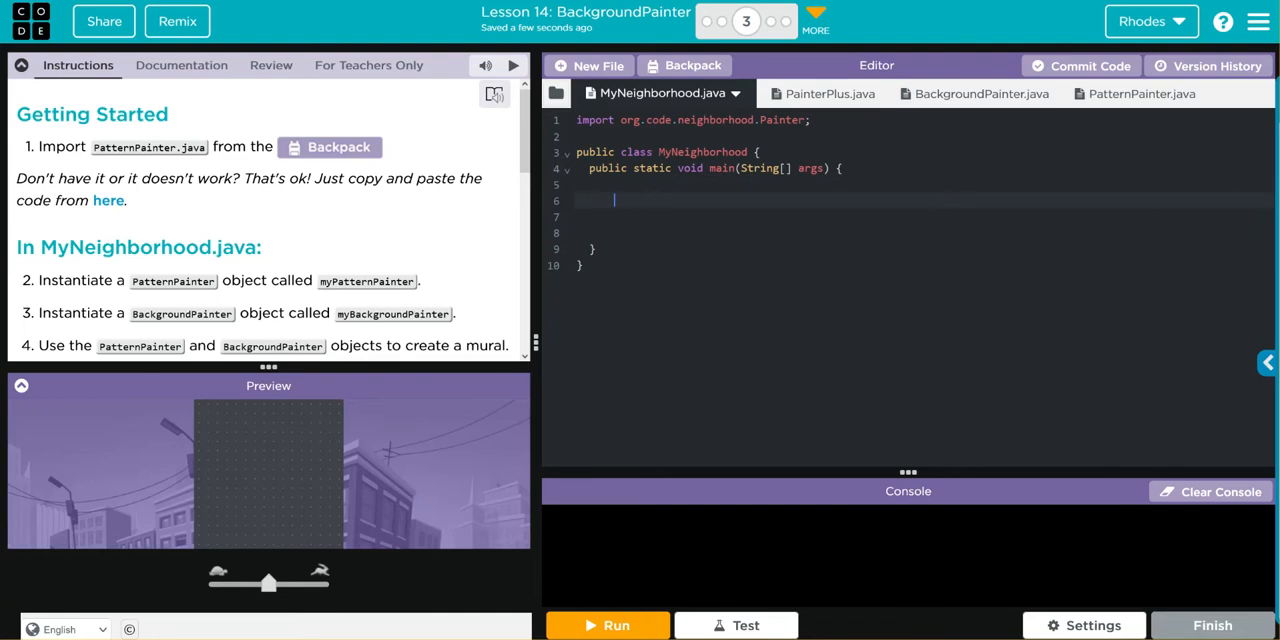
- Declare PatternPainter myPatternPainter = new PatternPainter(); in MyNeighborhood
{"action": "type", "text": "P"}
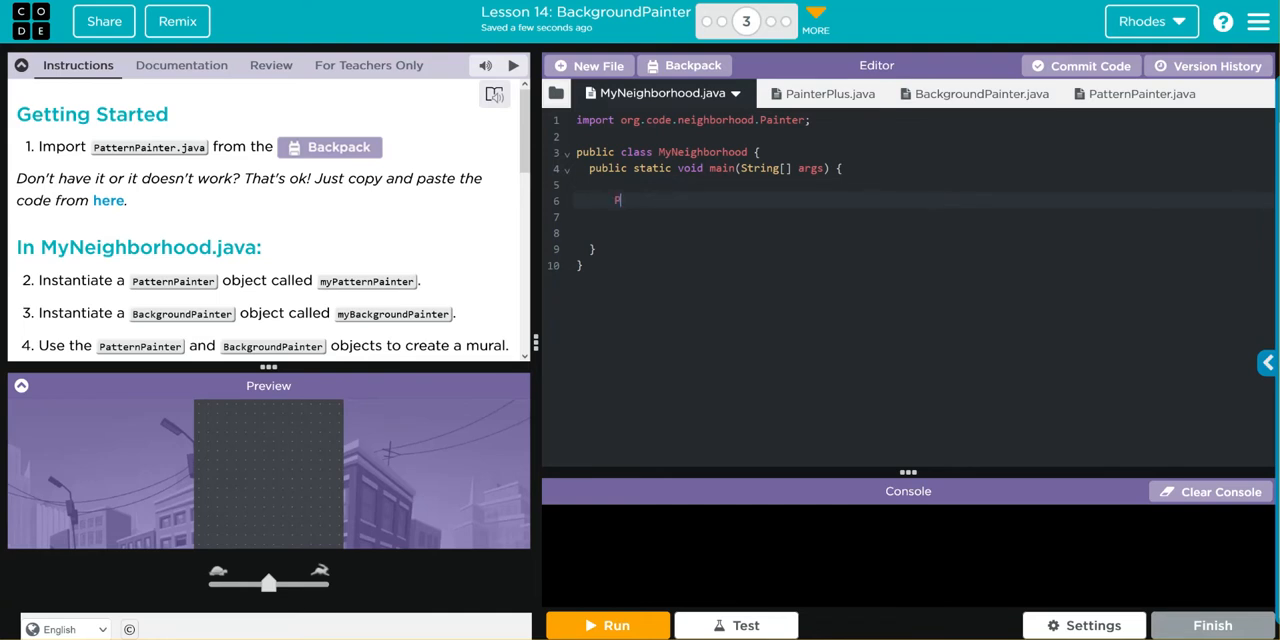
{"action": "type", "text": "PatternPainter"}
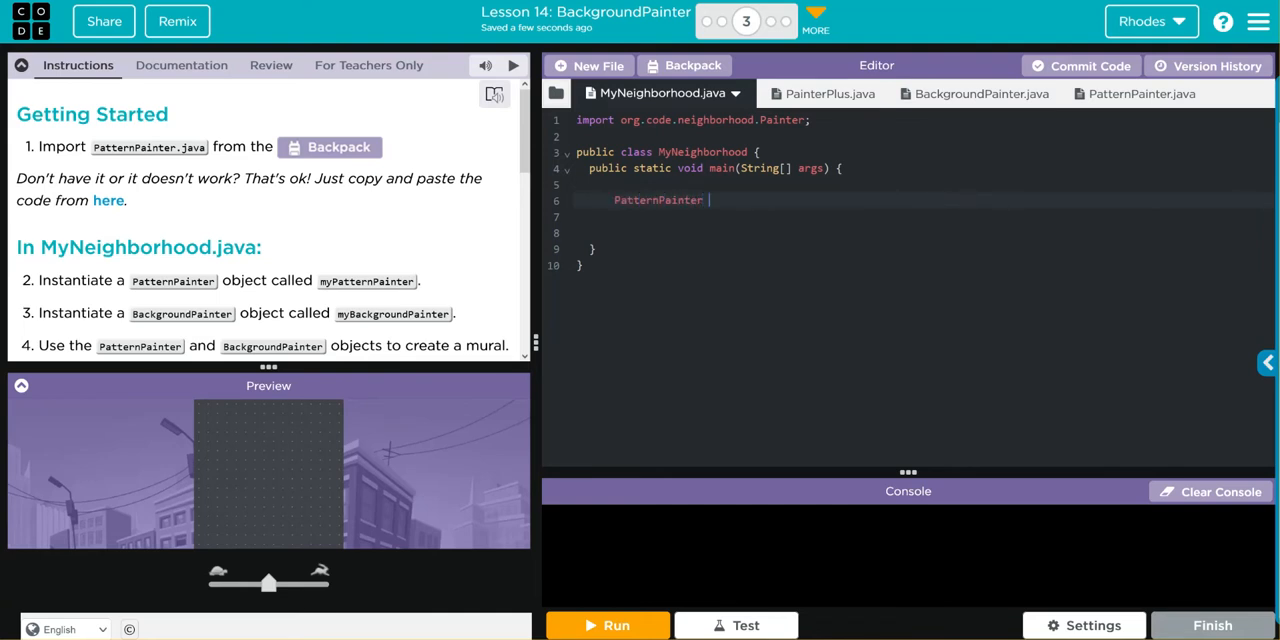
{"action": "type", "text": "myPatternPainter = new"}
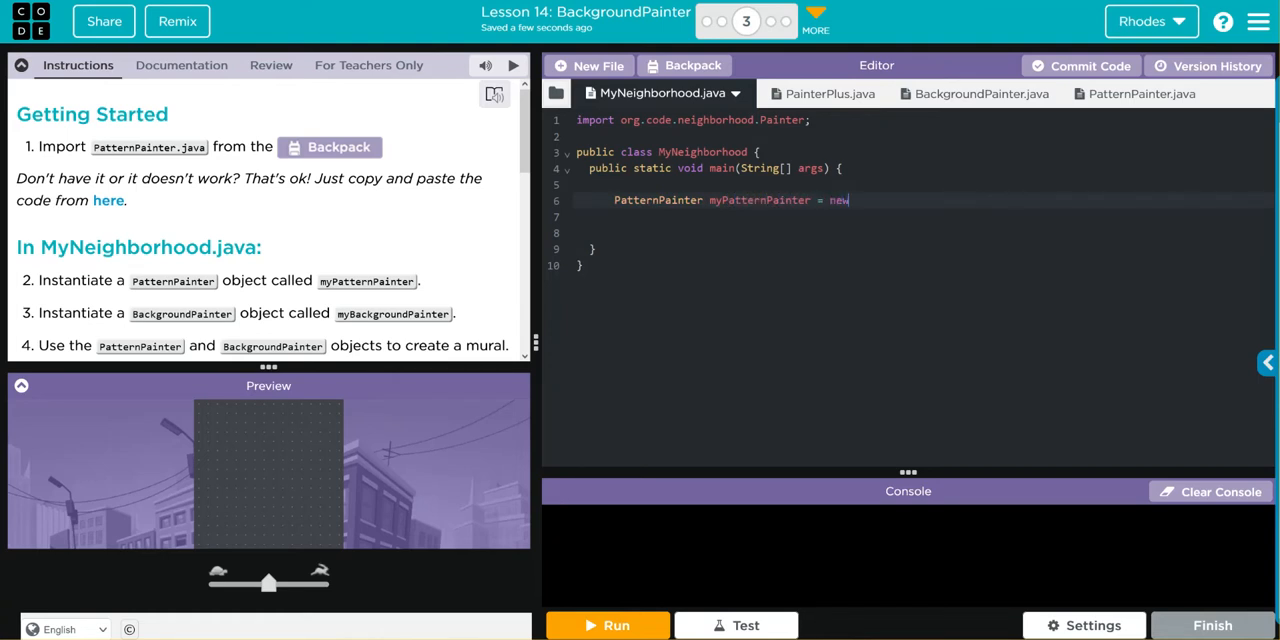
{"action": "type", "text": "PatternPainter"}
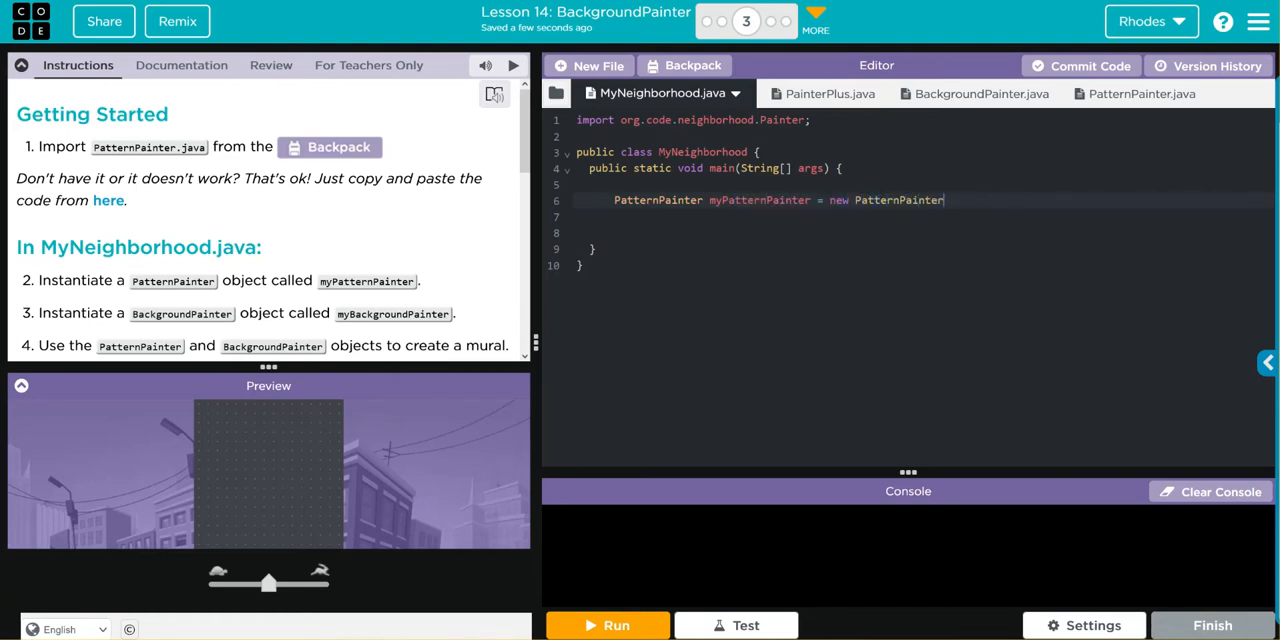
{"action": "type", "text": "();"}
{"action": "type", "text": "m"}
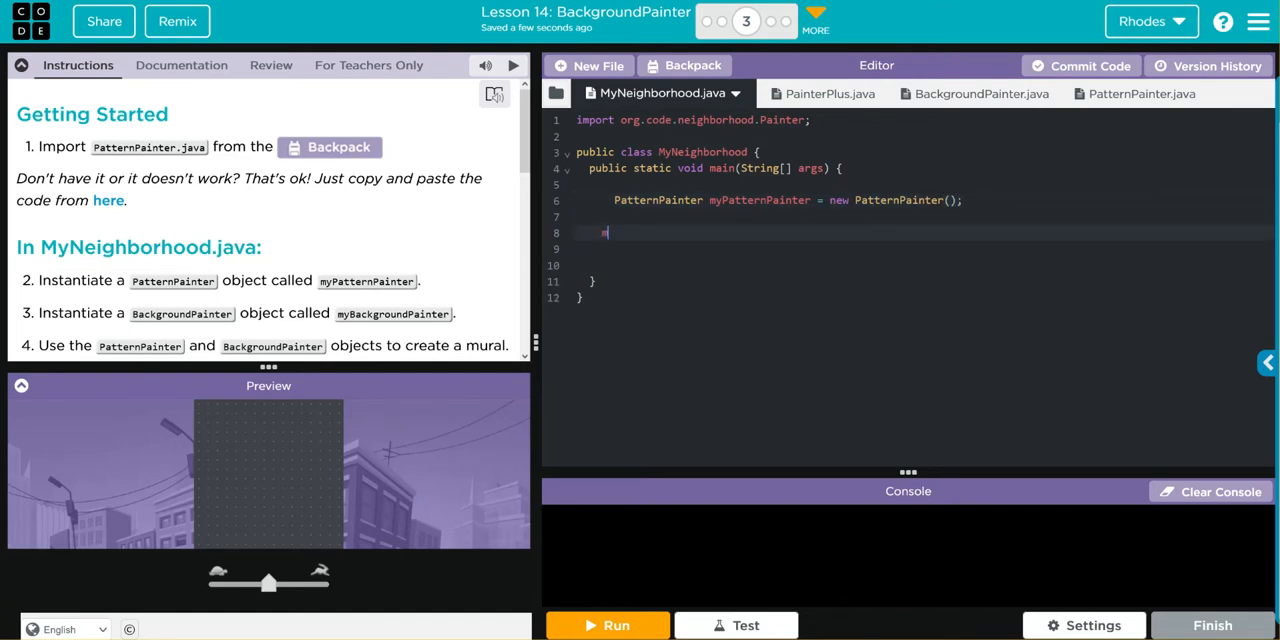
- Add a myPatternPainter.setPaint(100) call
{"action": "type", "text": "y"}
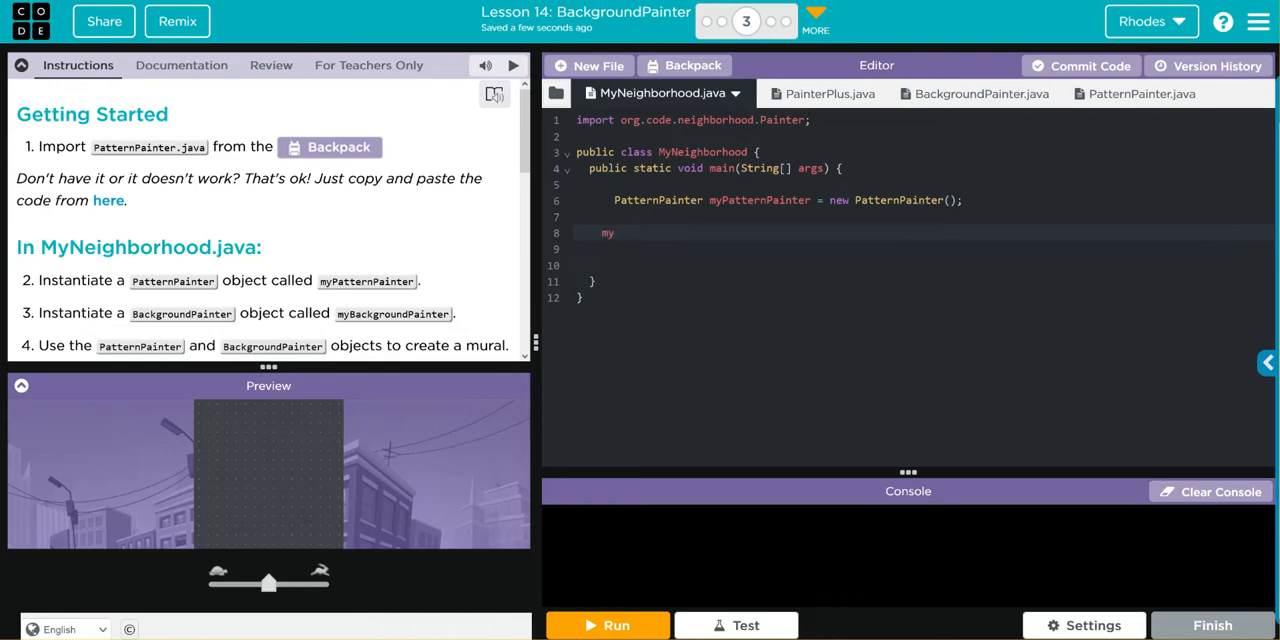
{"action": "type", "text": "patternPainter"}
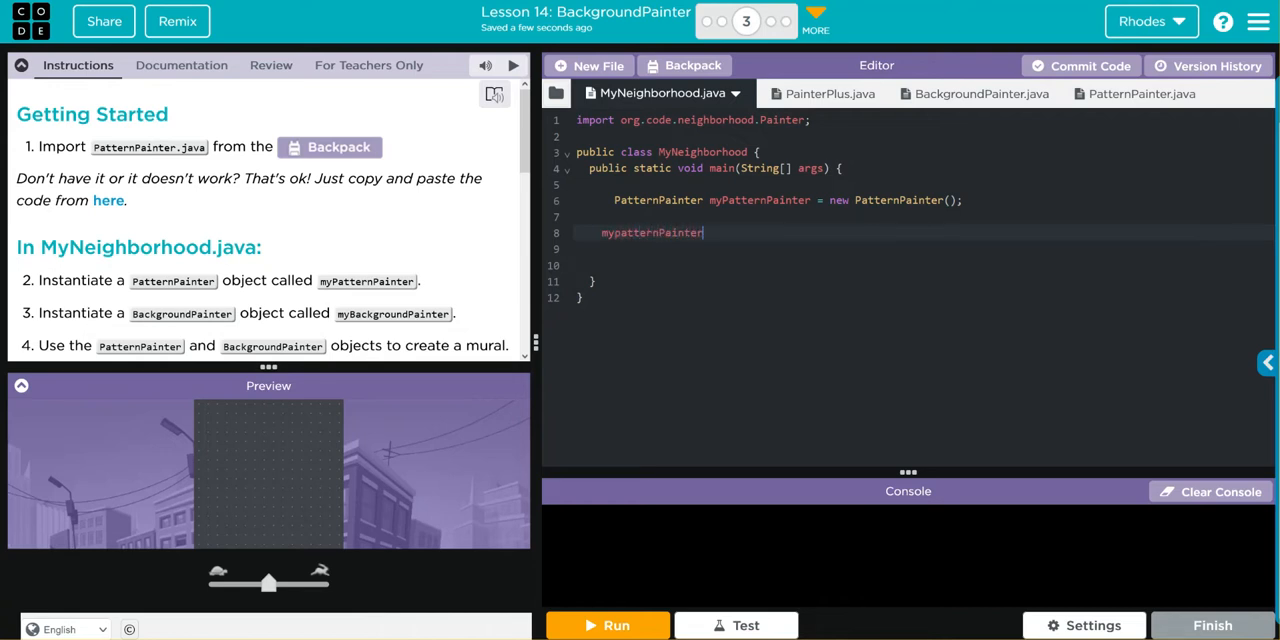
{"action": "type", "text": ".setPaint"}
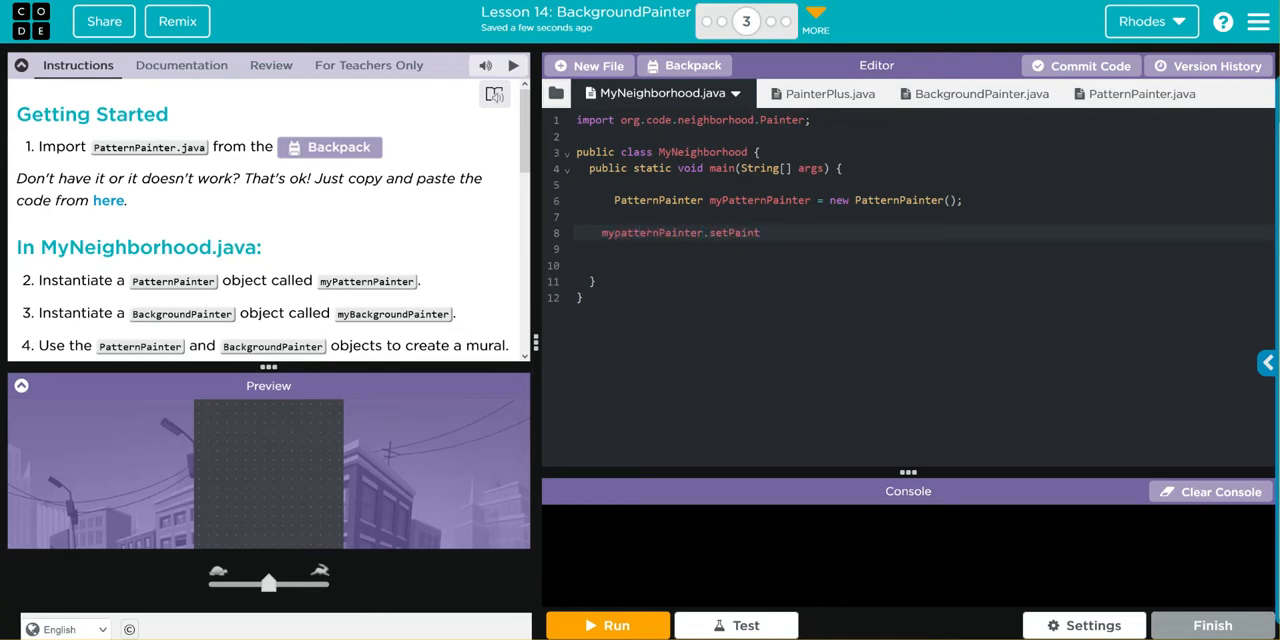
{"action": "type", "text": "()"}
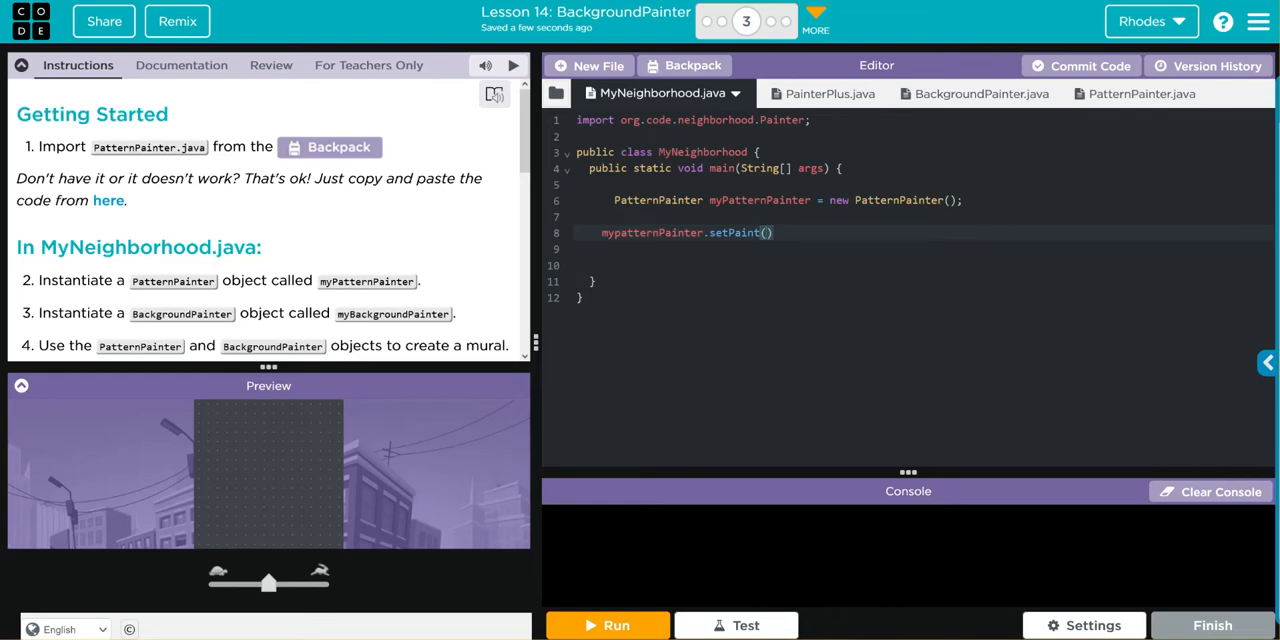
{"action": "type", "text": "100"}
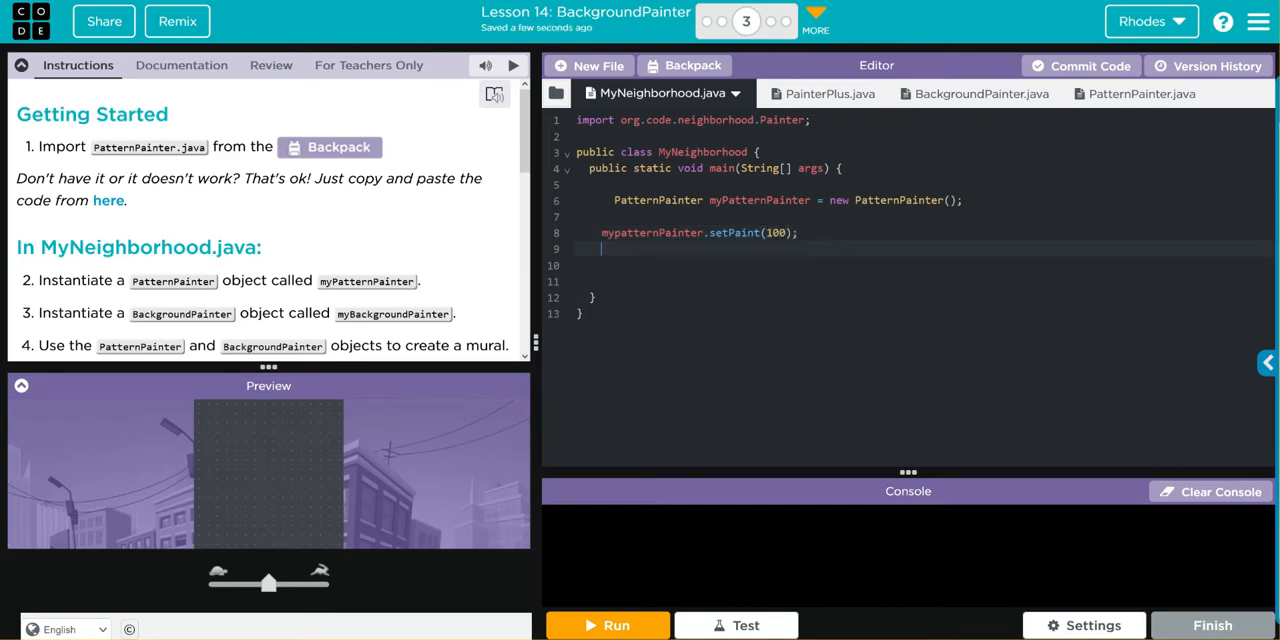
- Add a myPatternPainter.paintPatternMural("white") call
{"action": "type", "text": "myPat"}
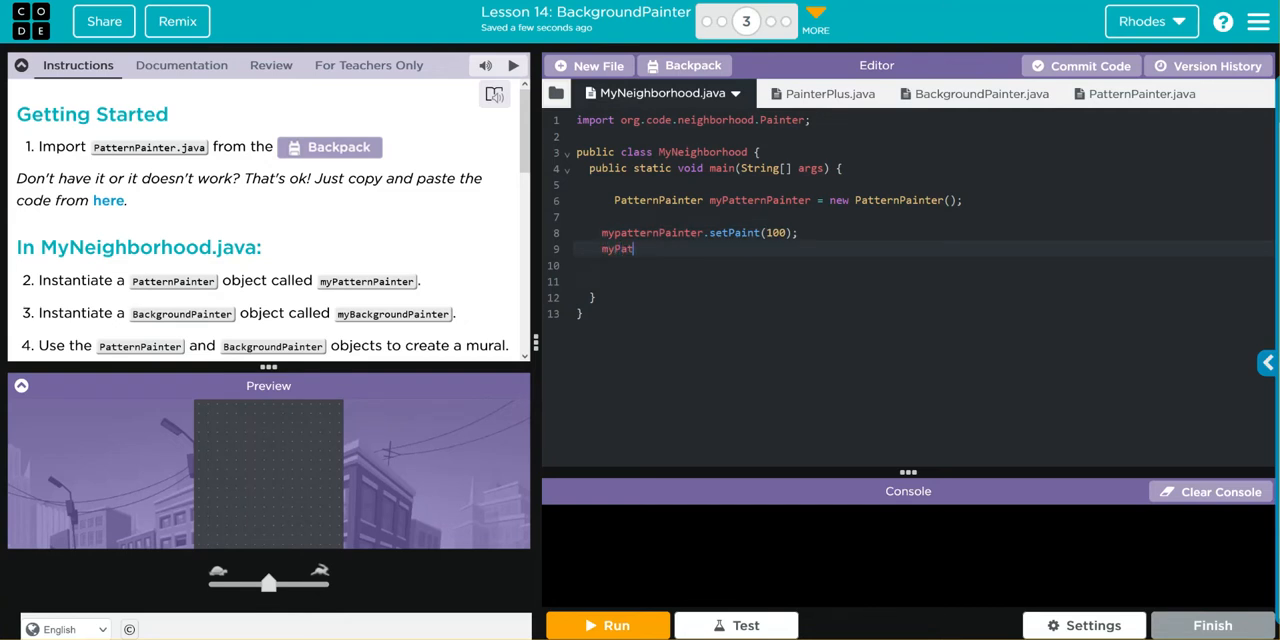
{"action": "type", "text": "ternPain"}
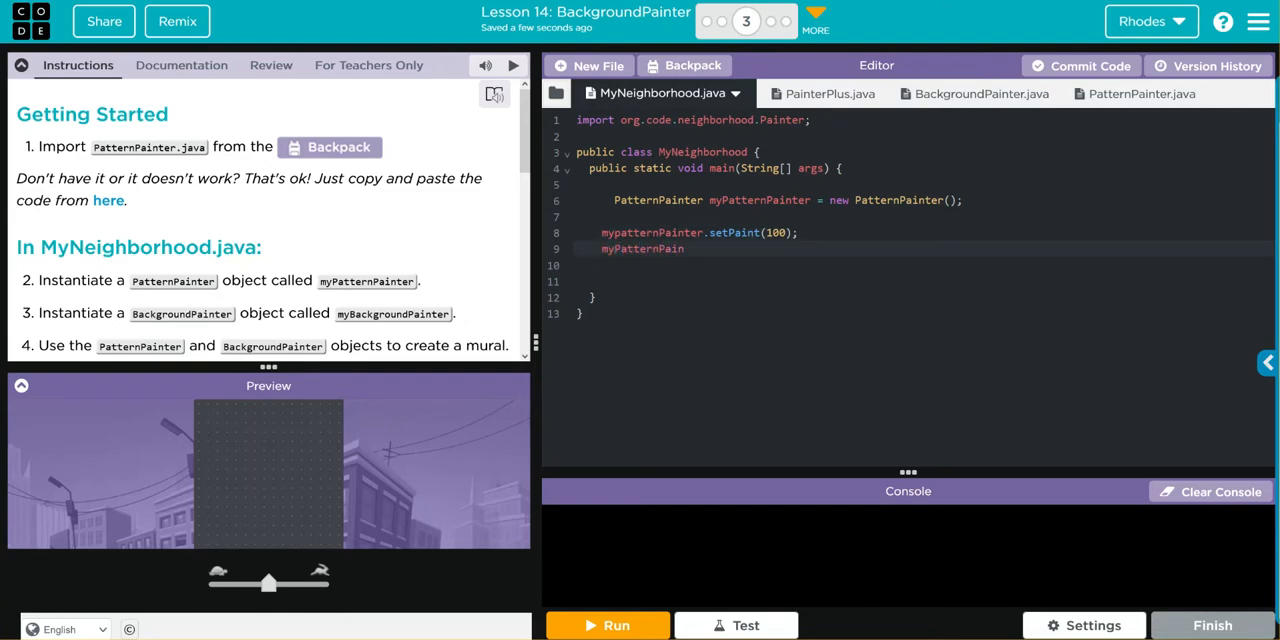
{"action": "type", "text": "ter"}
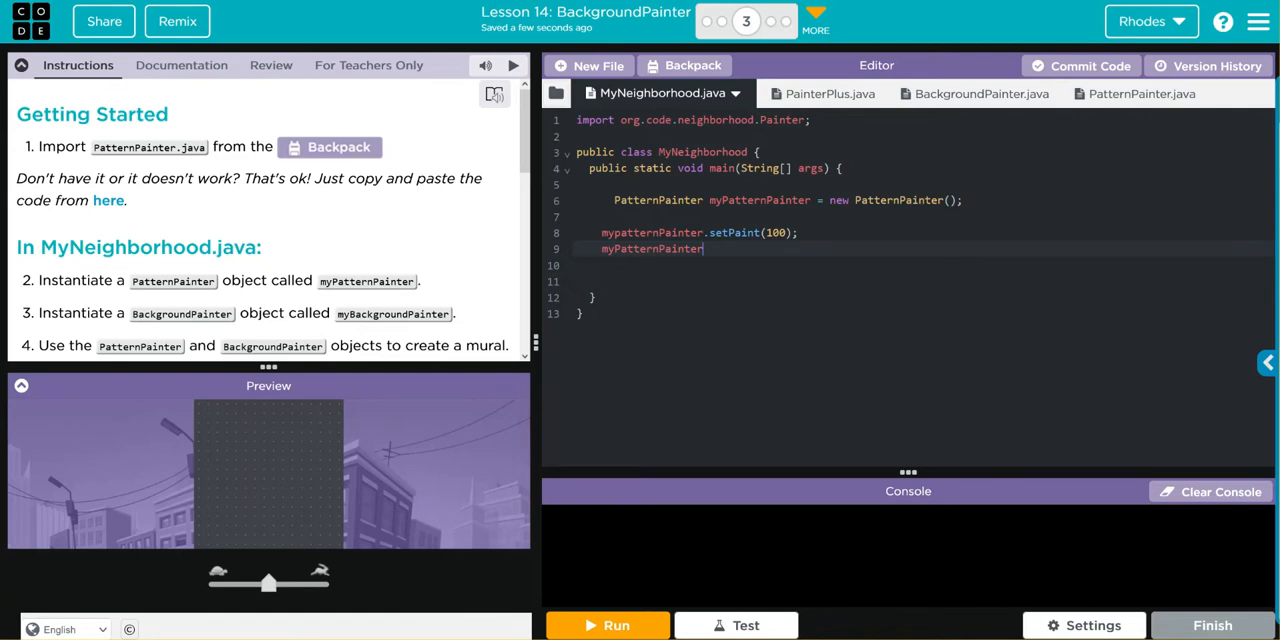
{"action": "type", "text": ".painter"}
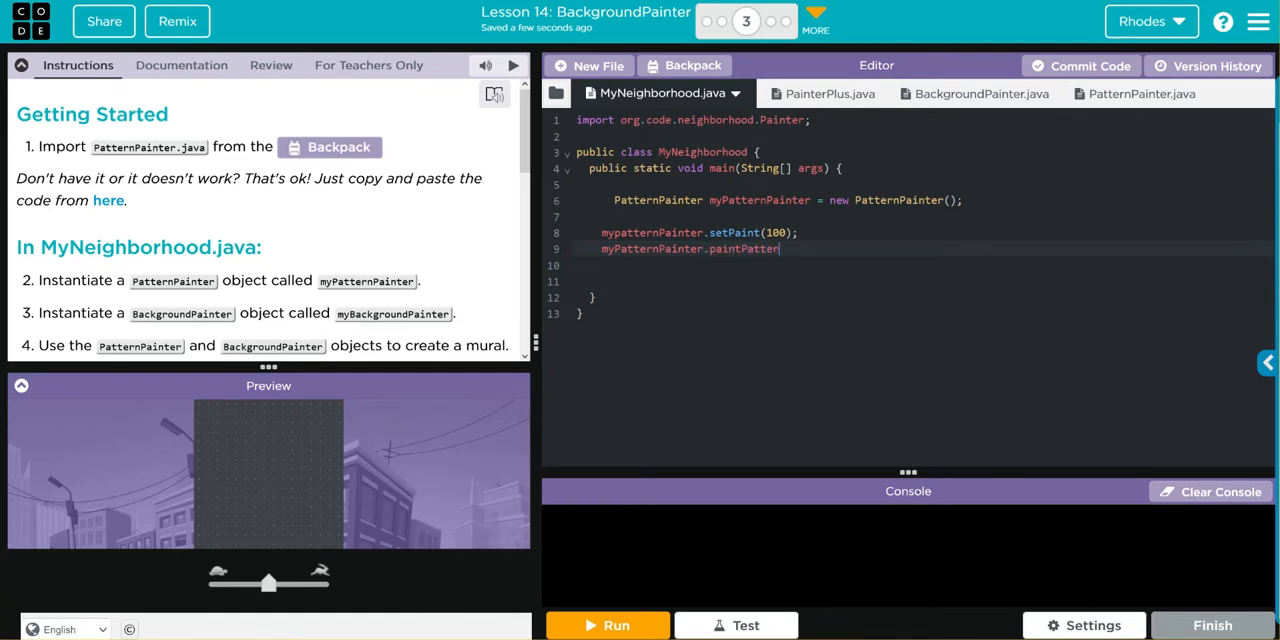
{"action": "type", "text": "Mural("}
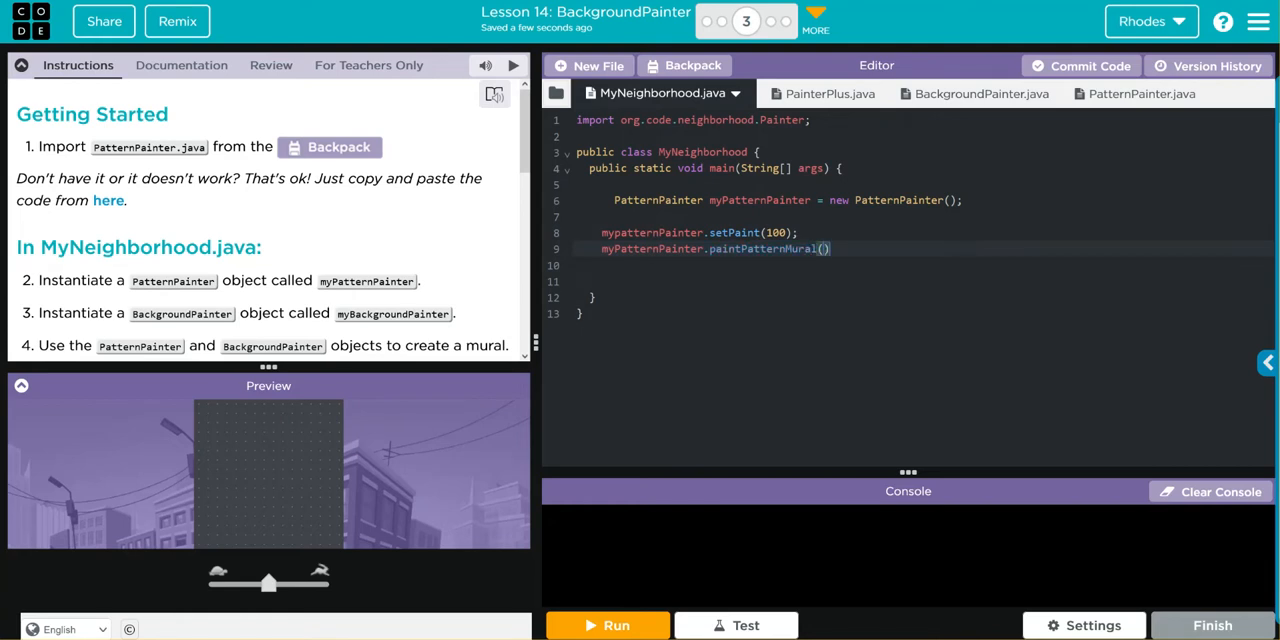
{"action": "type", "text": "\"\""}
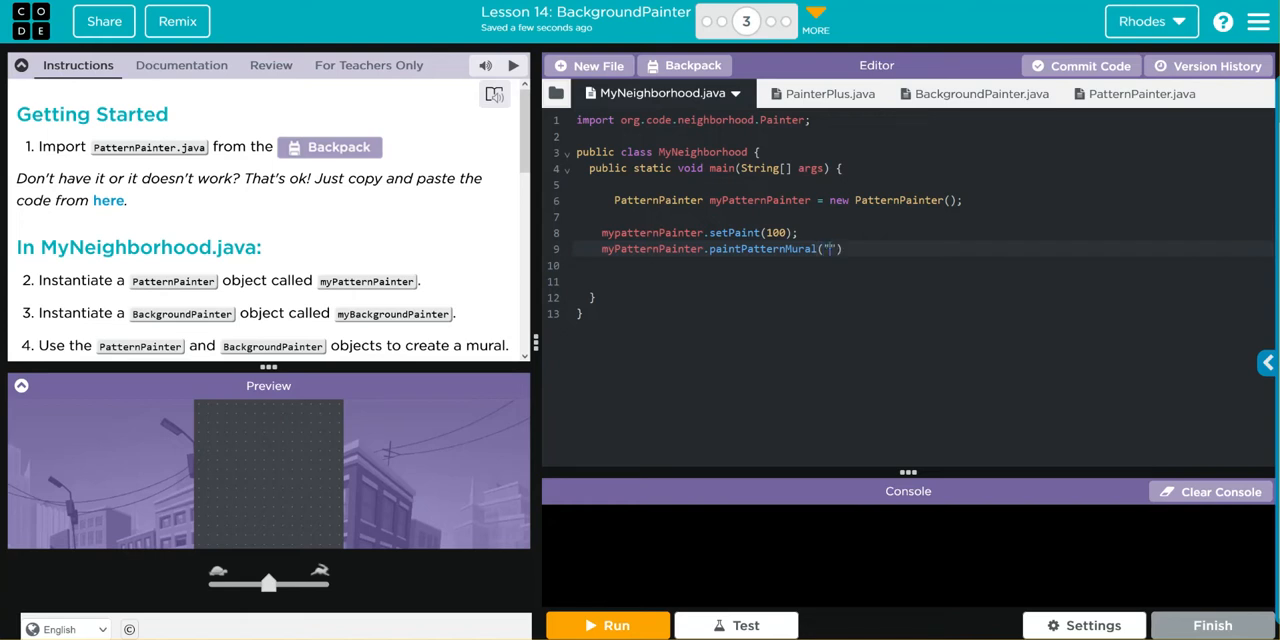
{"action": "type", "text": "white"}
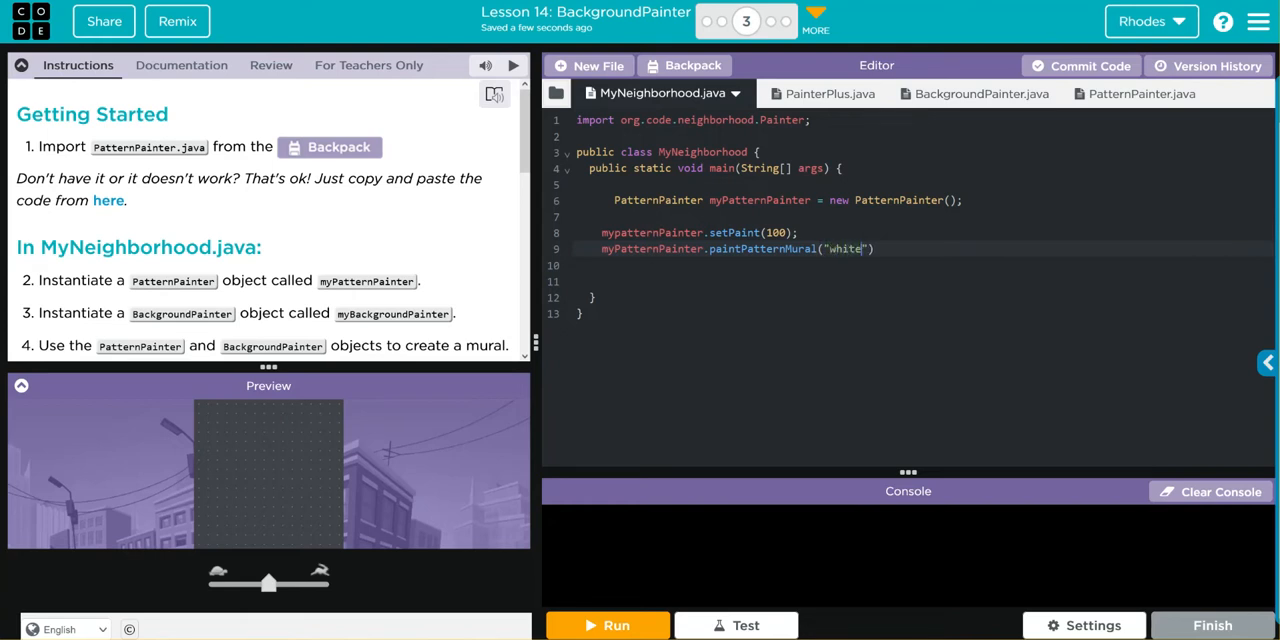
{"action": "type", "text": ";"}
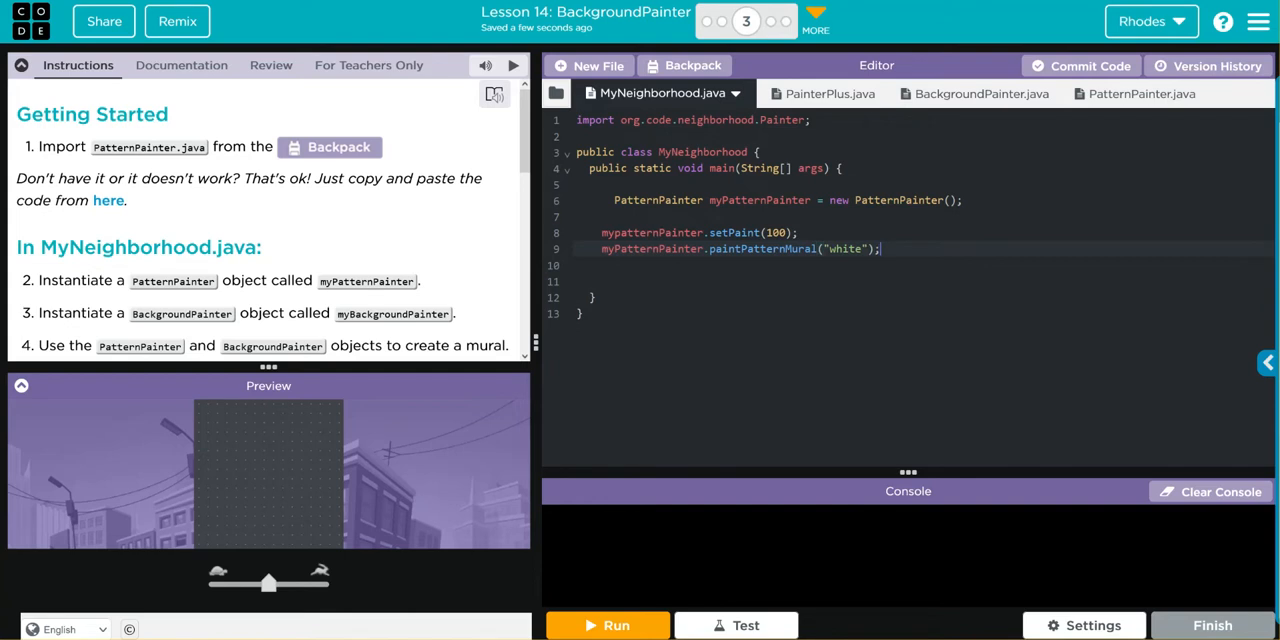
{"action": "mouse_move", "coordinate": [1198, 138]}
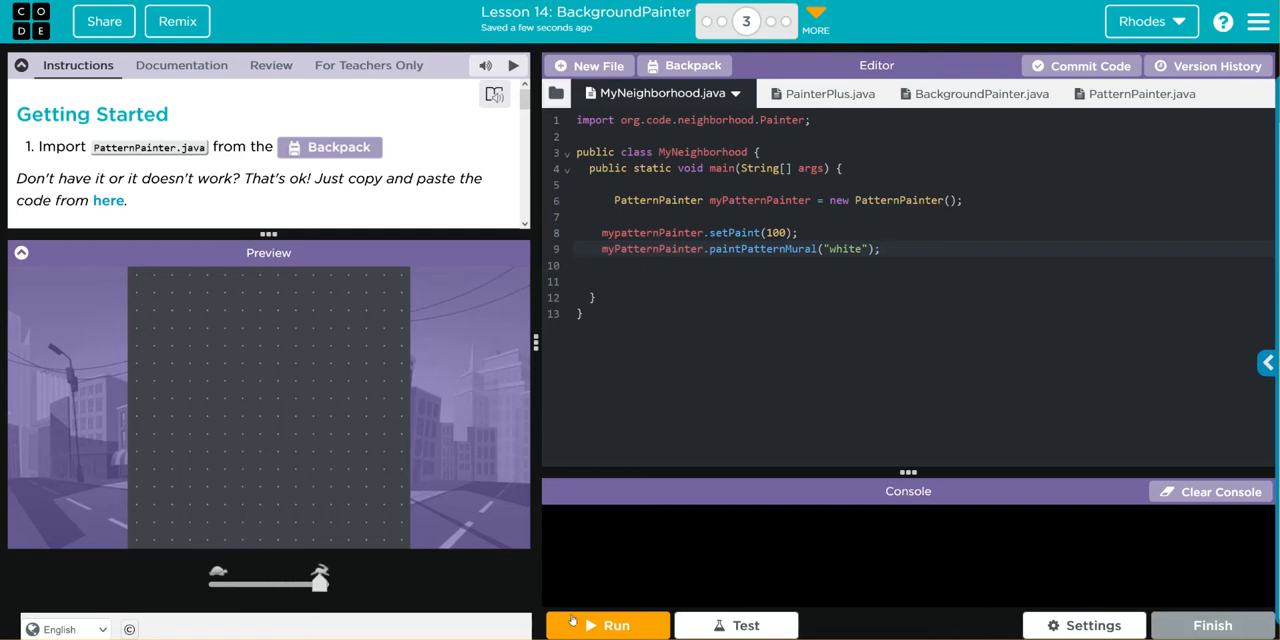
- Run, fix mypatternPainter to myPatternPainter, and run again to paint white squares
{"action": "left_click", "coordinate": [608, 624]}
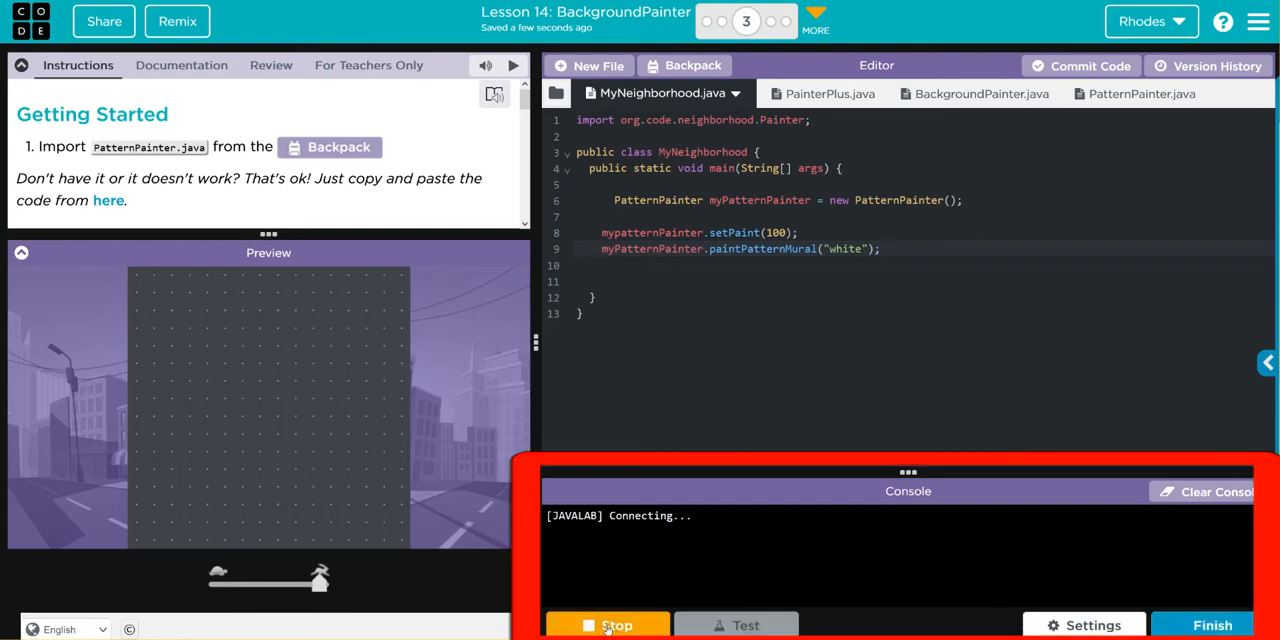
{"action": "left_click", "coordinate": [608, 624]}
{"action": "type", "text": "P"}
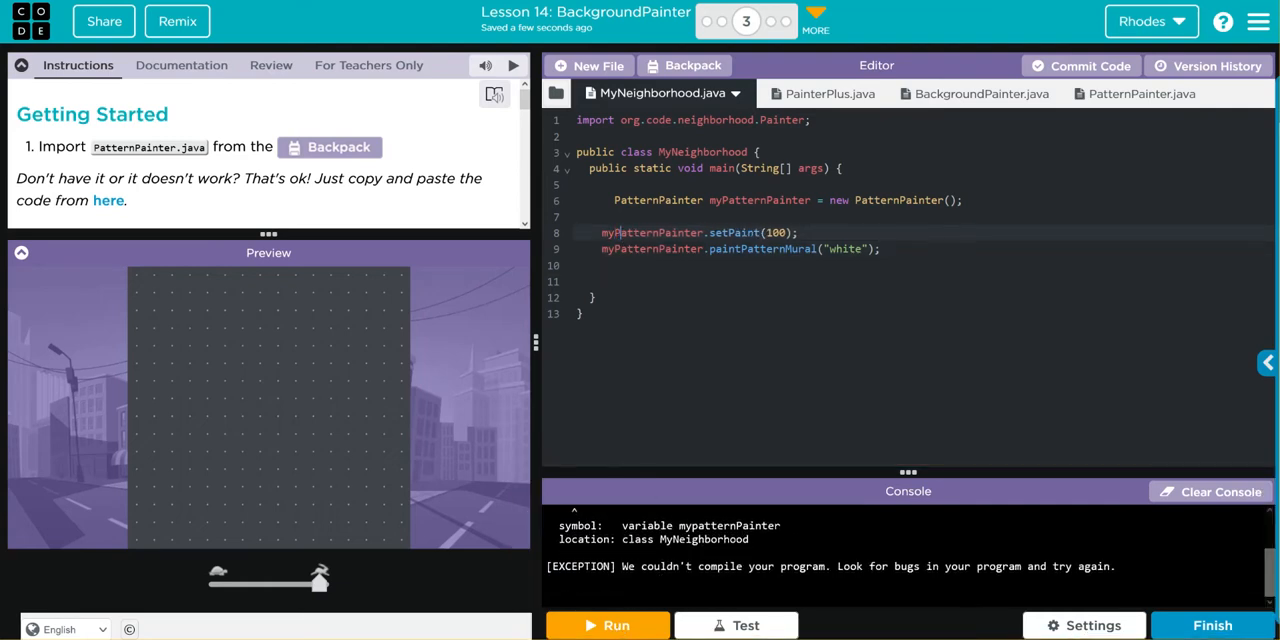
{"action": "left_click", "coordinate": [608, 624]}
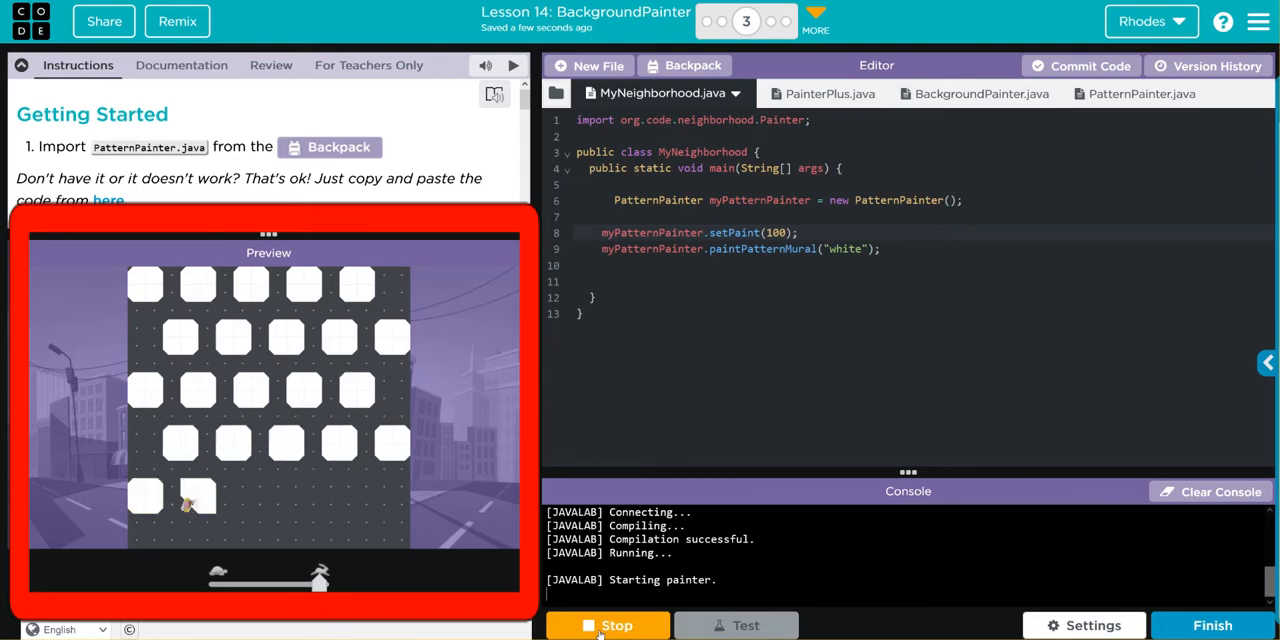
{"action": "left_click", "coordinate": [608, 624]}
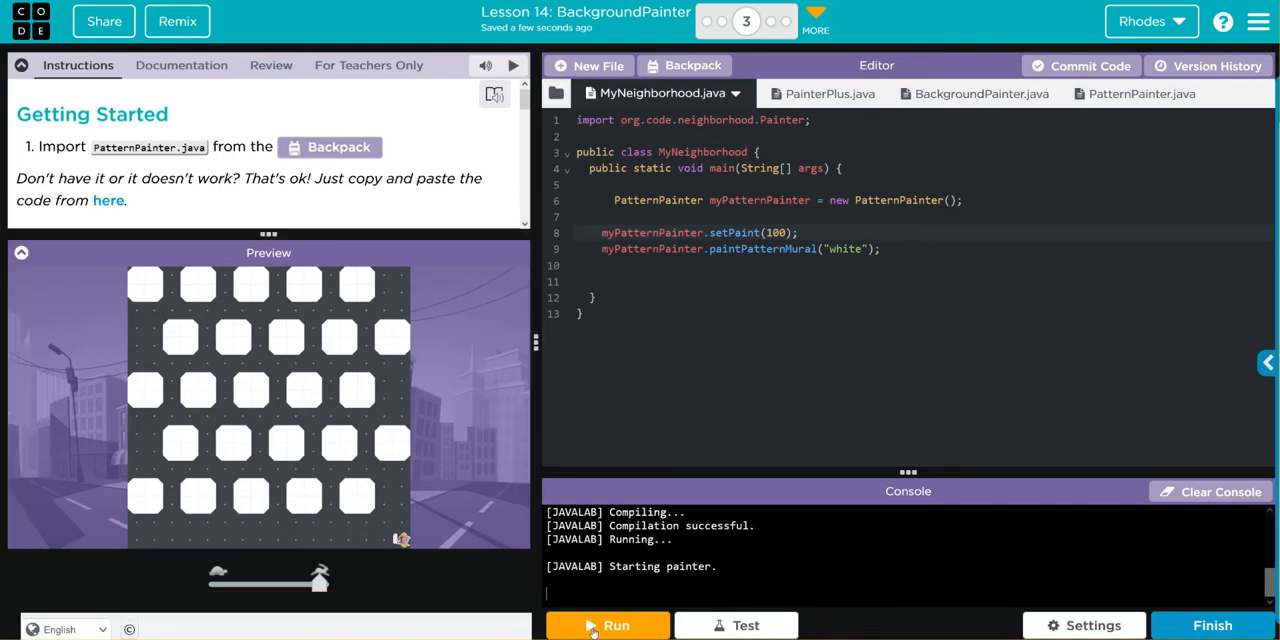
{"action": "mouse_move", "coordinate": [608, 624]}
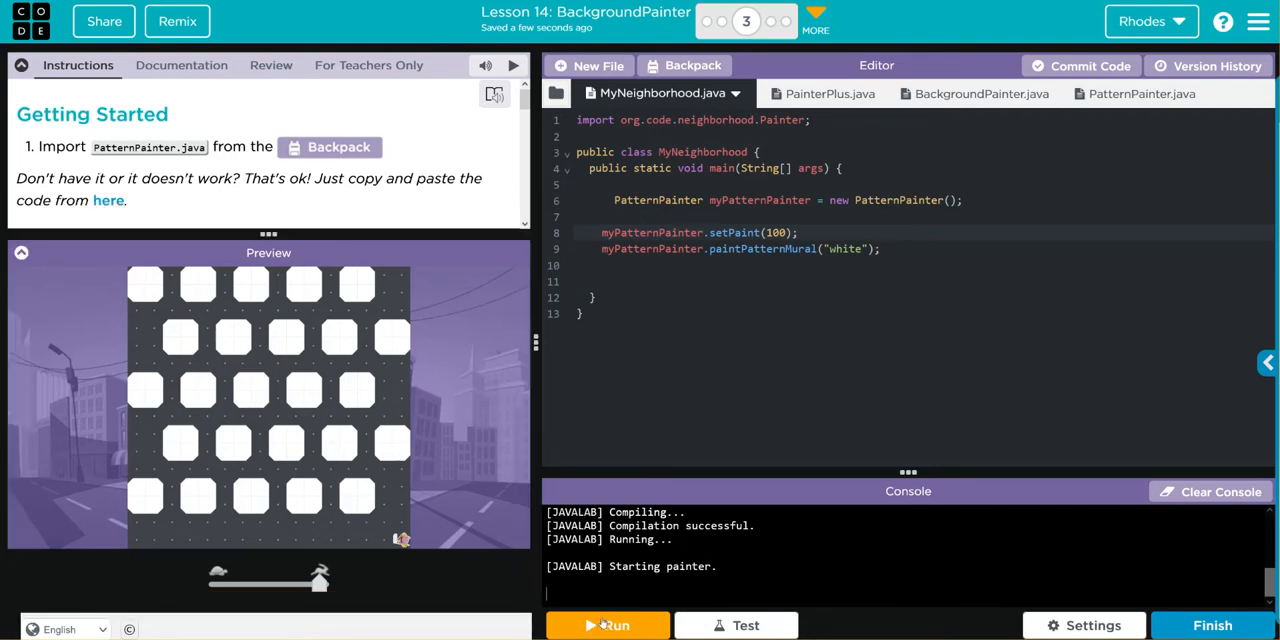
{"action": "mouse_move", "coordinate": [608, 624]}
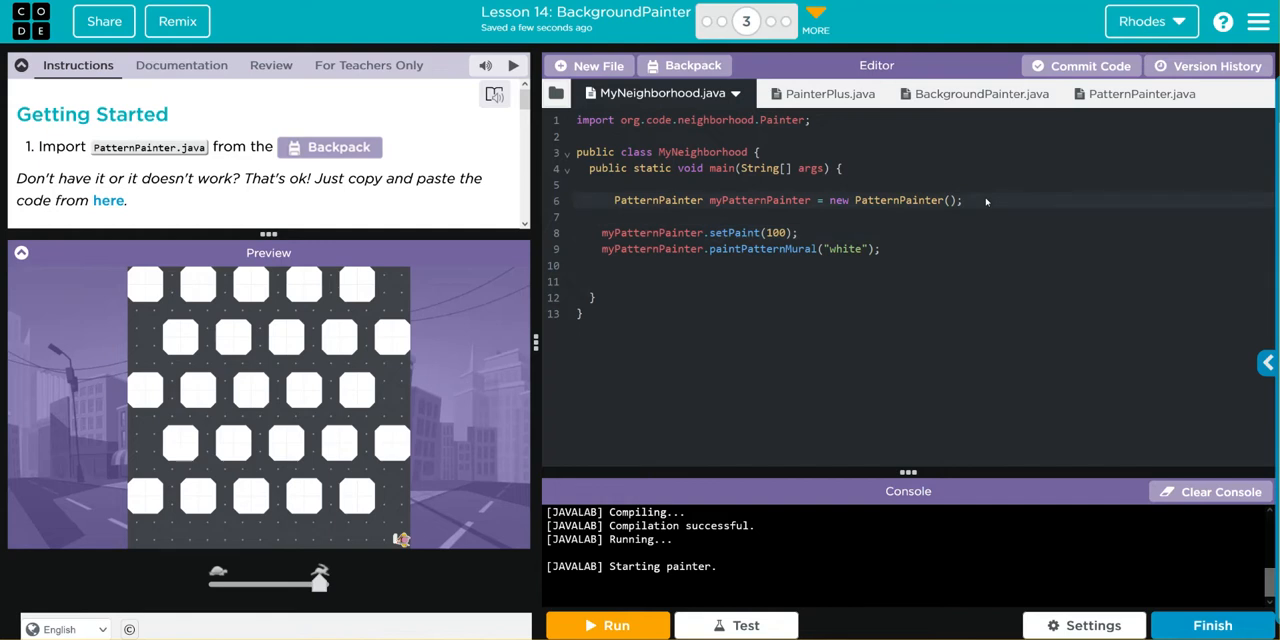
- Declare BackgroundPainter myBackgroundPainter = new BackgroundPainter(); on line 7
{"action": "type", "text": "Back"}
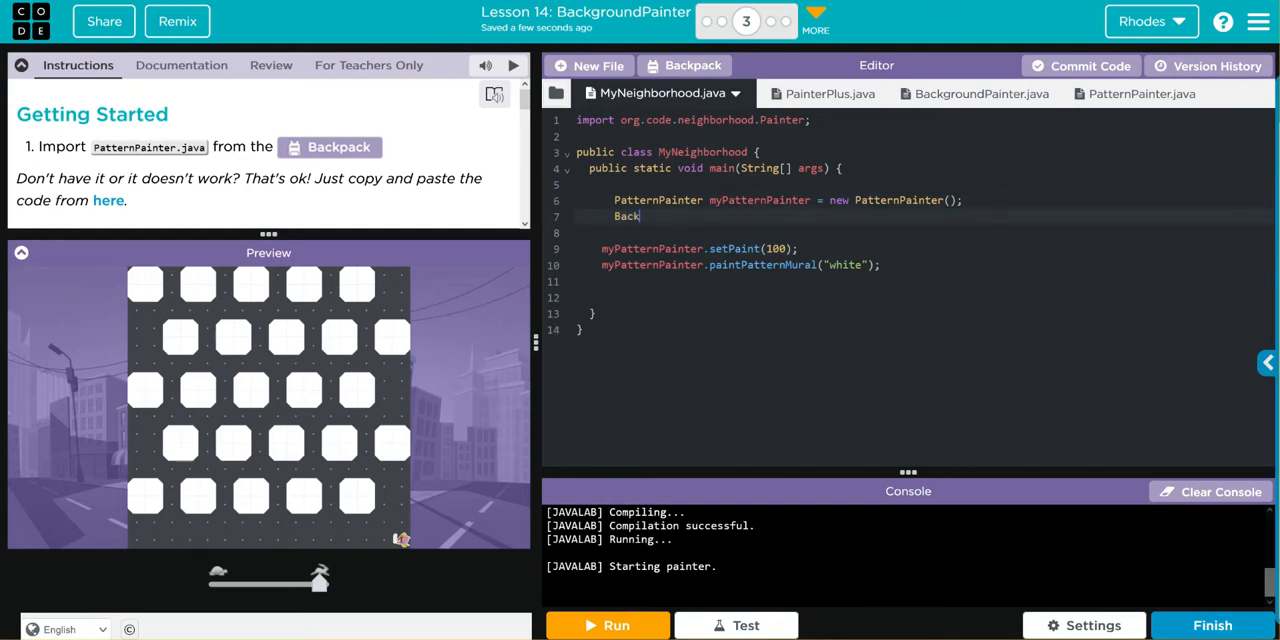
{"action": "type", "text": "groundPainter"}
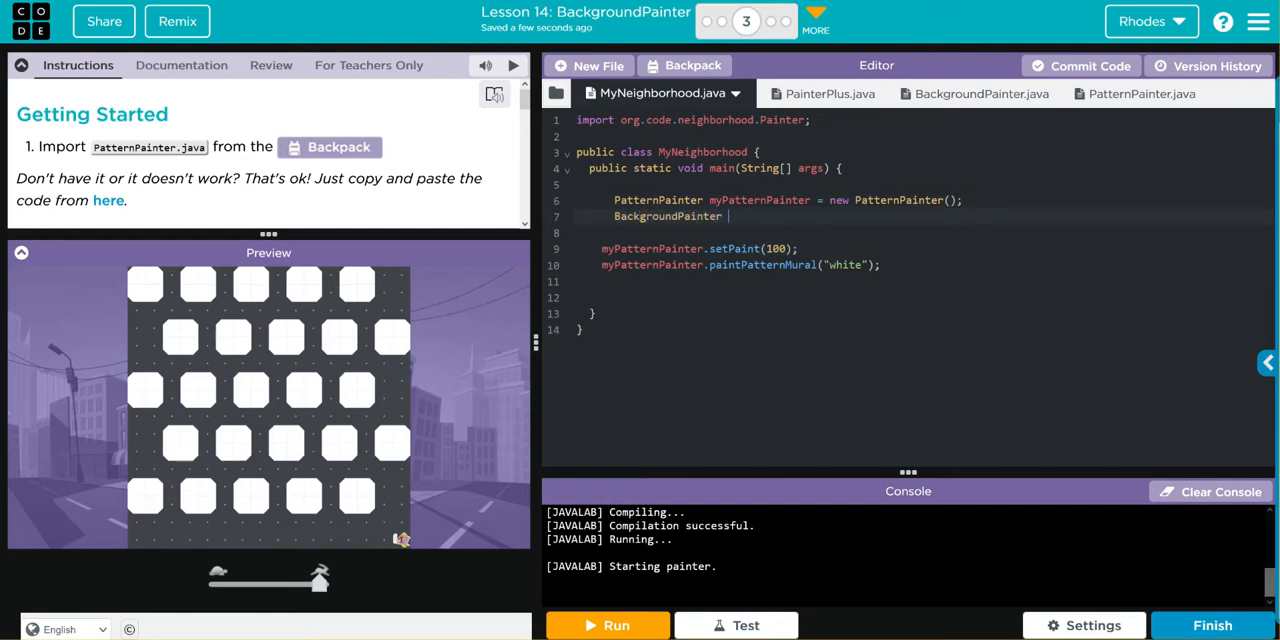
{"action": "type", "text": "my"}
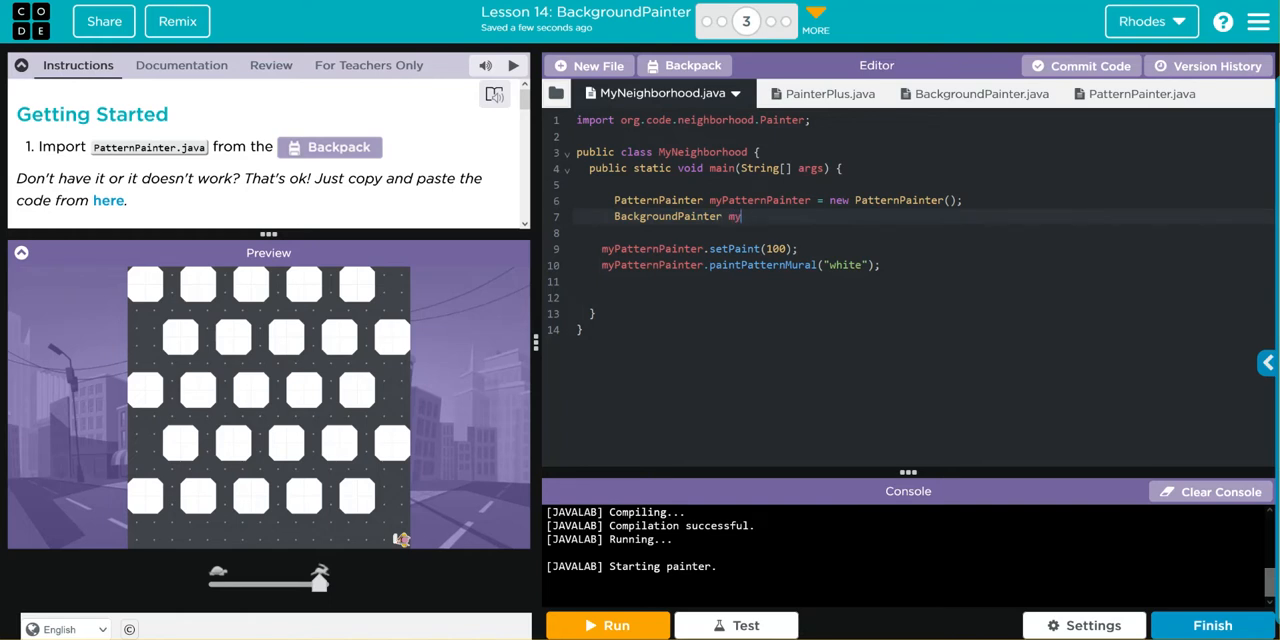
{"action": "type", "text": "BackgroundPainter"}
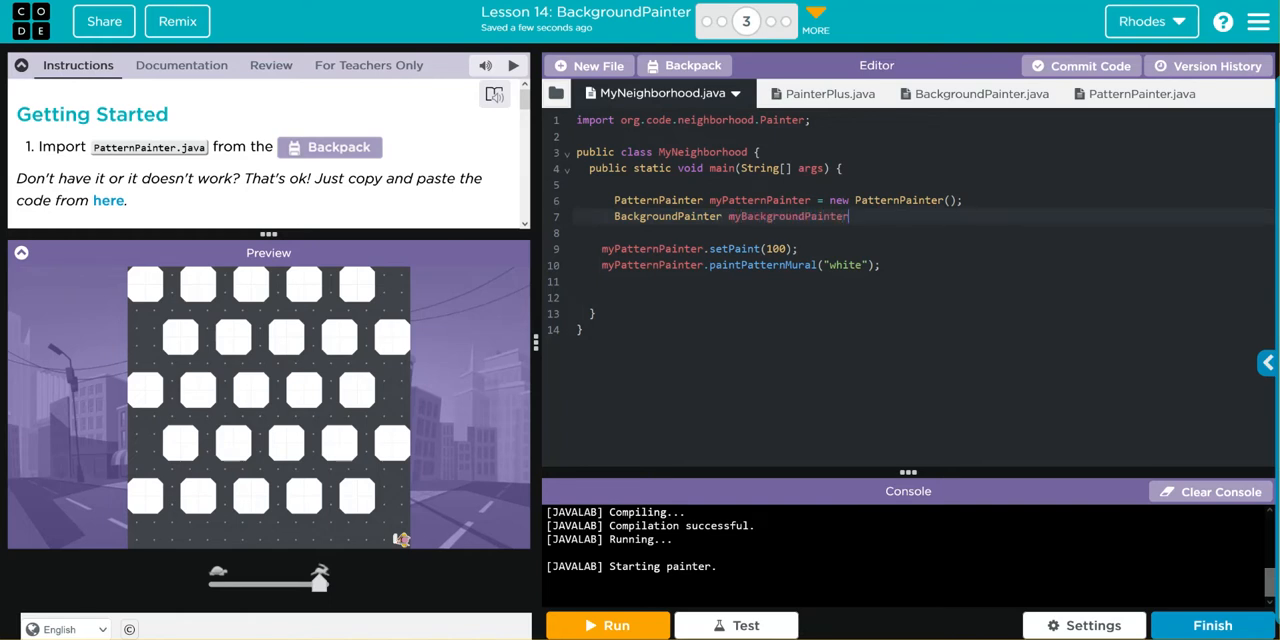
{"action": "type", "text": "= new"}
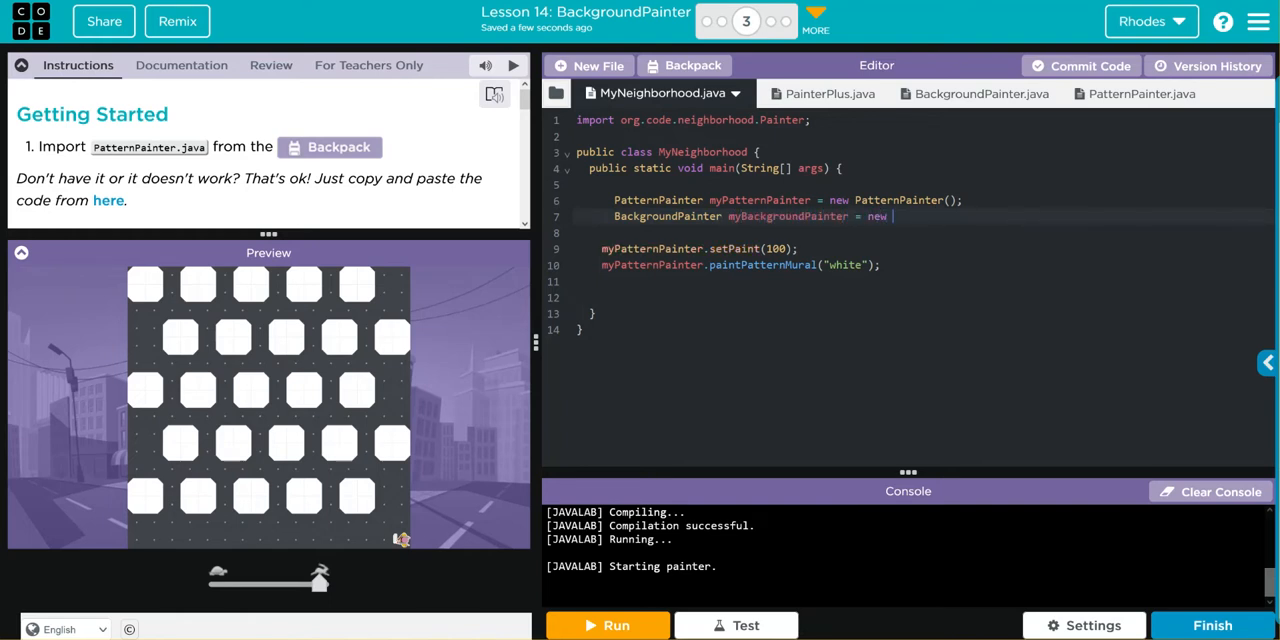
{"action": "type", "text": "Background"}
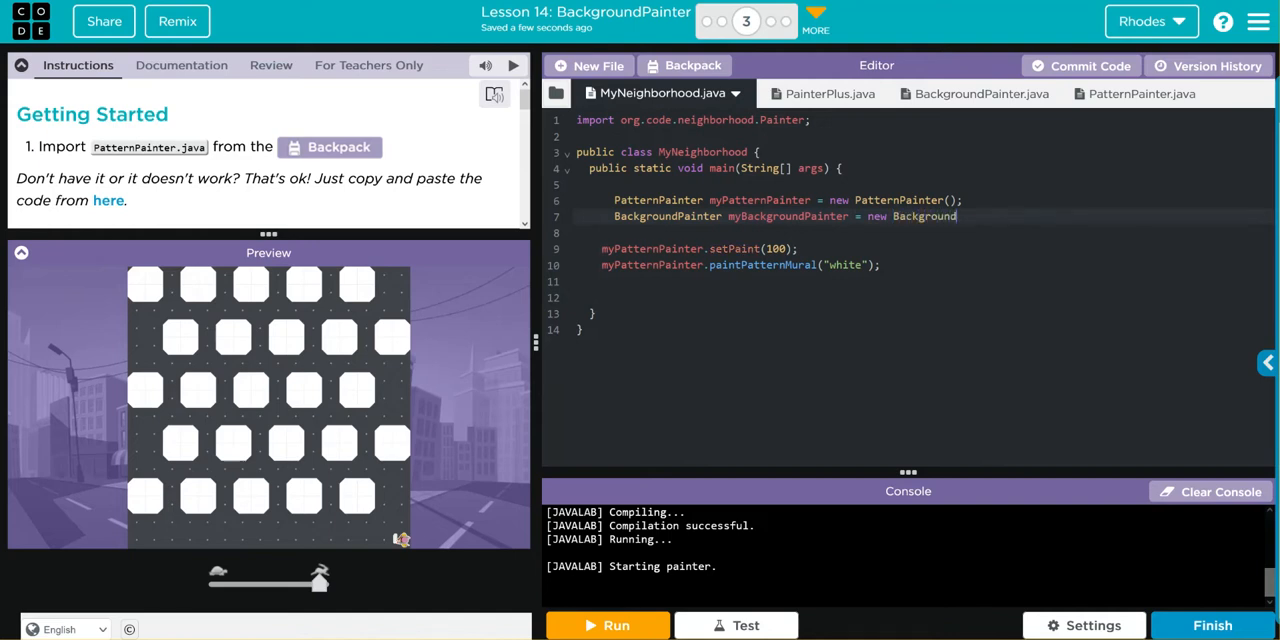
{"action": "type", "text": "Patinter"}
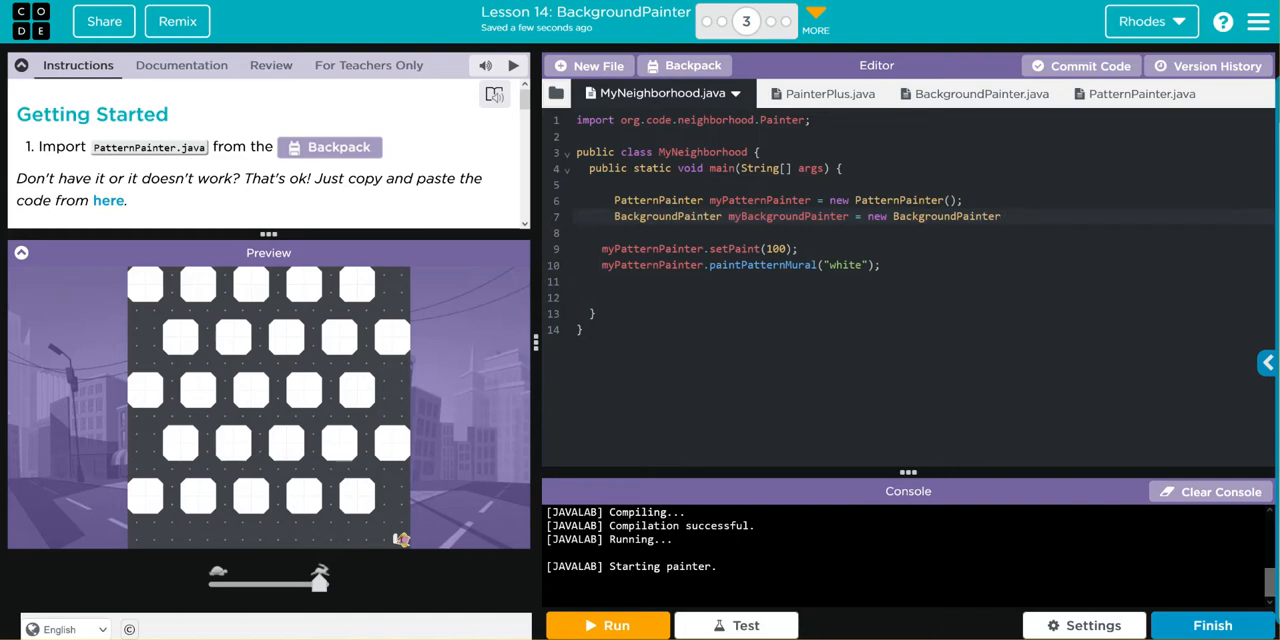
{"action": "type", "text": "();"}
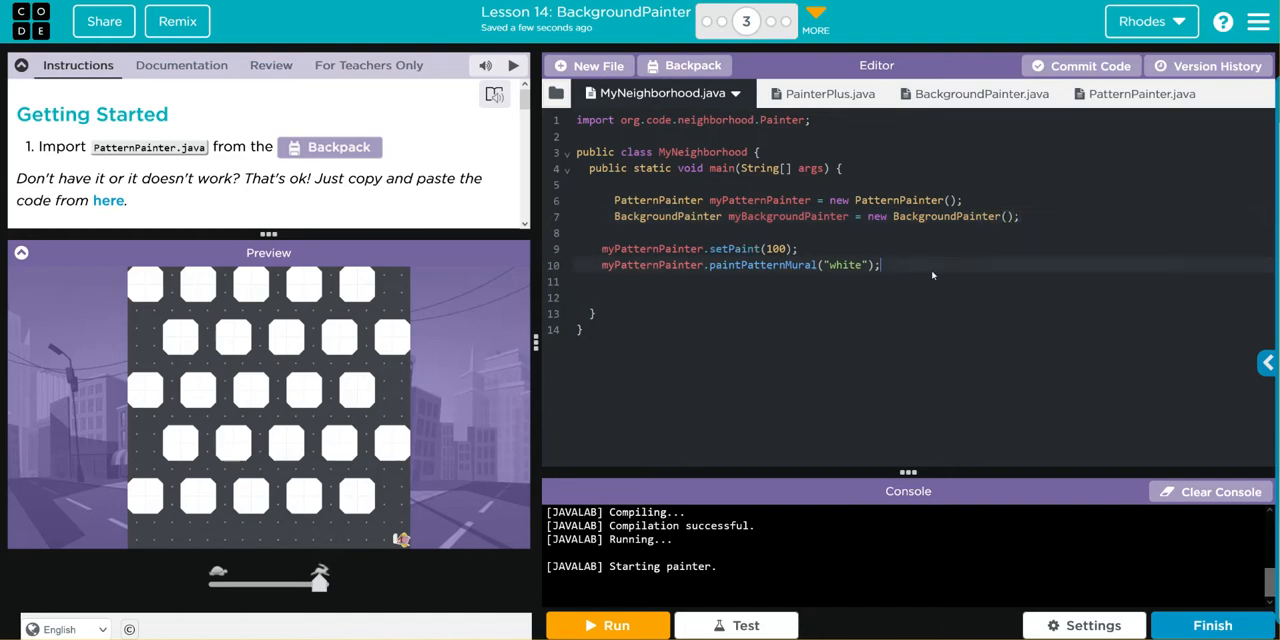
- Add a myBackgroundPainter.setPaint(100) call below the mural code
{"action": "key", "text": "Enter"}
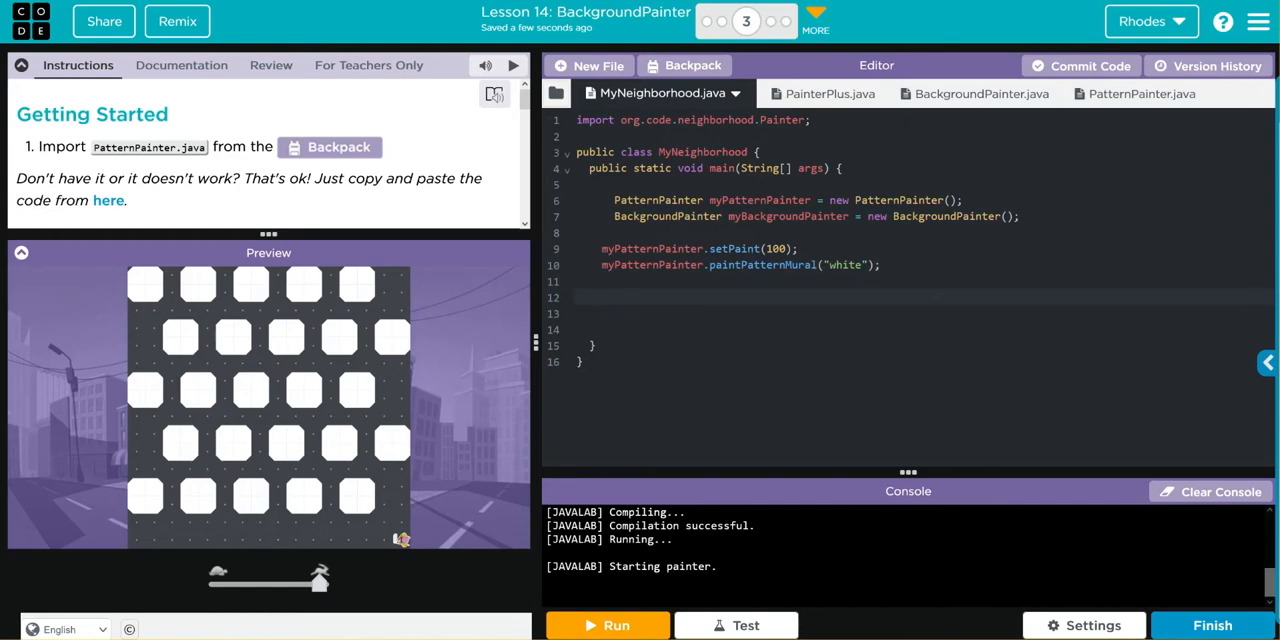
{"action": "type", "text": "myBack"}
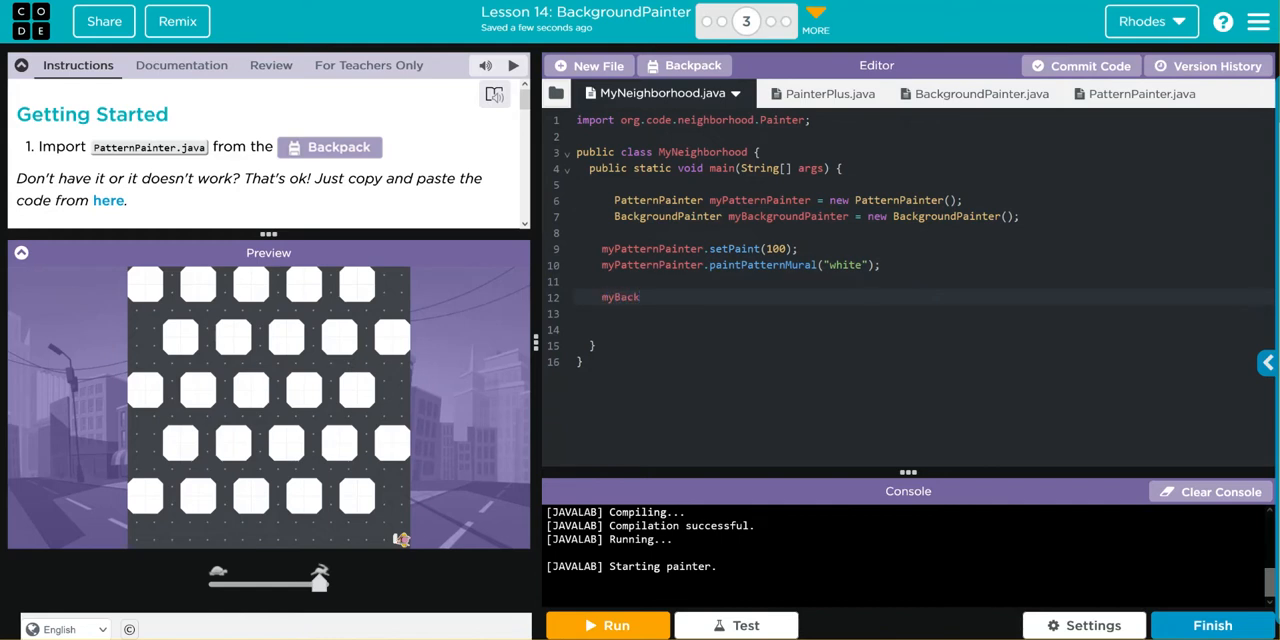
{"action": "type", "text": "gro"}
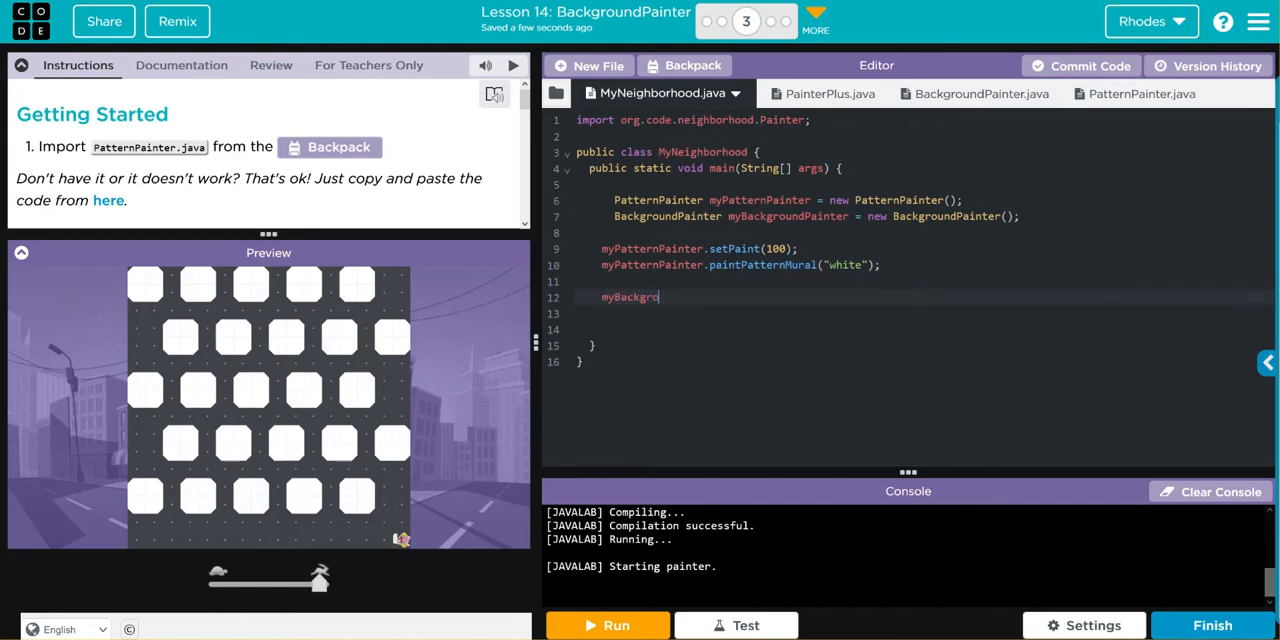
{"action": "type", "text": "undPainter"}
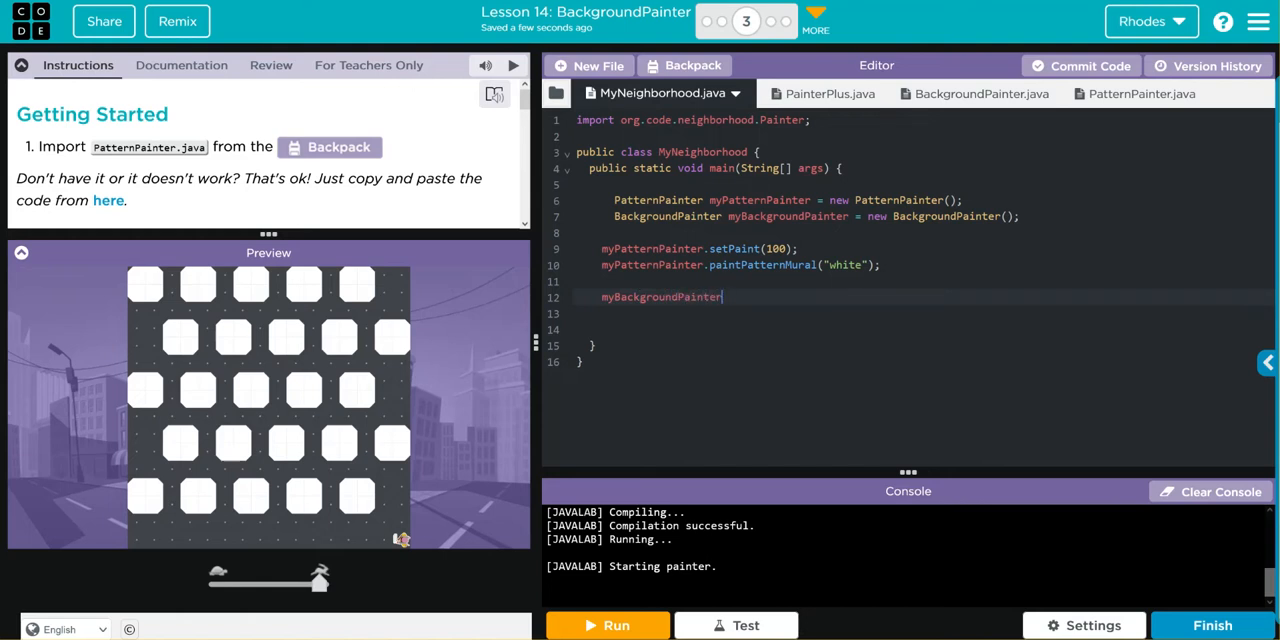
{"action": "type", "text": ".setPainter()"}
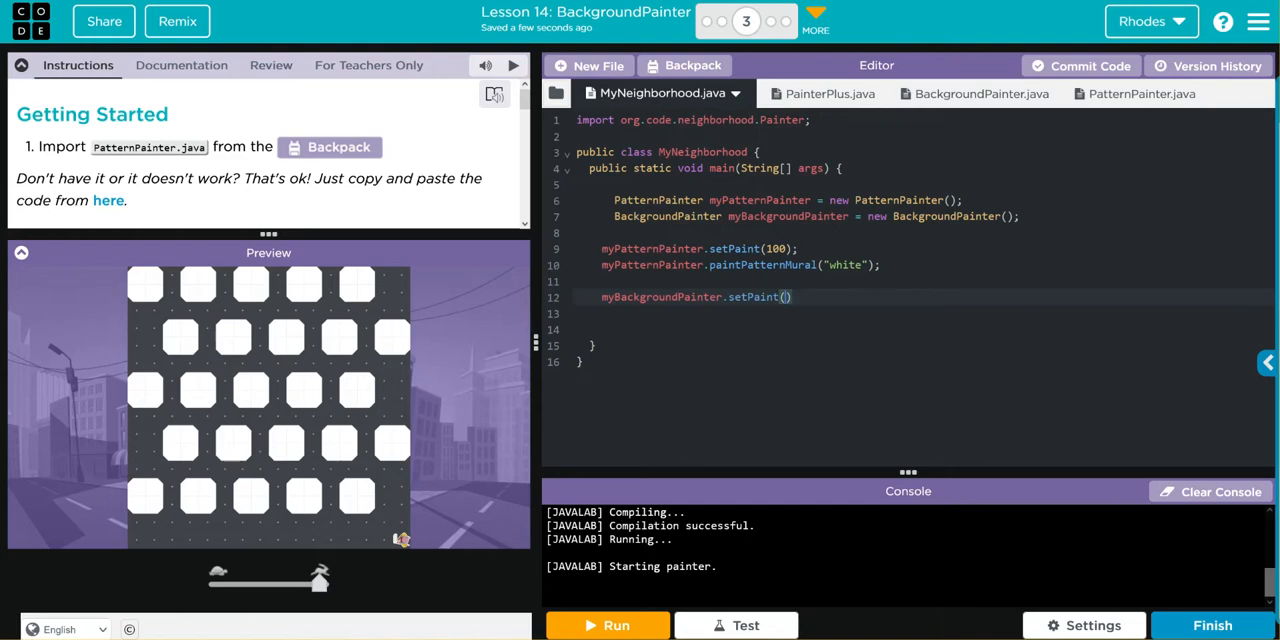
{"action": "type", "text": "100"}
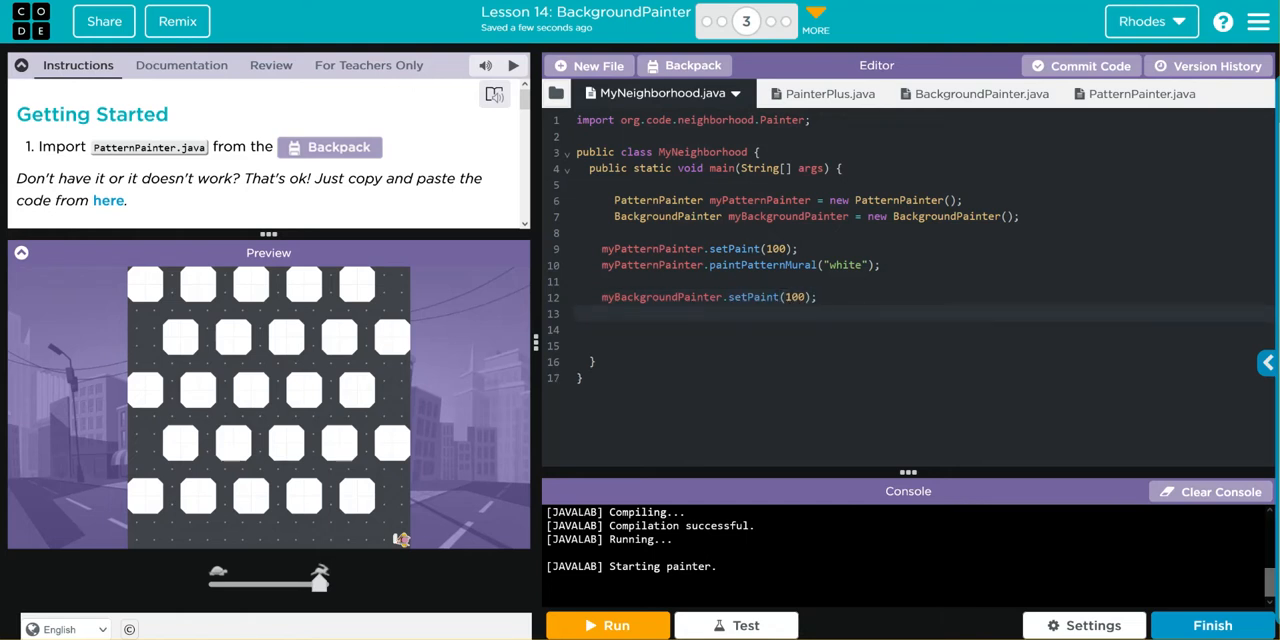
- Add myBackgroundPainter.paintBackground("blue"), checking the method name in BackgroundPainter.java
{"action": "type", "text": "myBack"}
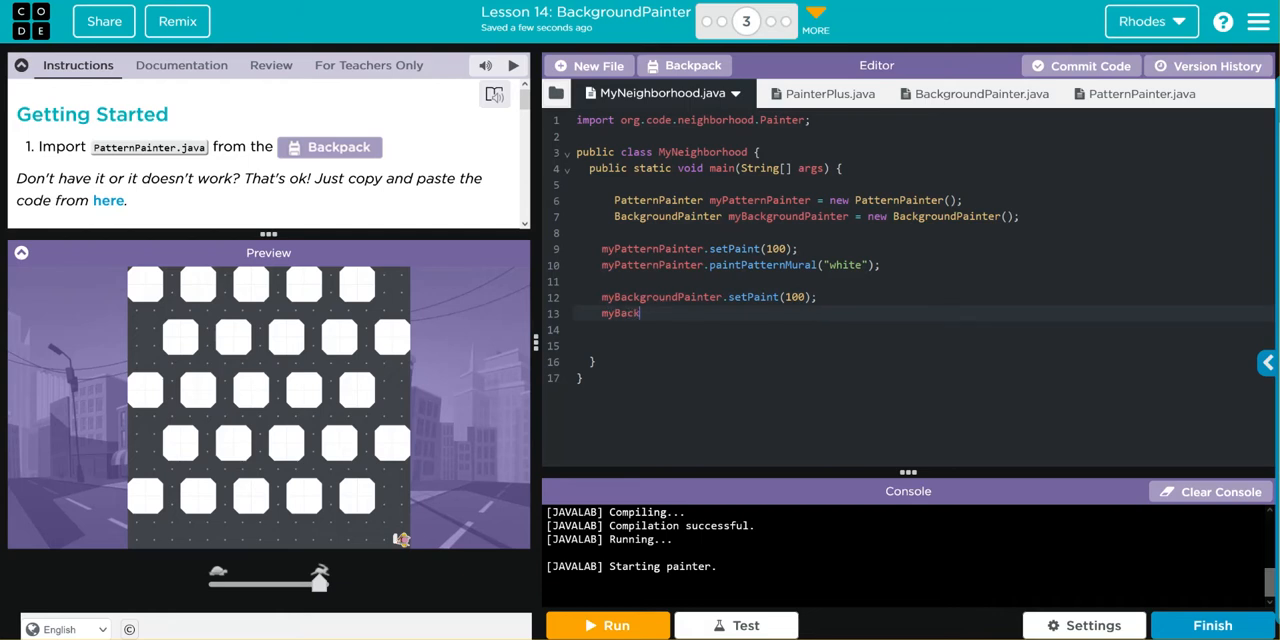
{"action": "type", "text": "groundPainter."}
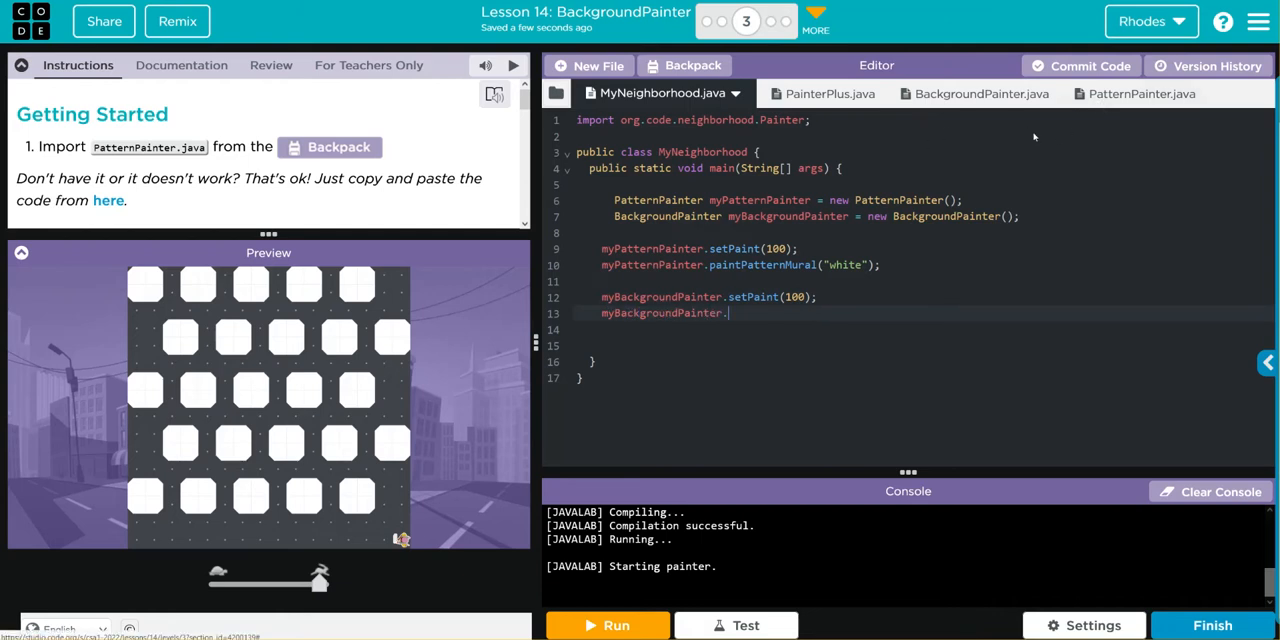
{"action": "left_click", "coordinate": [972, 92]}
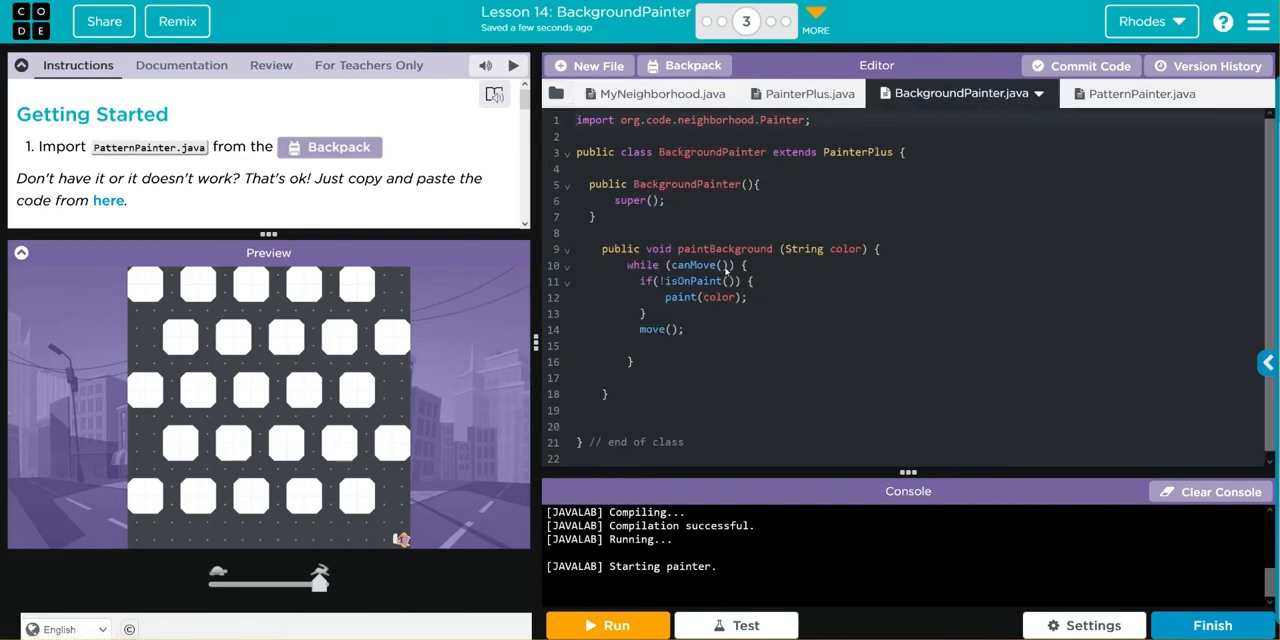
{"action": "left_click", "coordinate": [664, 92]}
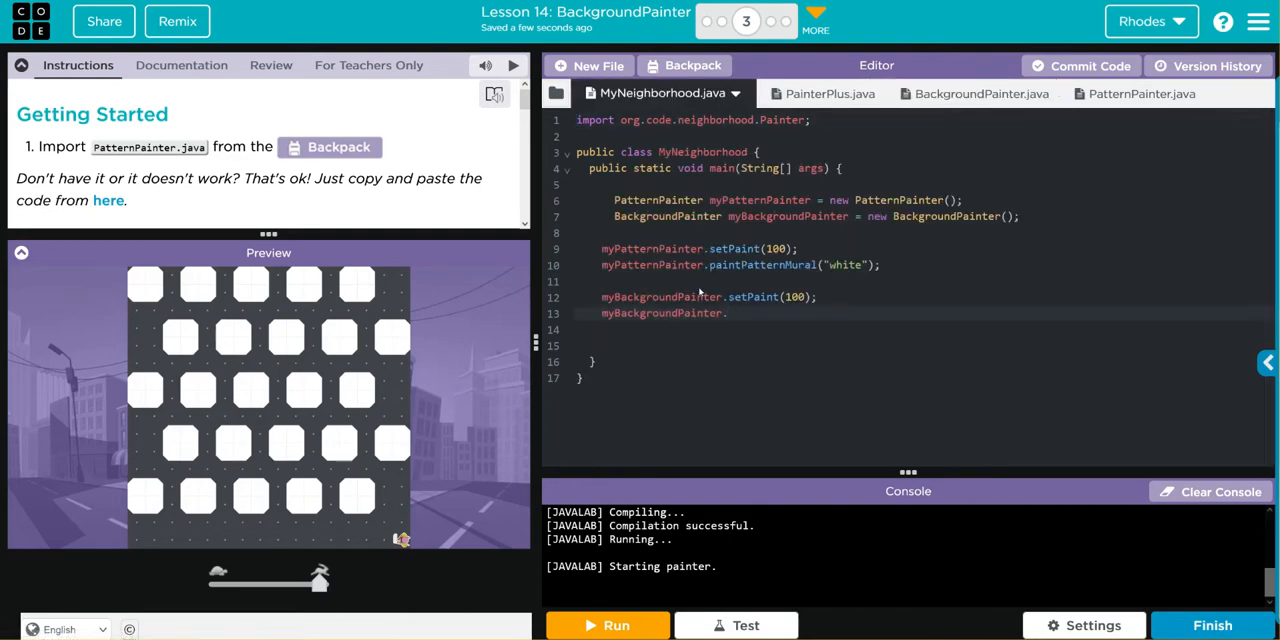
{"action": "type", "text": ".paintBackgro"}
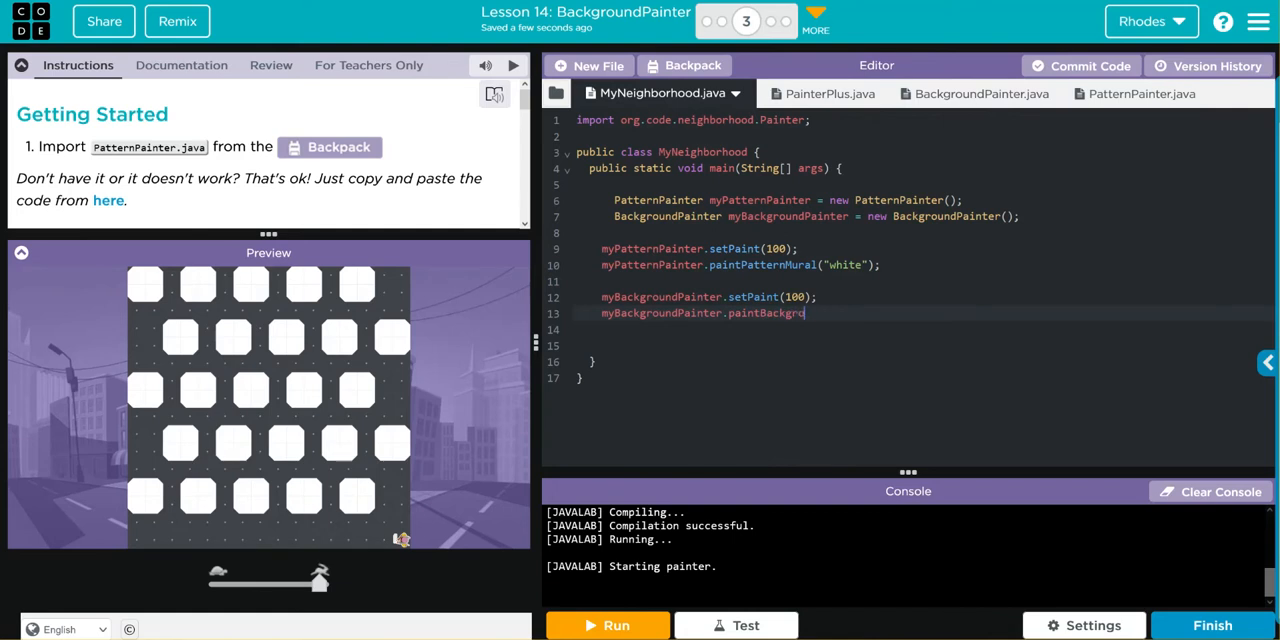
{"action": "type", "text": "und(\"\")"}
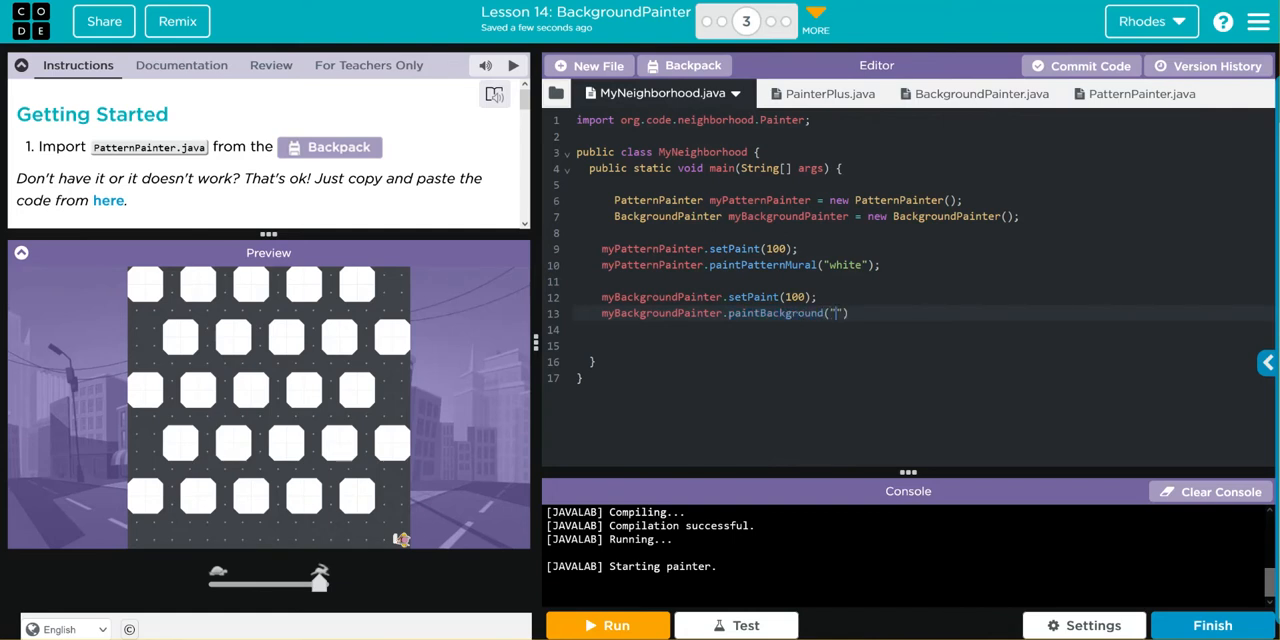
{"action": "type", "text": "blue"}
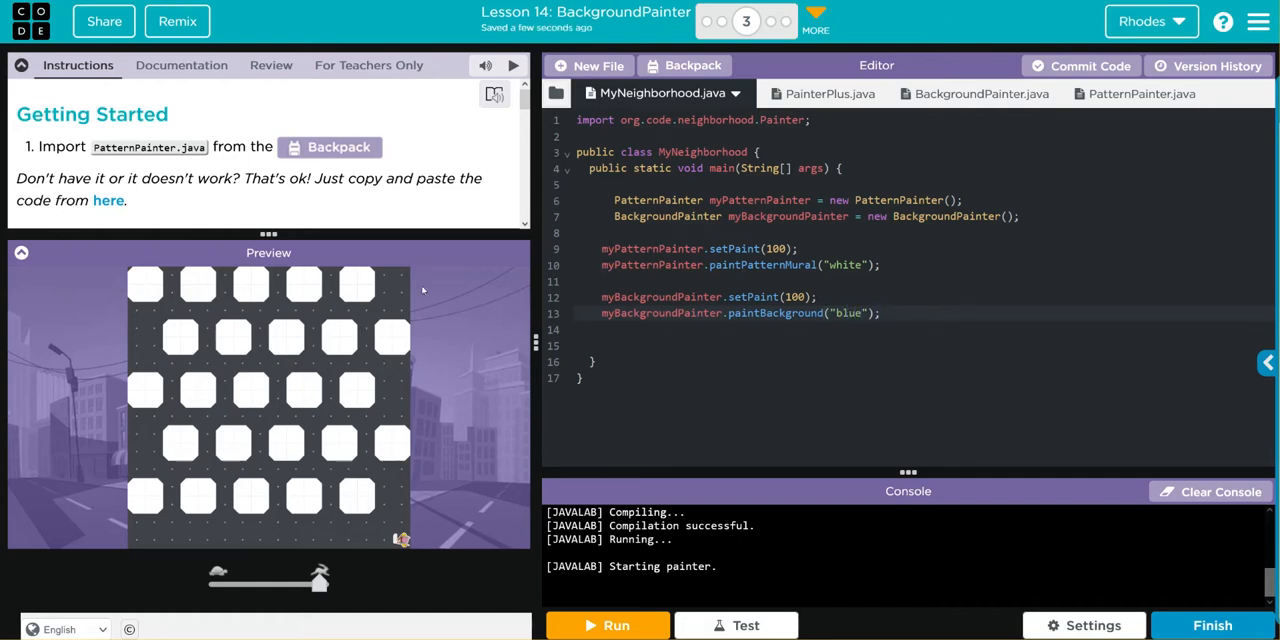
- Run the program to paint the top row blue, then view BackgroundPainter.java
{"action": "left_click", "coordinate": [608, 624]}
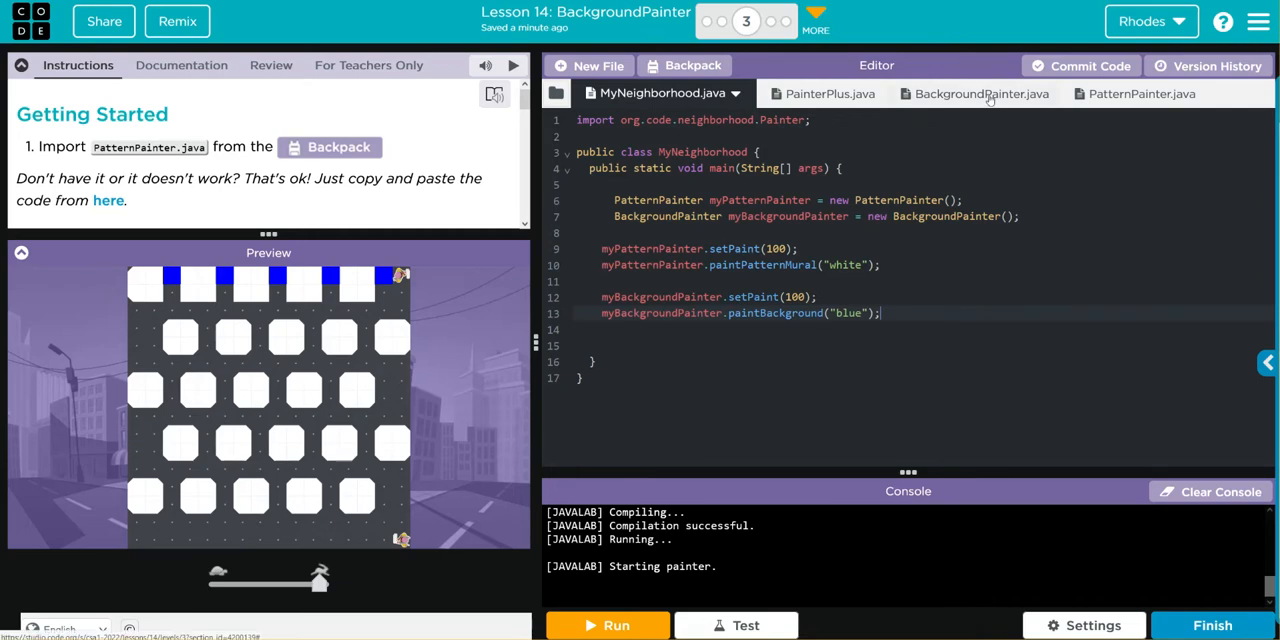
{"action": "left_click", "coordinate": [988, 92]}
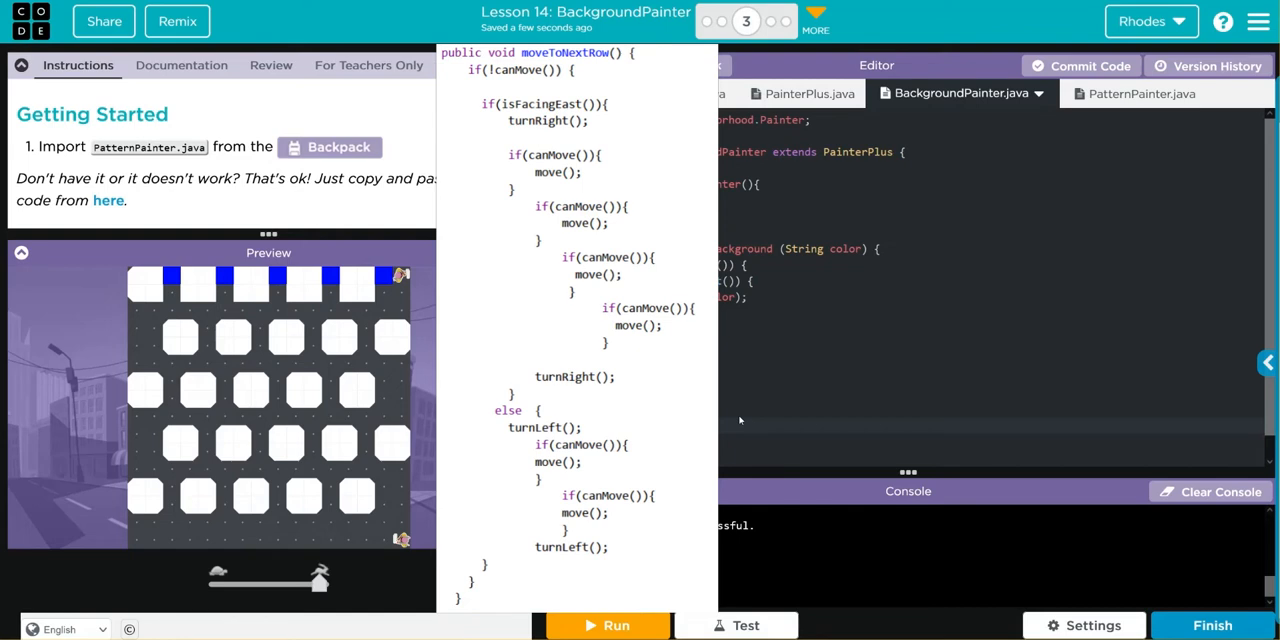
{"action": "mouse_move", "coordinate": [804, 298]}
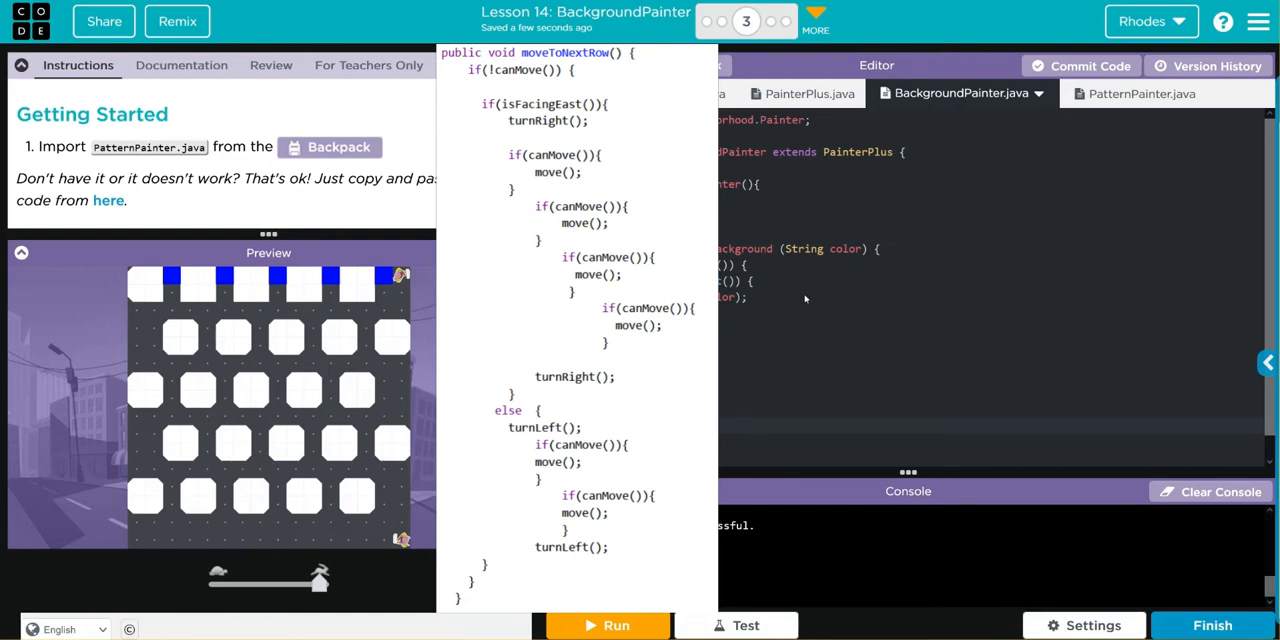
- View PatternPainter.java's moveToNextRow method through the end of the file
{"action": "left_click", "coordinate": [1142, 92]}
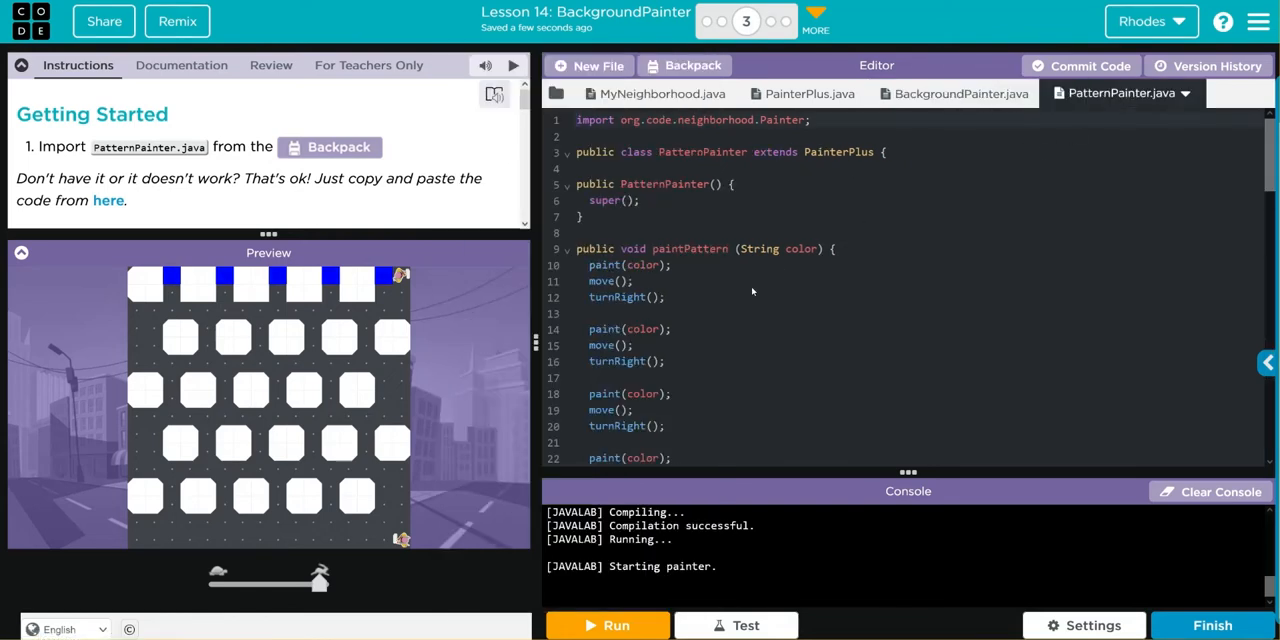
{"action": "scroll", "scroll_direction": "down", "scroll_amount": 3}
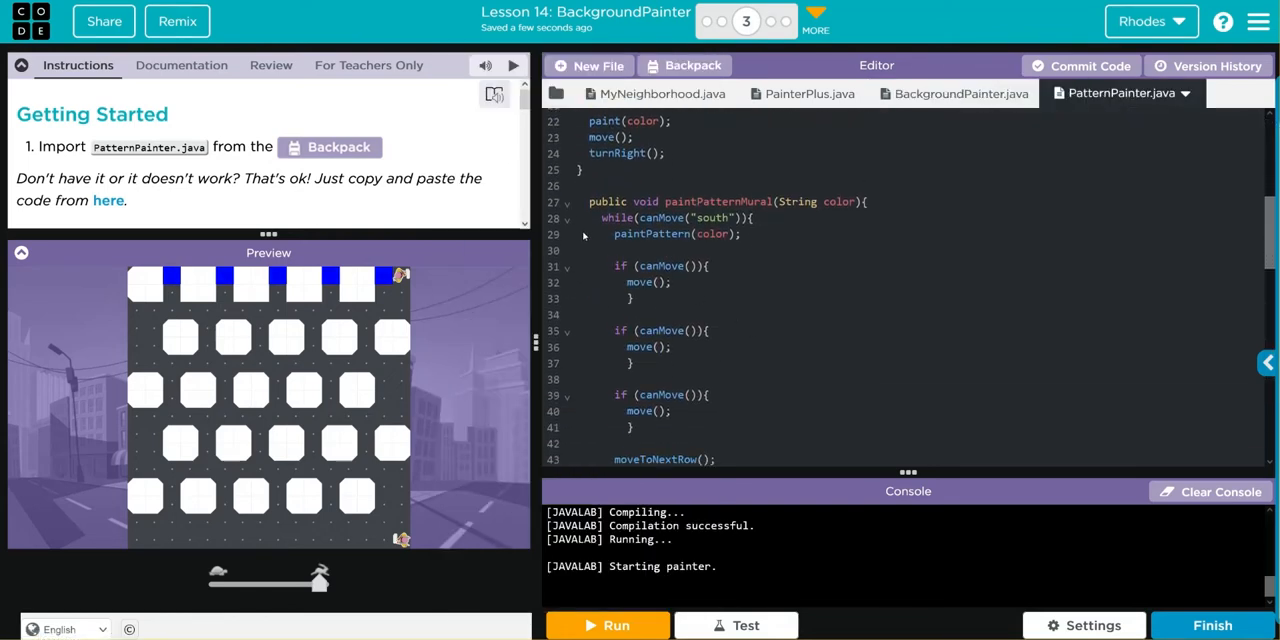
{"action": "scroll", "scroll_direction": "down", "scroll_amount": 3}
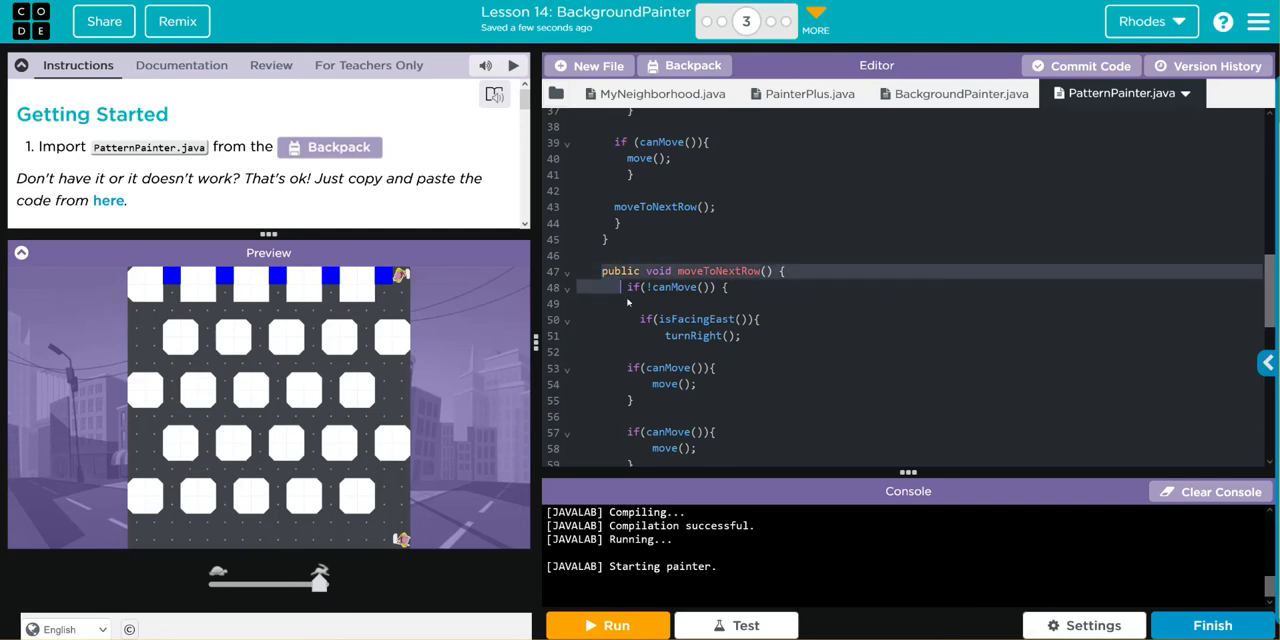
{"action": "scroll", "scroll_direction": "down", "scroll_amount": 3}
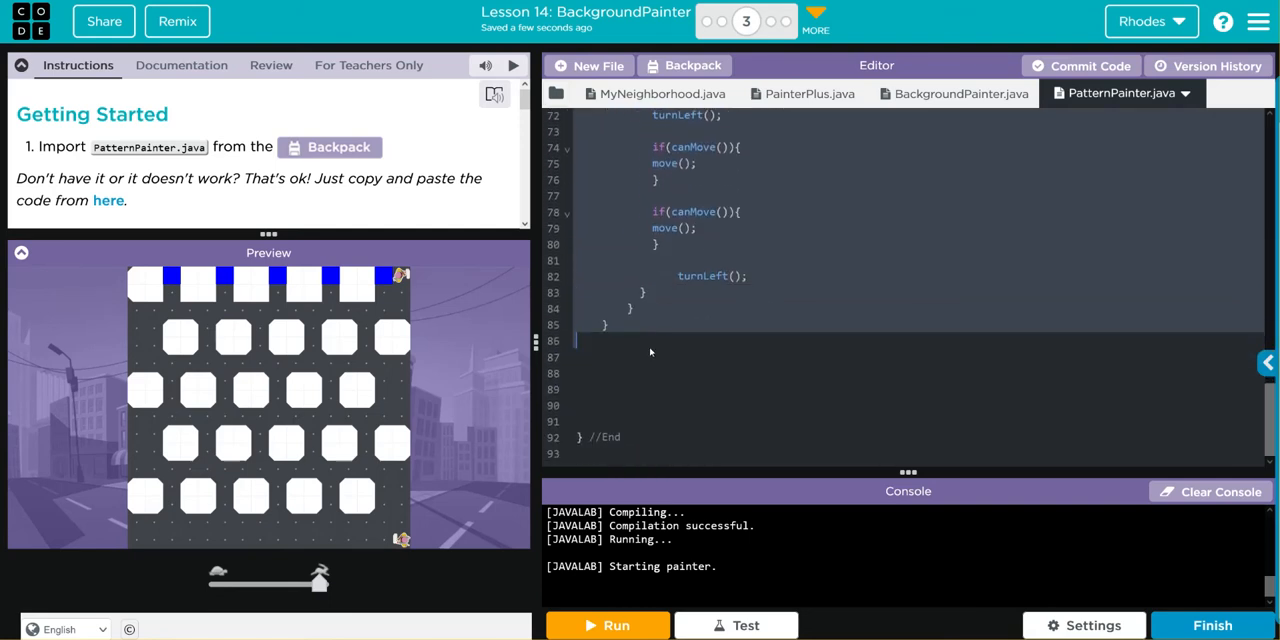
- Paste moveToNextRow into BackgroundPainter.java and rename it paintToNextRow
{"action": "left_click", "coordinate": [956, 92]}
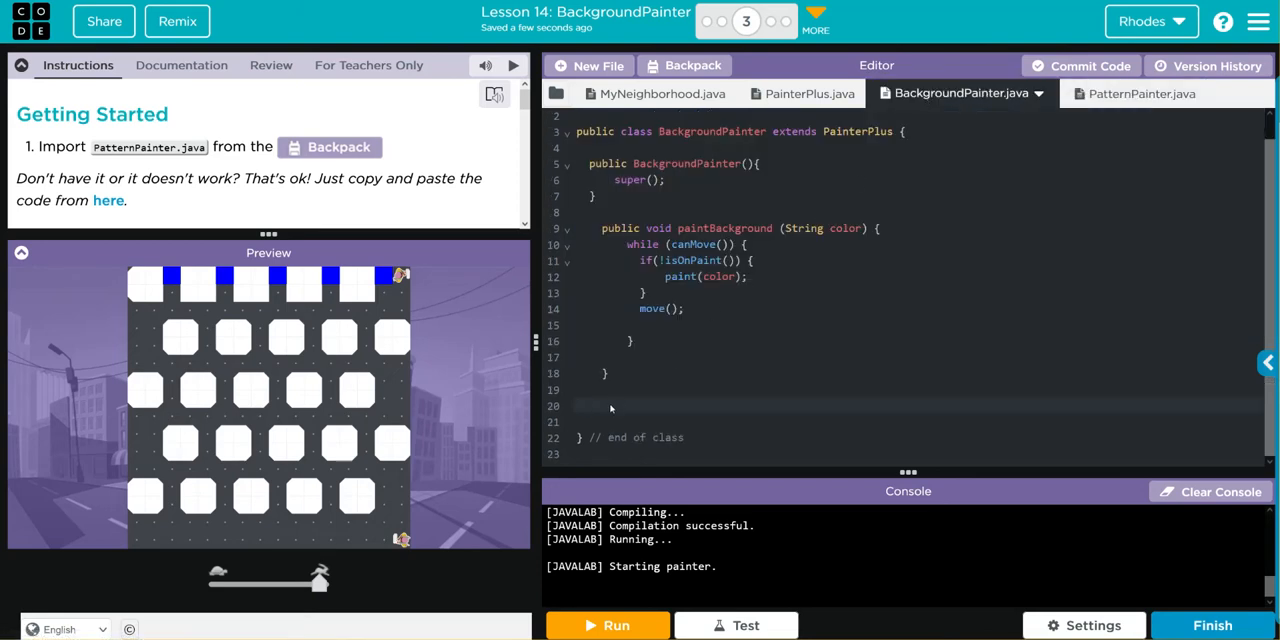
{"action": "scroll", "scroll_direction": "down", "scroll_amount": 3}
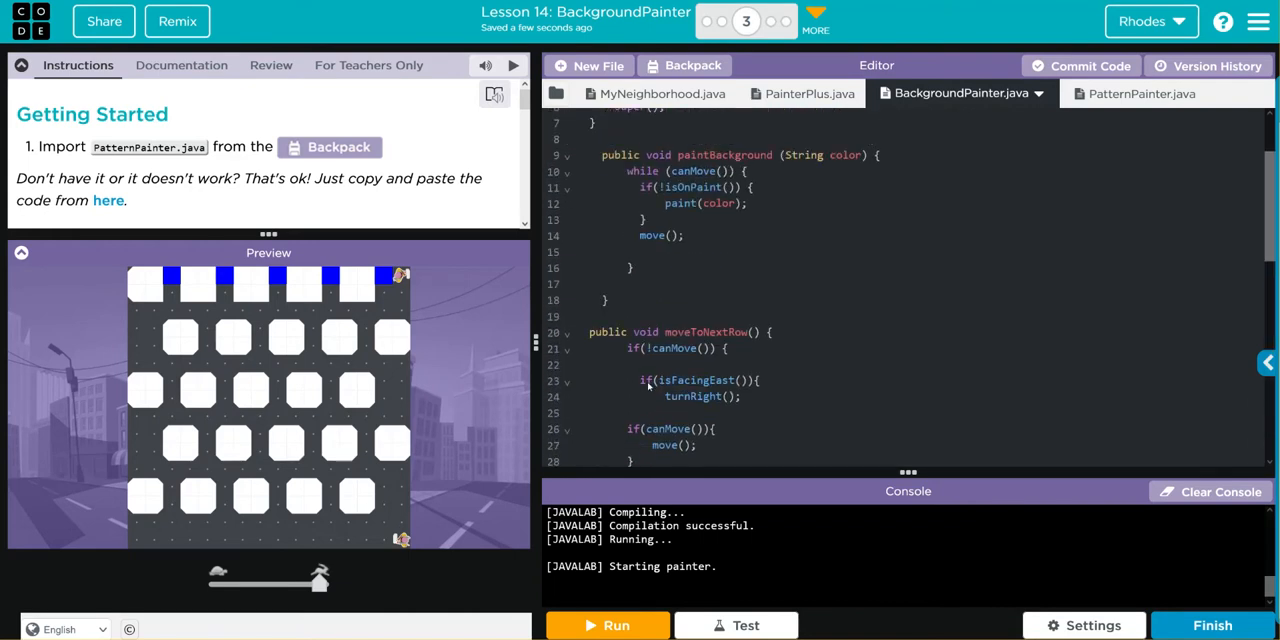
{"action": "double_click", "coordinate": [704, 332]}
{"action": "type", "text": "paint"}
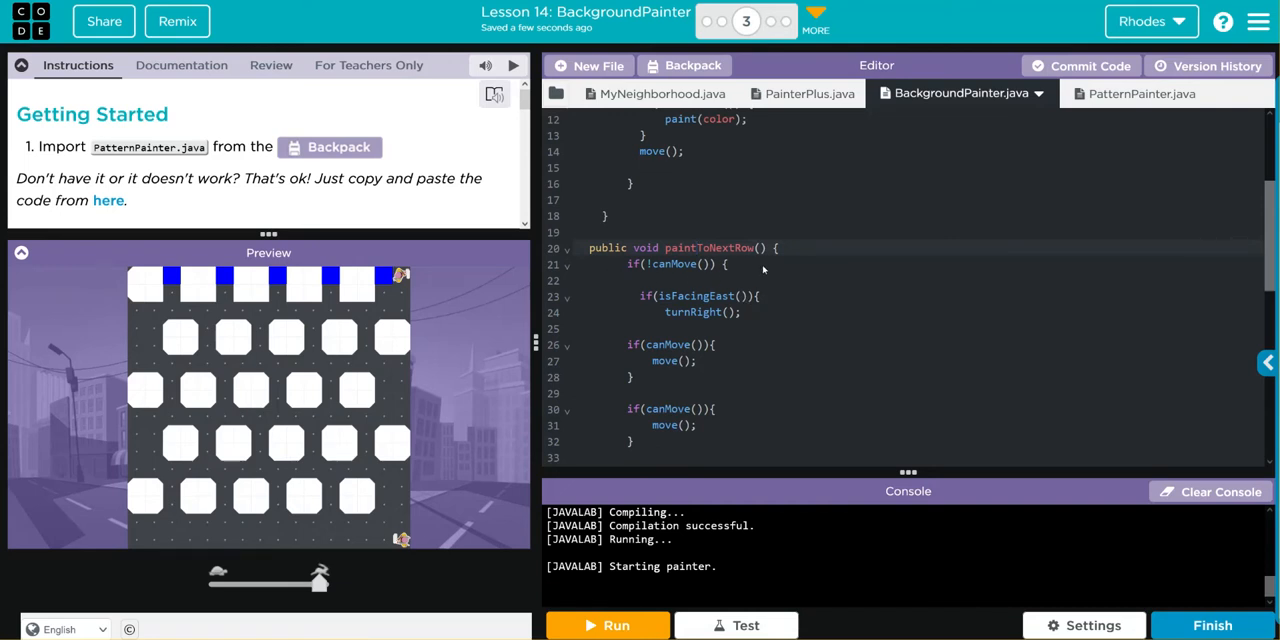
{"action": "mouse_move", "coordinate": [674, 296]}
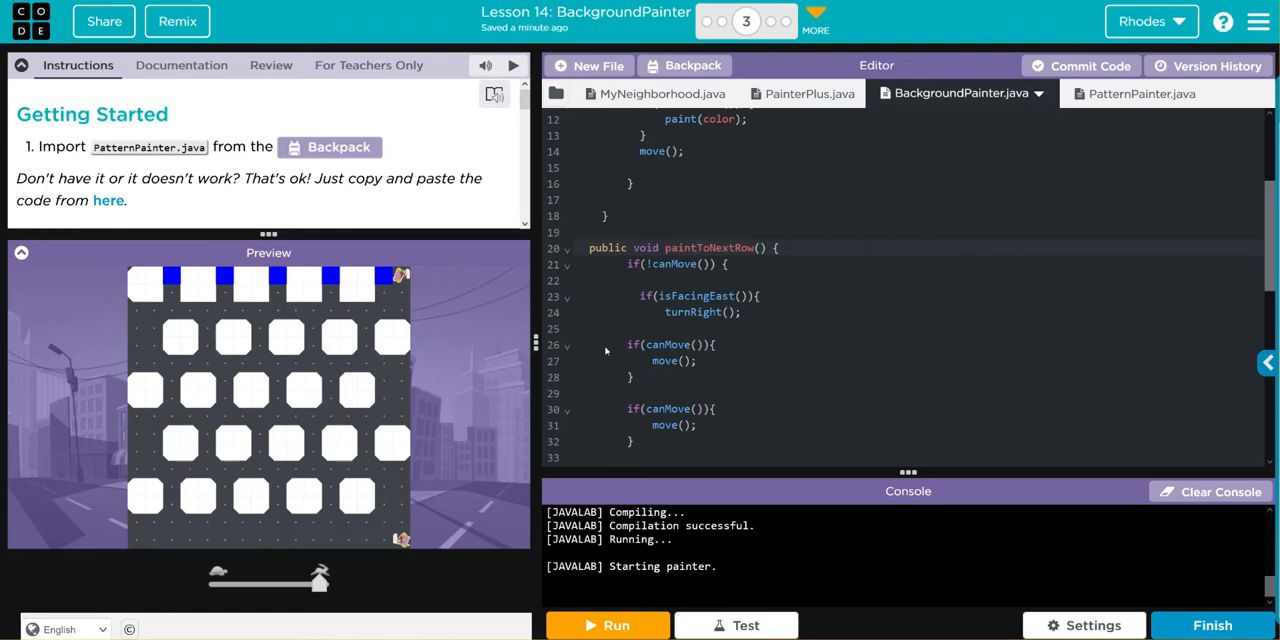
- Trim paintToNextRow to one move per branch and run the program
{"action": "scroll", "scroll_direction": "down", "scroll_amount": 3}
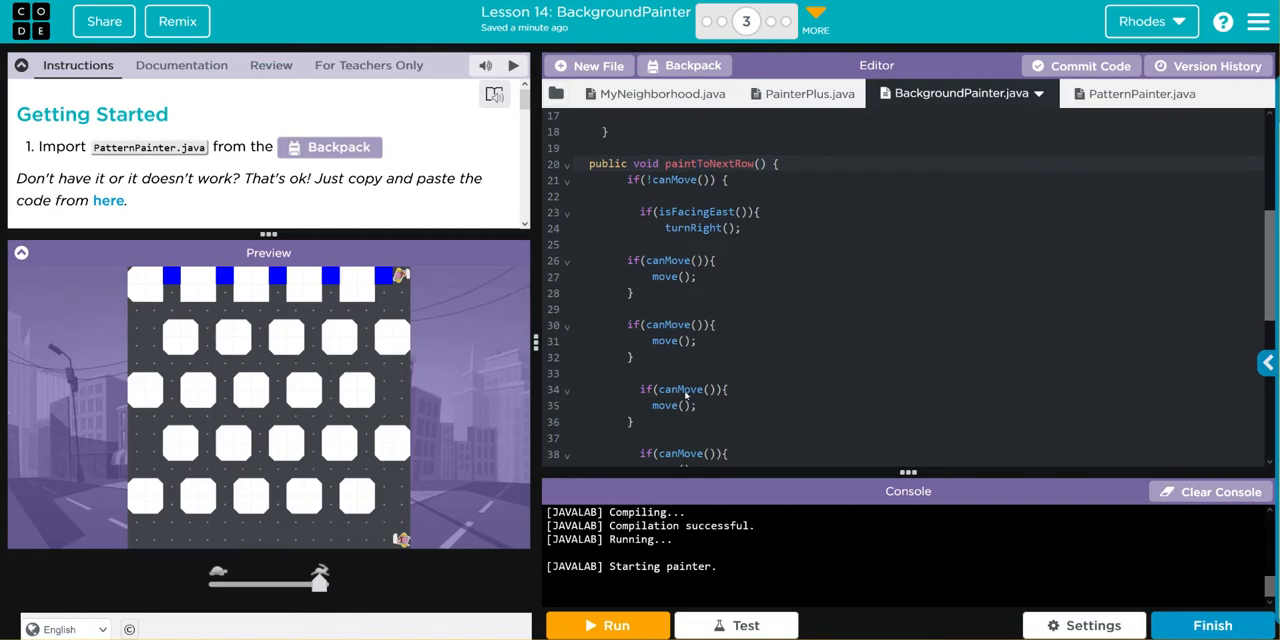
{"action": "scroll", "scroll_direction": "down", "scroll_amount": 3}
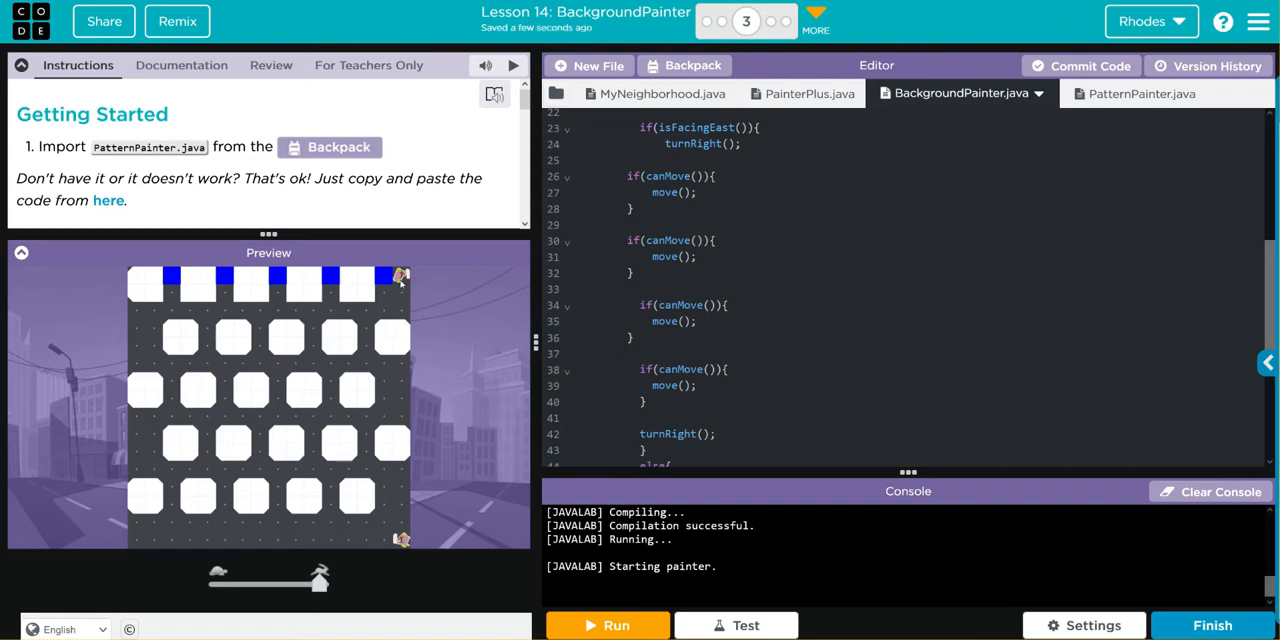
{"action": "mouse_move", "coordinate": [496, 280]}
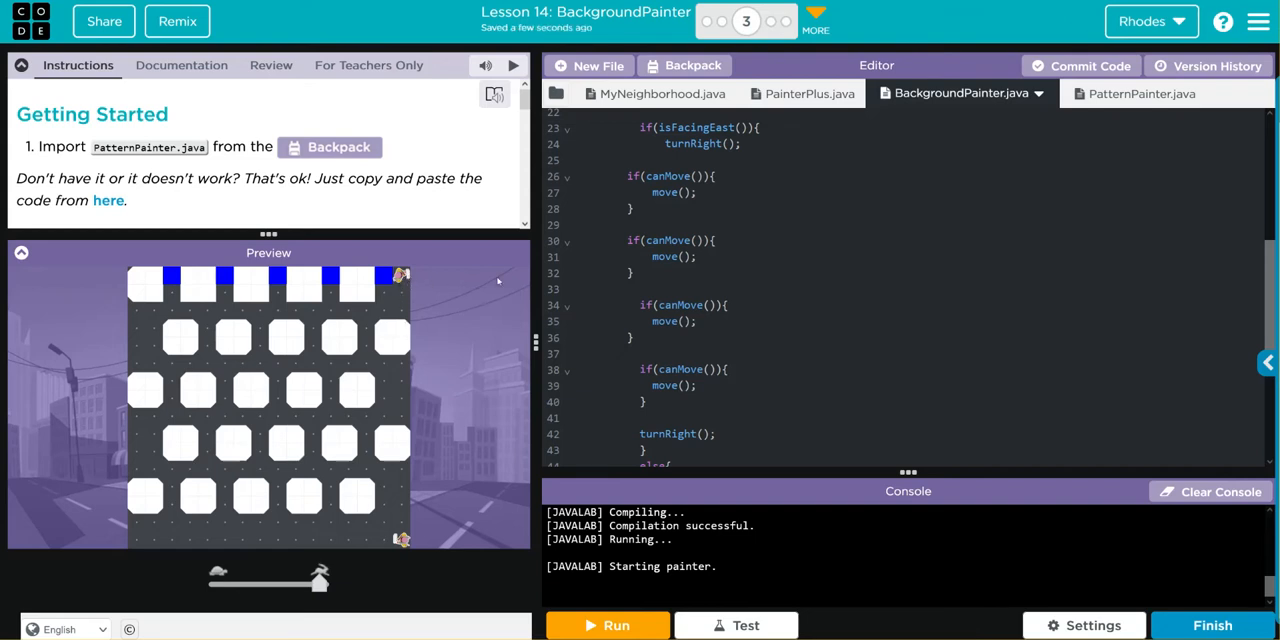
{"action": "mouse_move", "coordinate": [116, 320]}
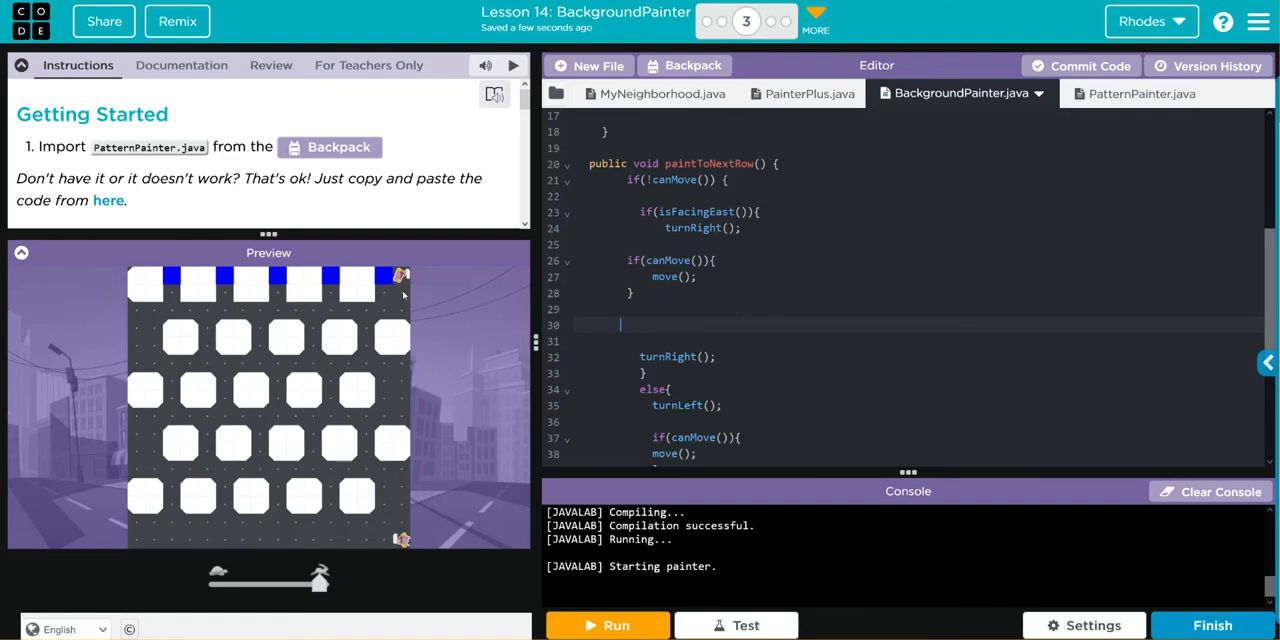
{"action": "mouse_move", "coordinate": [376, 292]}
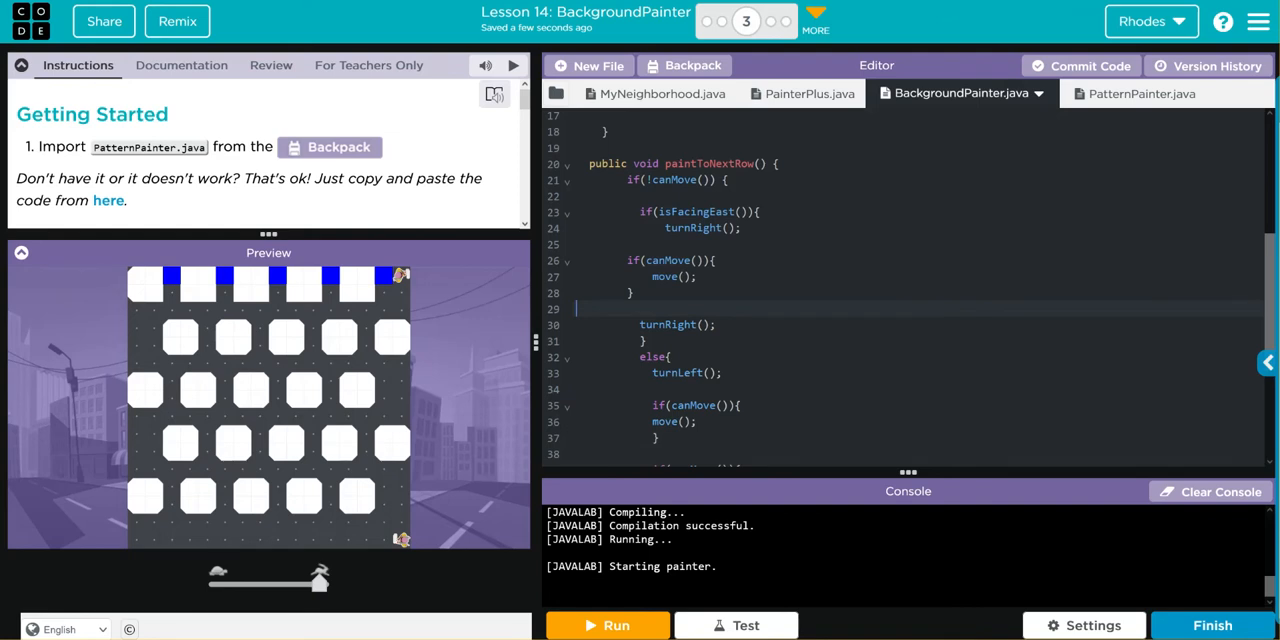
{"action": "scroll", "scroll_direction": "down", "scroll_amount": 3}
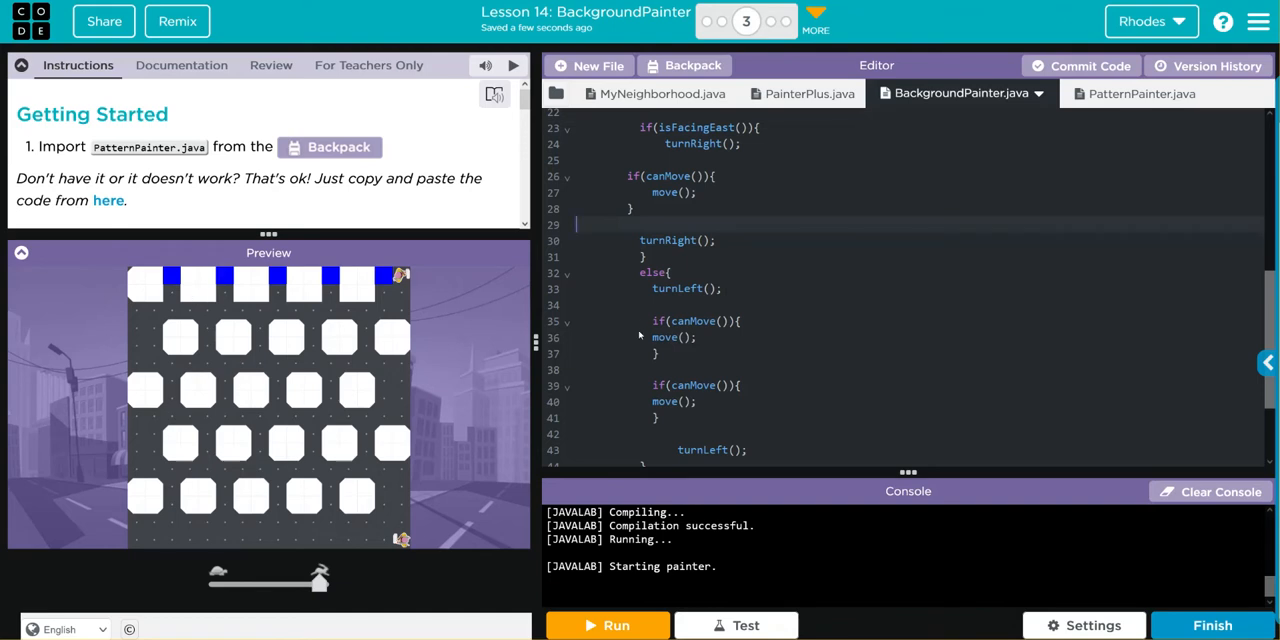
{"action": "mouse_move", "coordinate": [700, 424]}
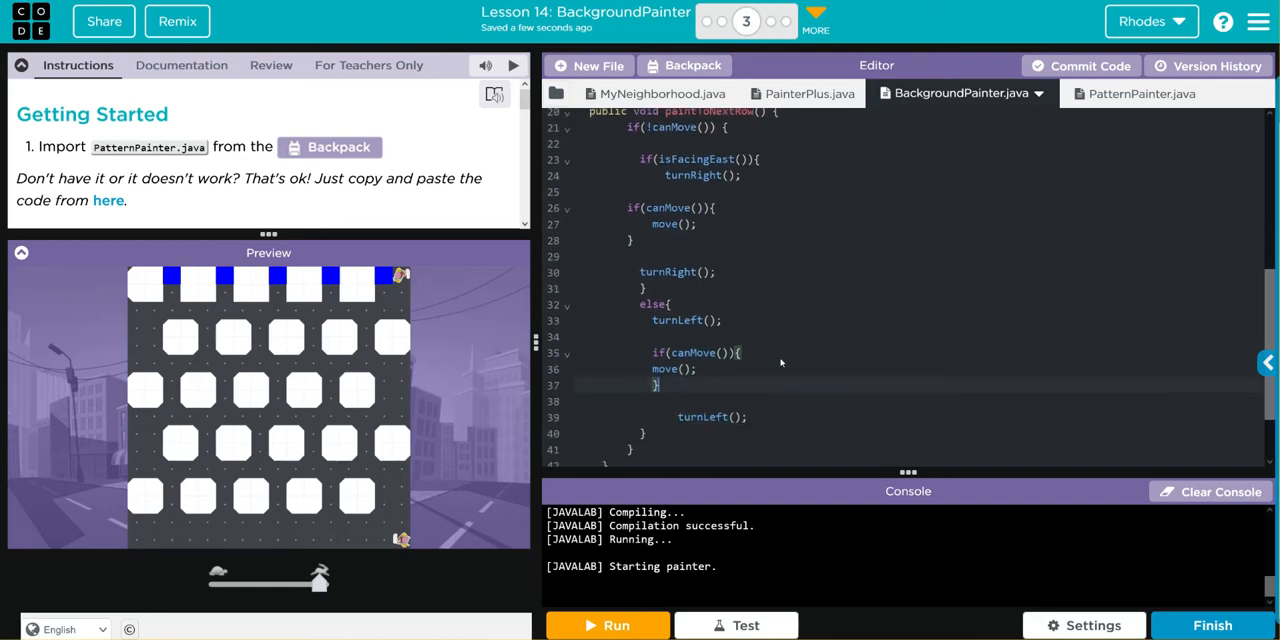
{"action": "scroll", "scroll_direction": "up", "scroll_amount": 3}
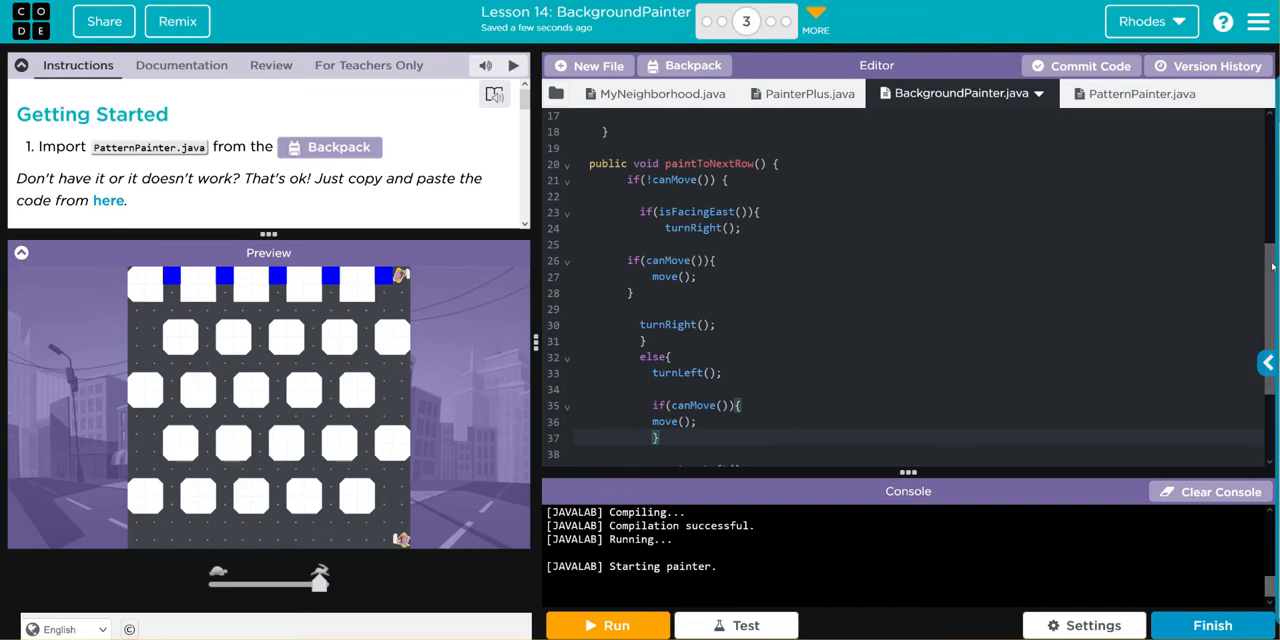
{"action": "scroll", "scroll_direction": "down", "scroll_amount": 3}
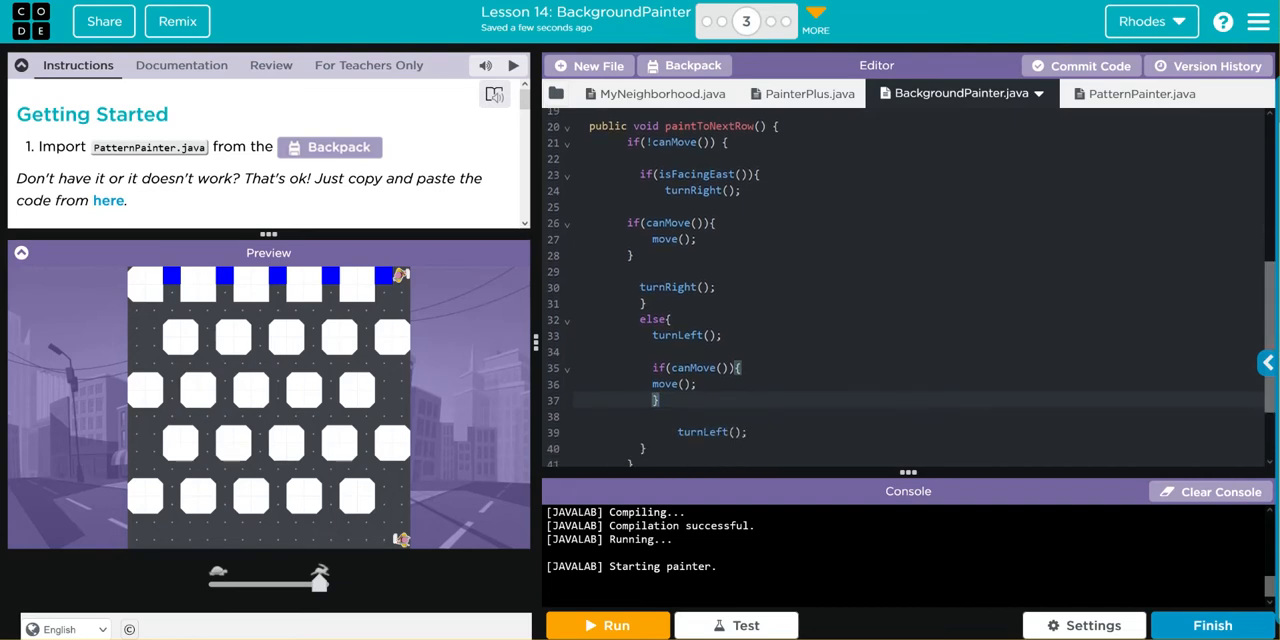
{"action": "mouse_move", "coordinate": [684, 460]}
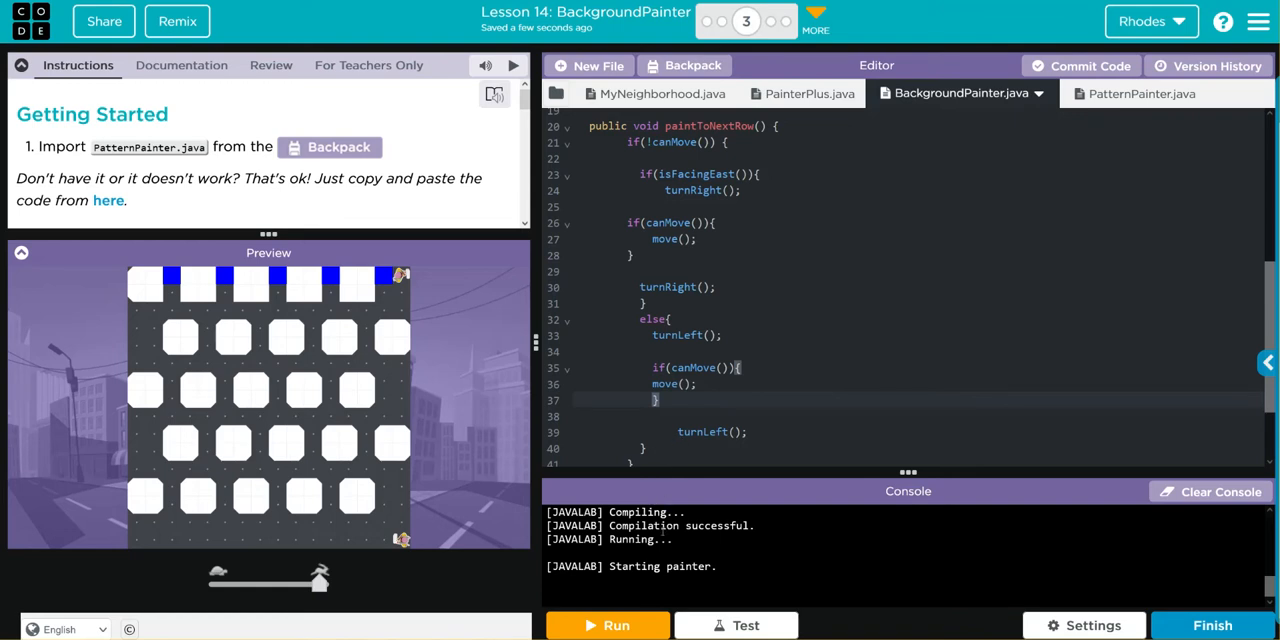
{"action": "left_click", "coordinate": [608, 624]}
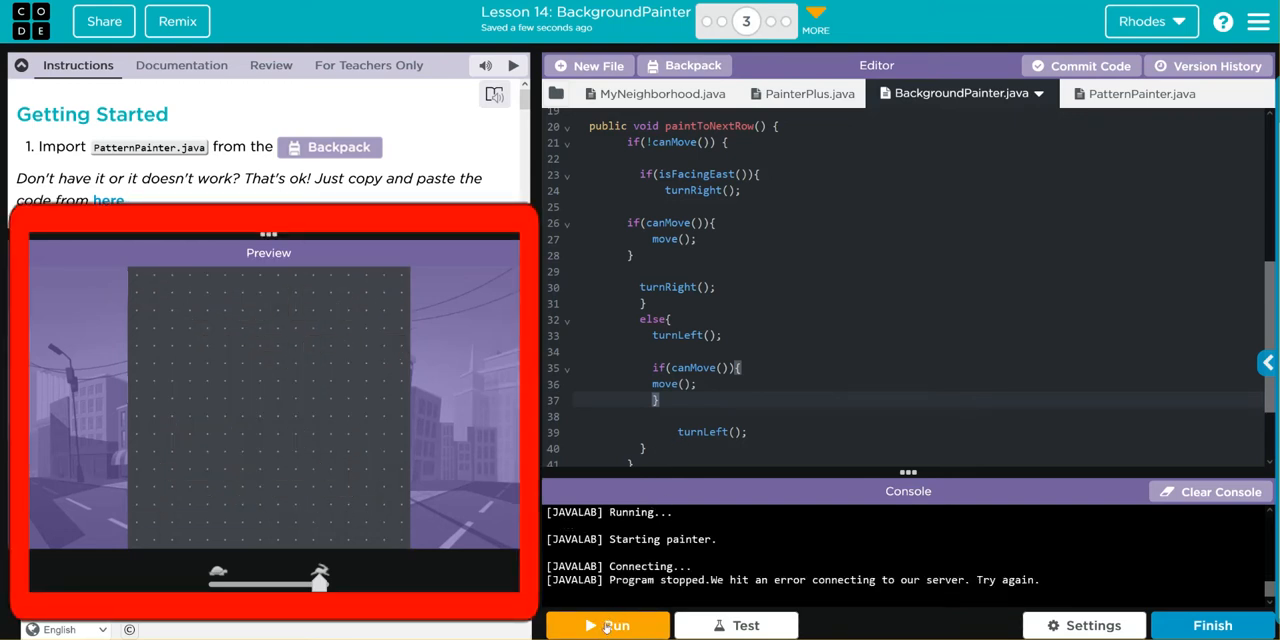
- Rerun the program after the server connection error so it compiles and paints
{"action": "left_click", "coordinate": [606, 624]}
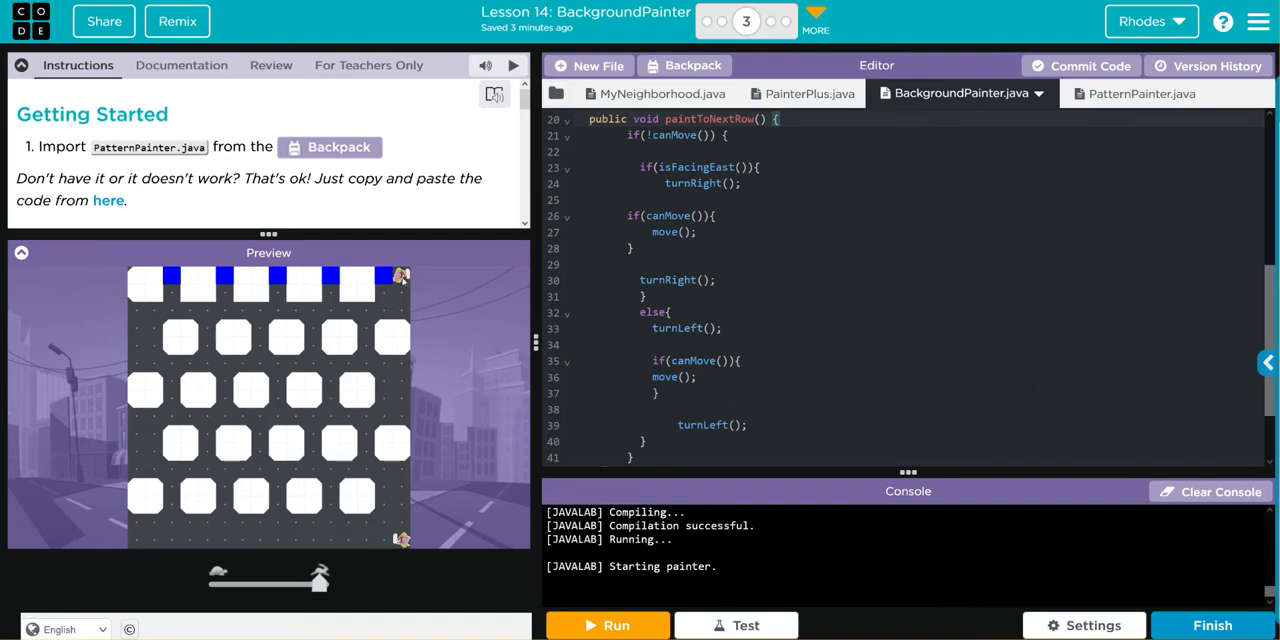
{"action": "mouse_move", "coordinate": [412, 304]}
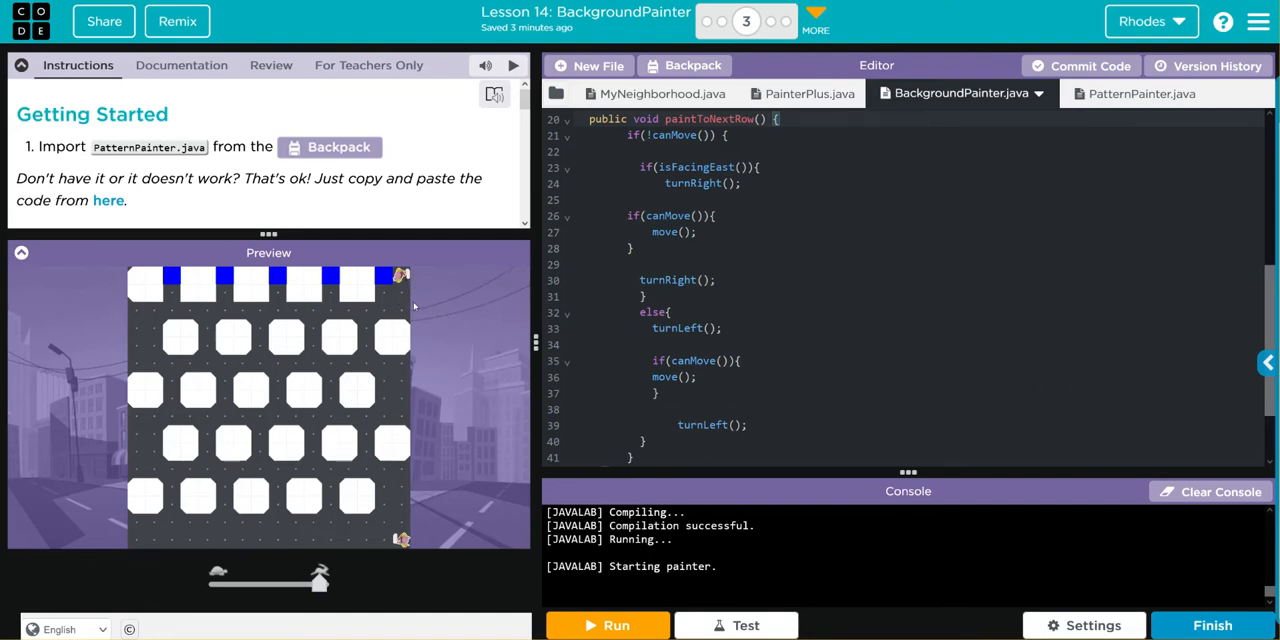
{"action": "mouse_move", "coordinate": [424, 304]}
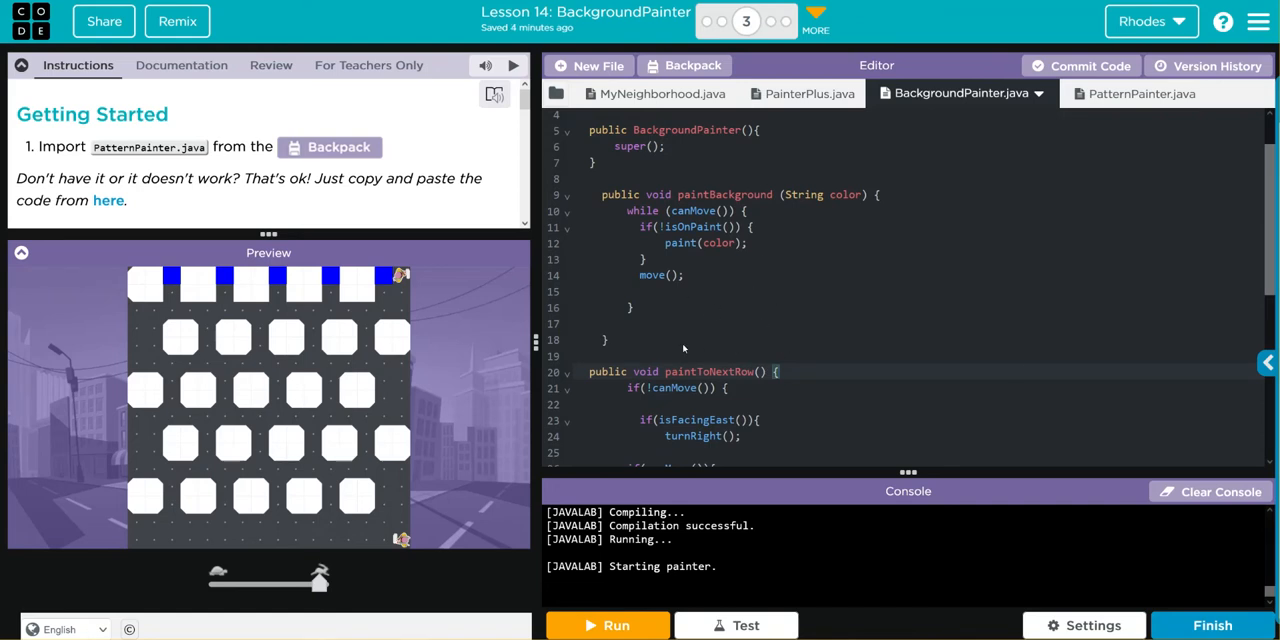
{"action": "mouse_move", "coordinate": [708, 356]}
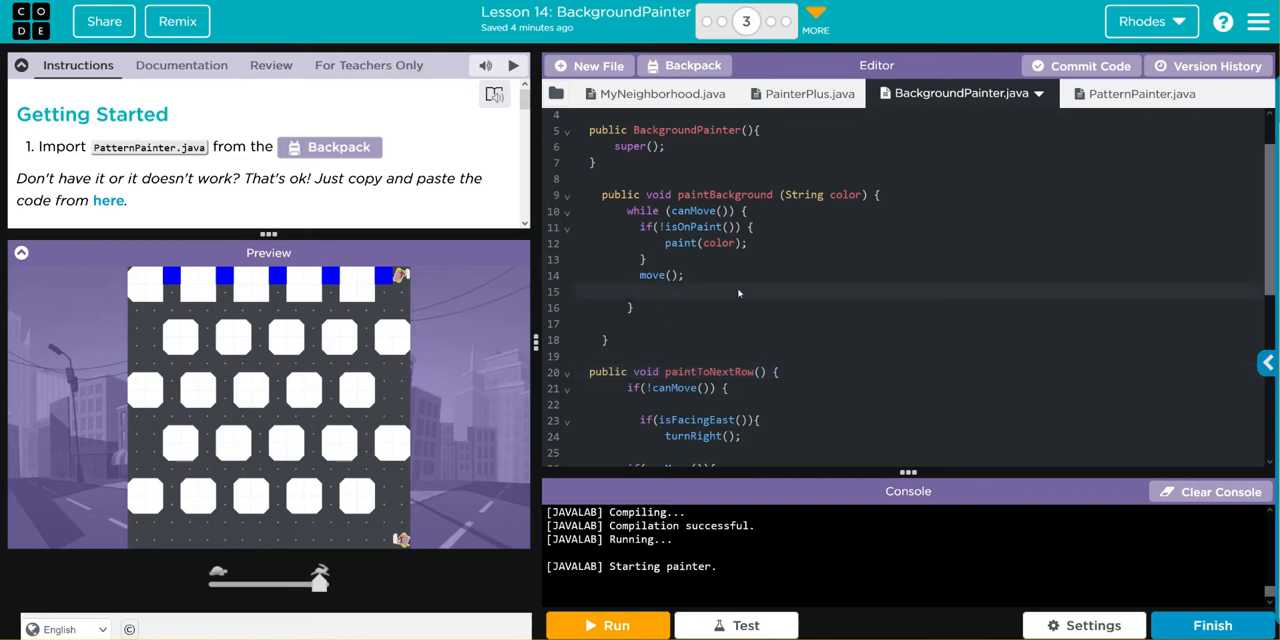
- Call paintToNextRow() after move() in the paintBackground loop and run the program
{"action": "type", "text": "pai"}
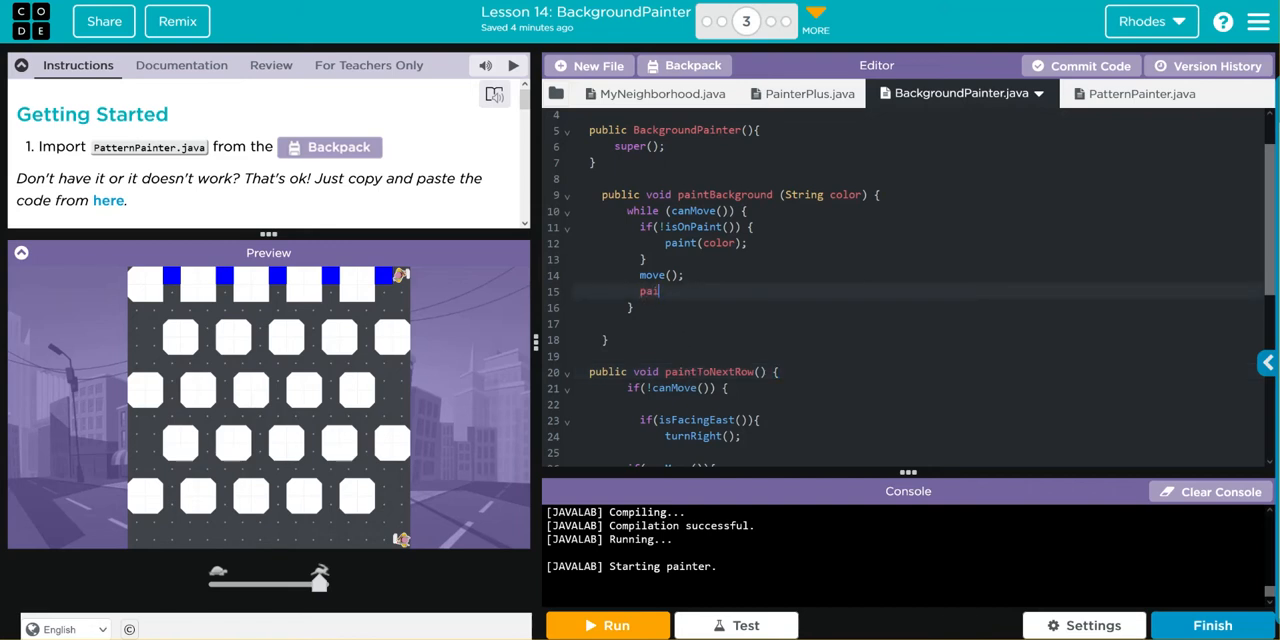
{"action": "type", "text": "ntToNex"}
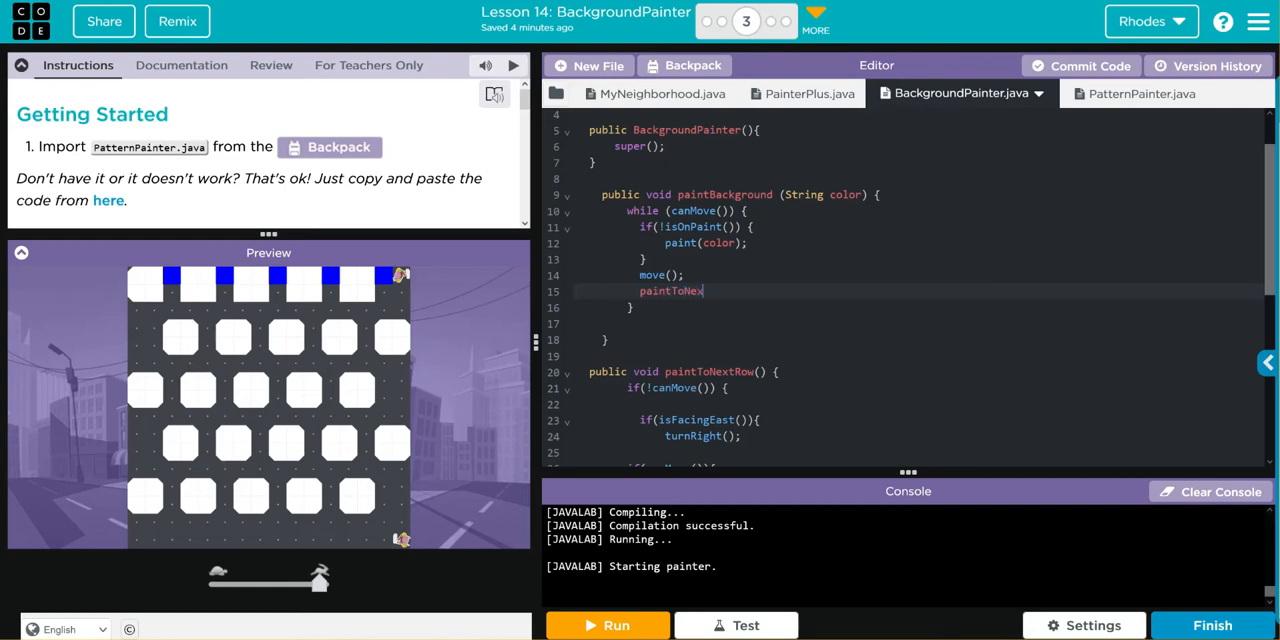
{"action": "type", "text": "tRow"}
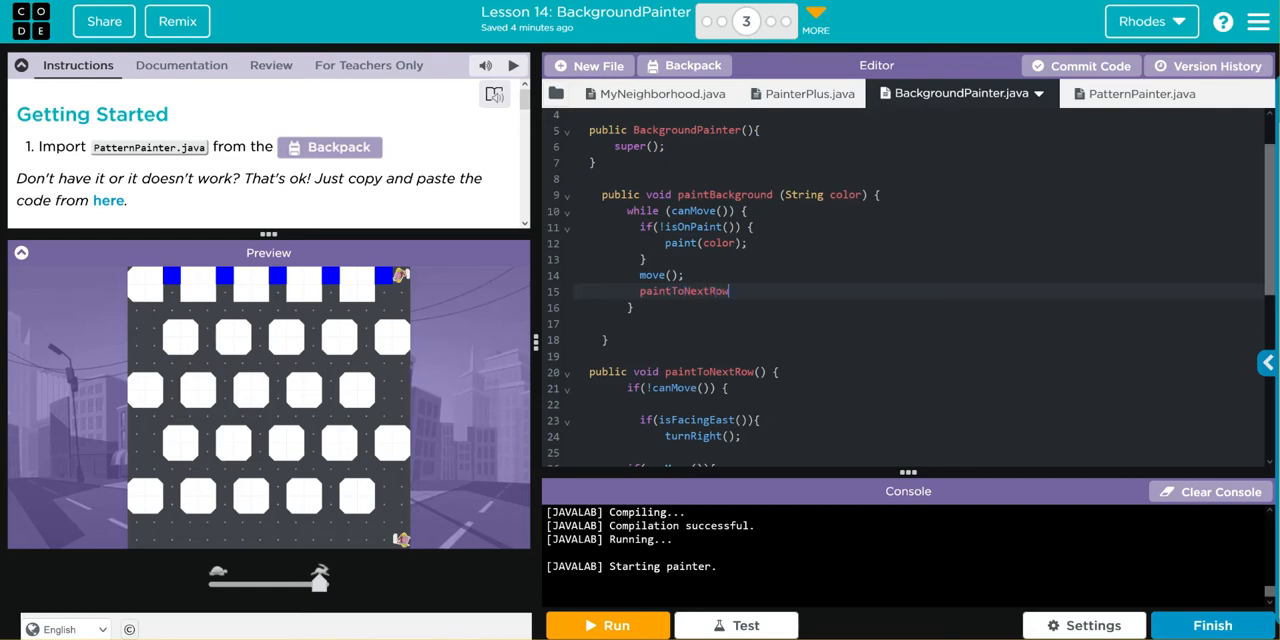
{"action": "type", "text": "()"}
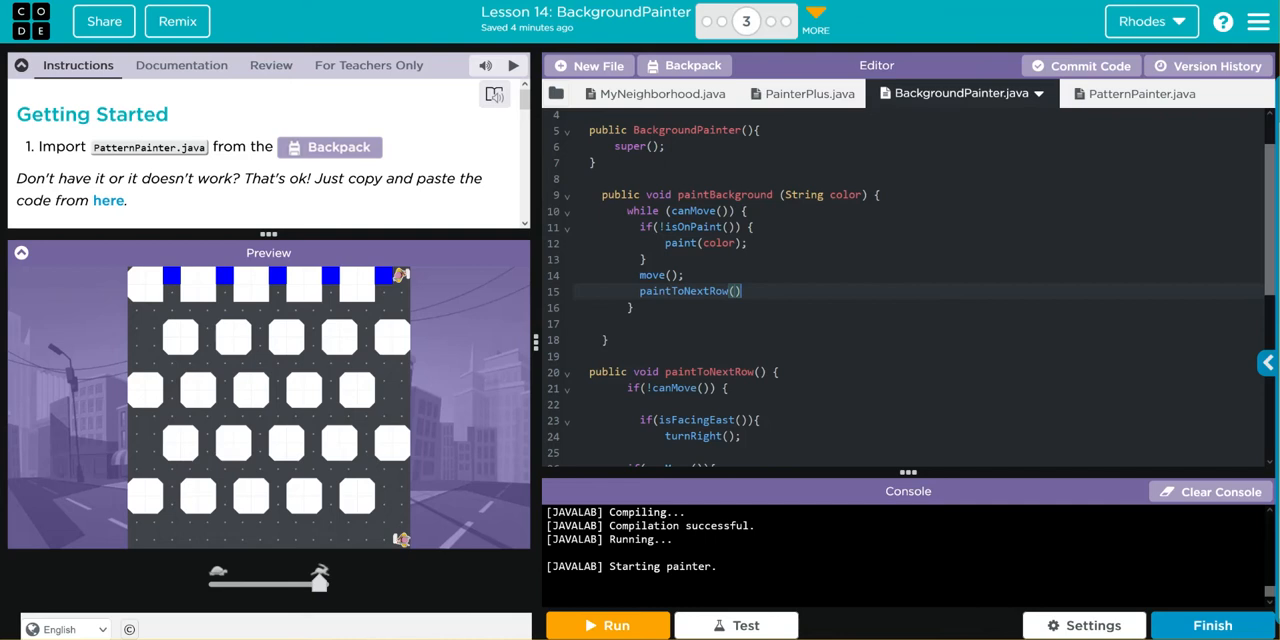
{"action": "type", "text": ";"}
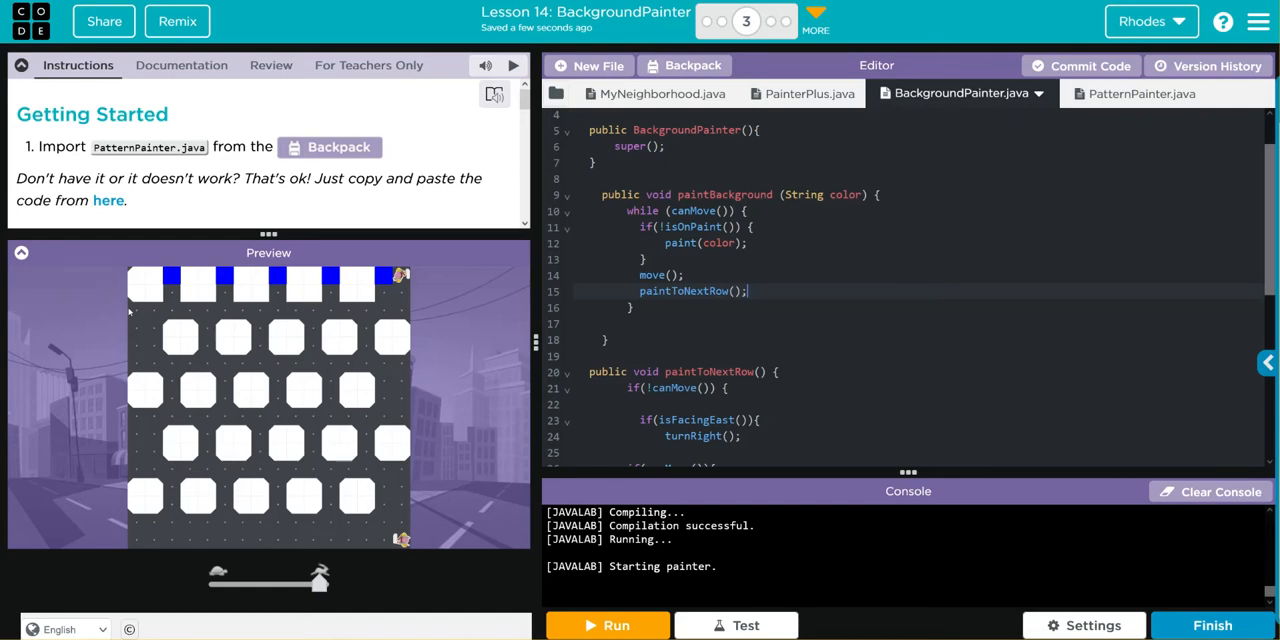
{"action": "left_click", "coordinate": [608, 624]}
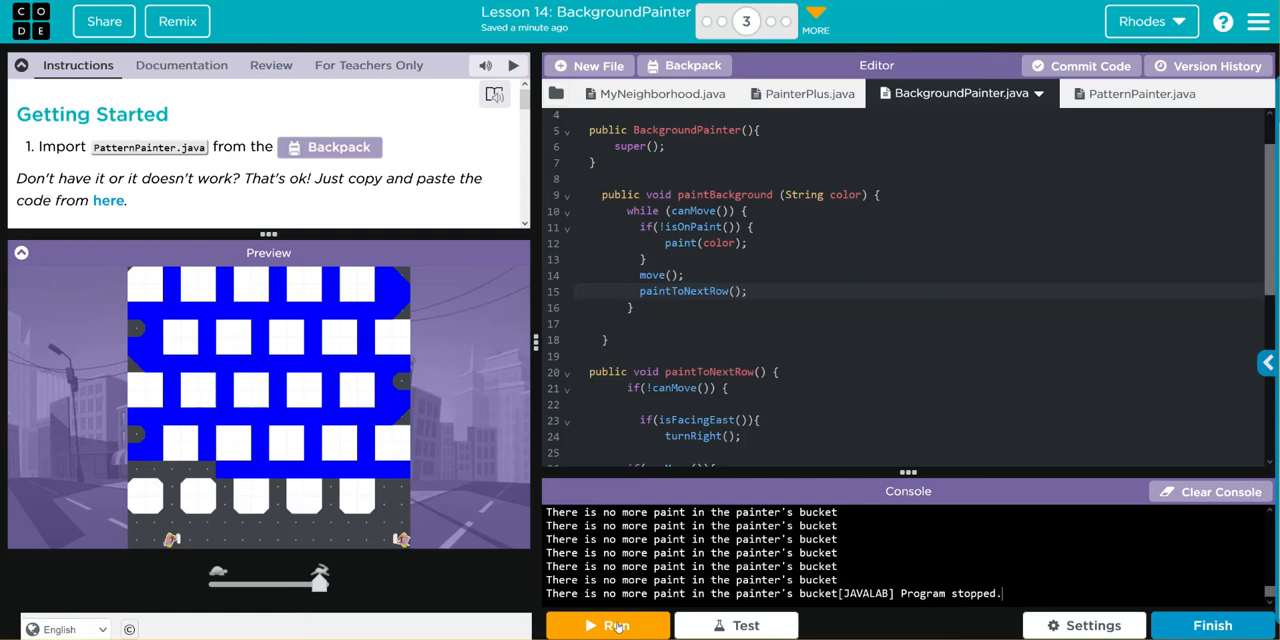
{"action": "mouse_move", "coordinate": [662, 372]}
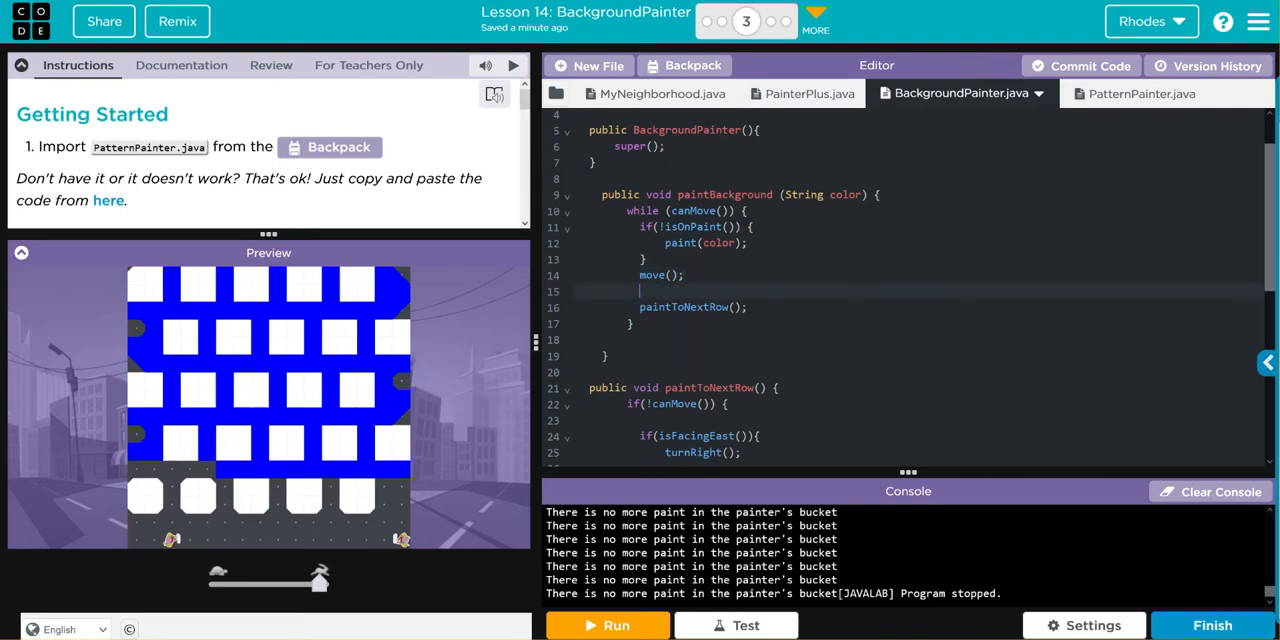
- Wrap the paintToNextRow() call in an if (canMove("south")) block
{"action": "type", "text": "if (canMove("}
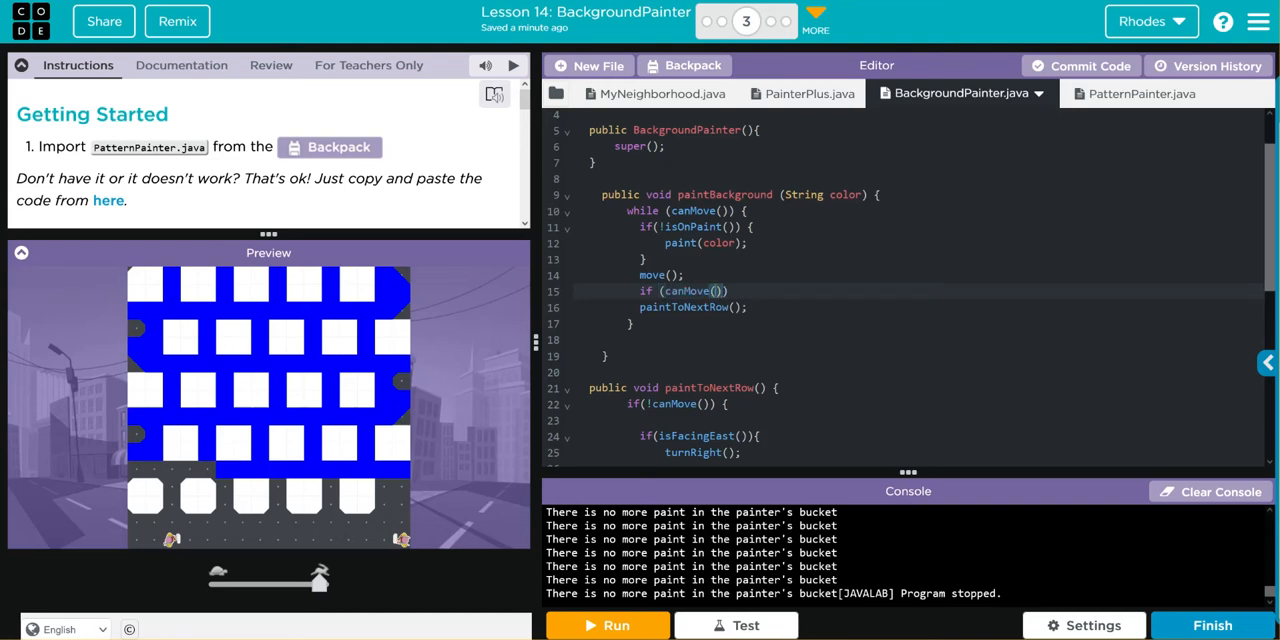
{"action": "type", "text": "\"south\""}
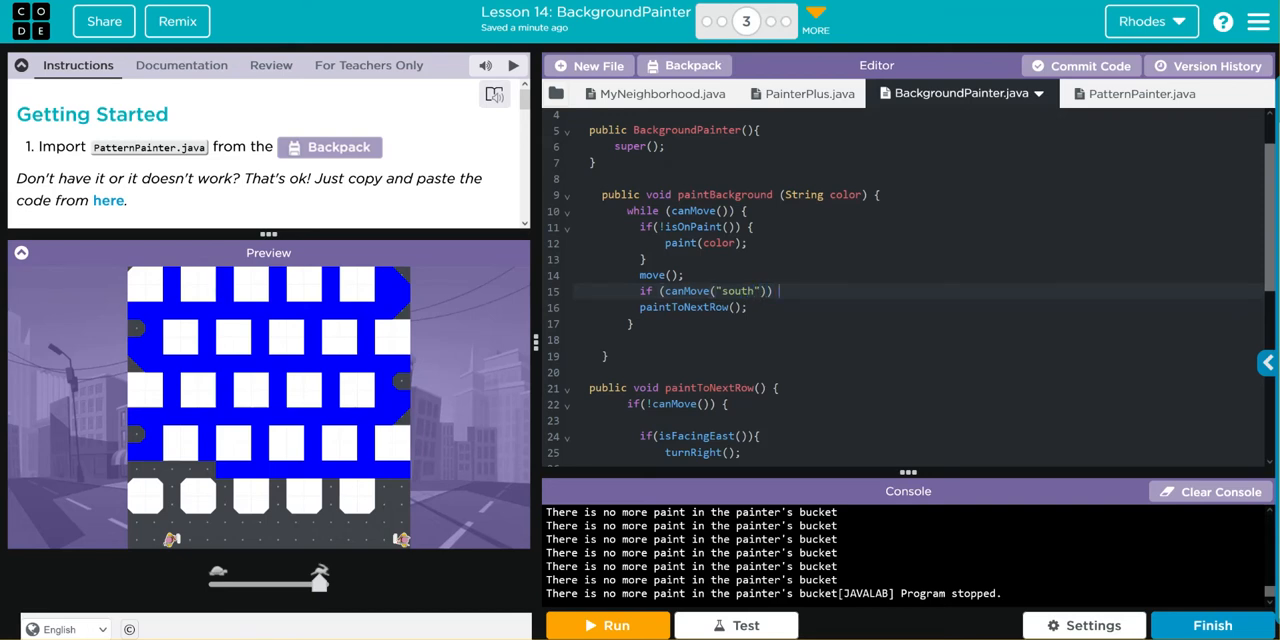
{"action": "type", "text": "{}"}
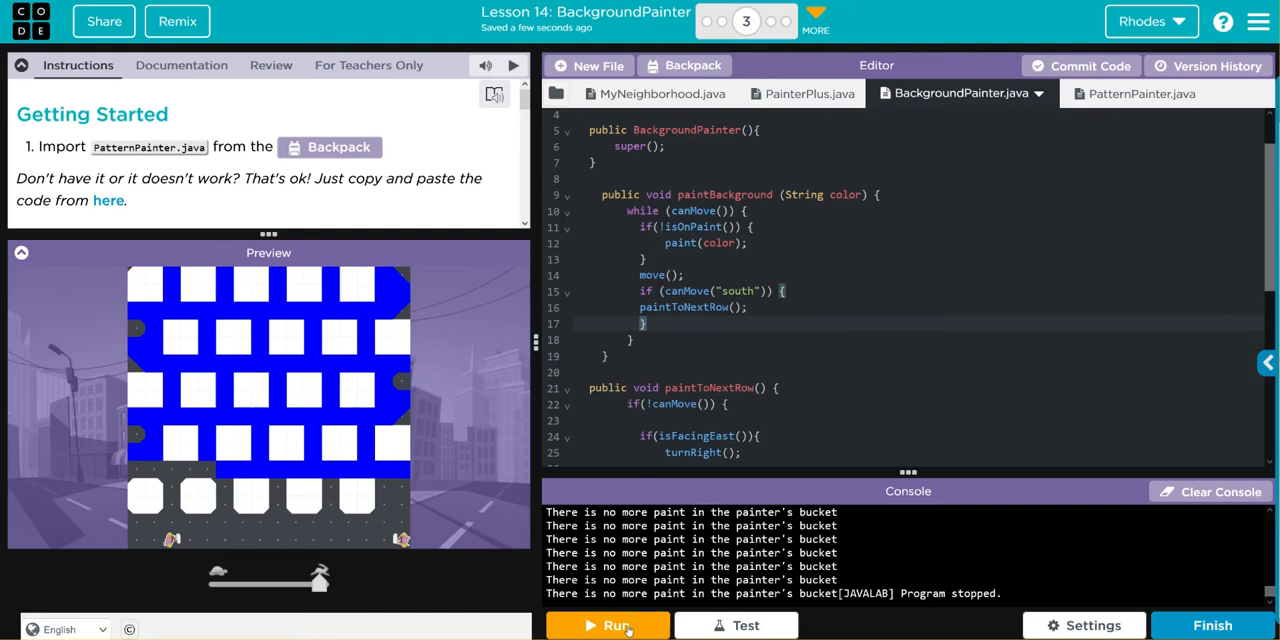
- Run the program to test the row fix, stop it, and run it again
{"action": "left_click", "coordinate": [608, 624]}
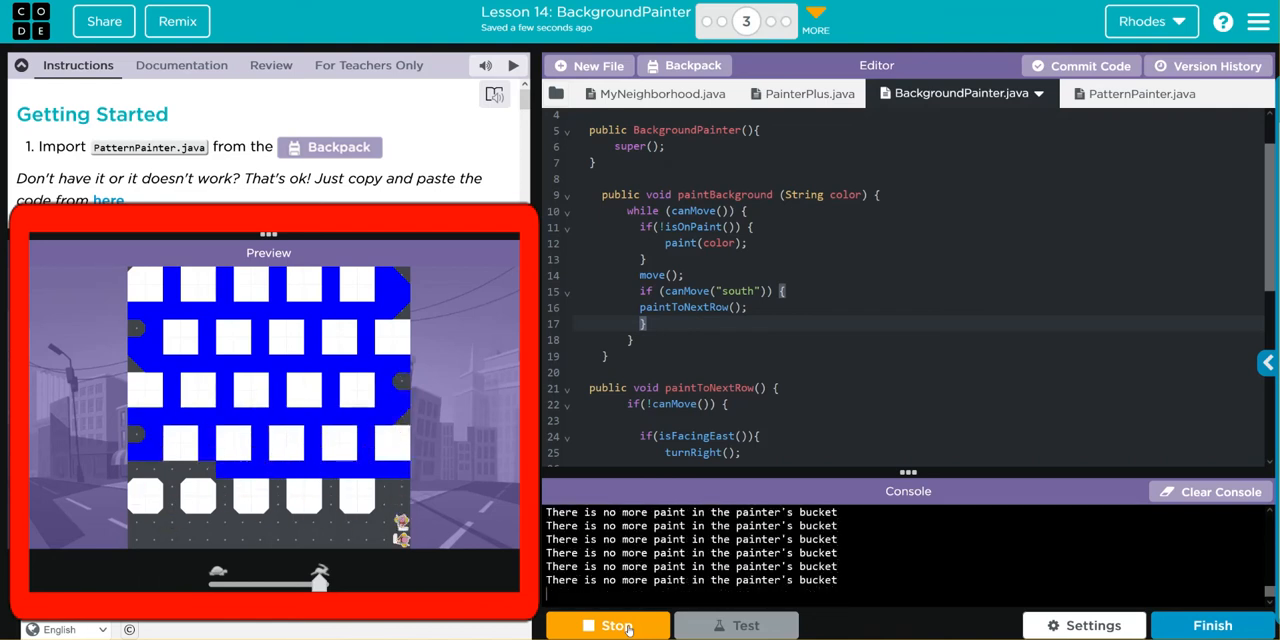
{"action": "left_click", "coordinate": [608, 624]}
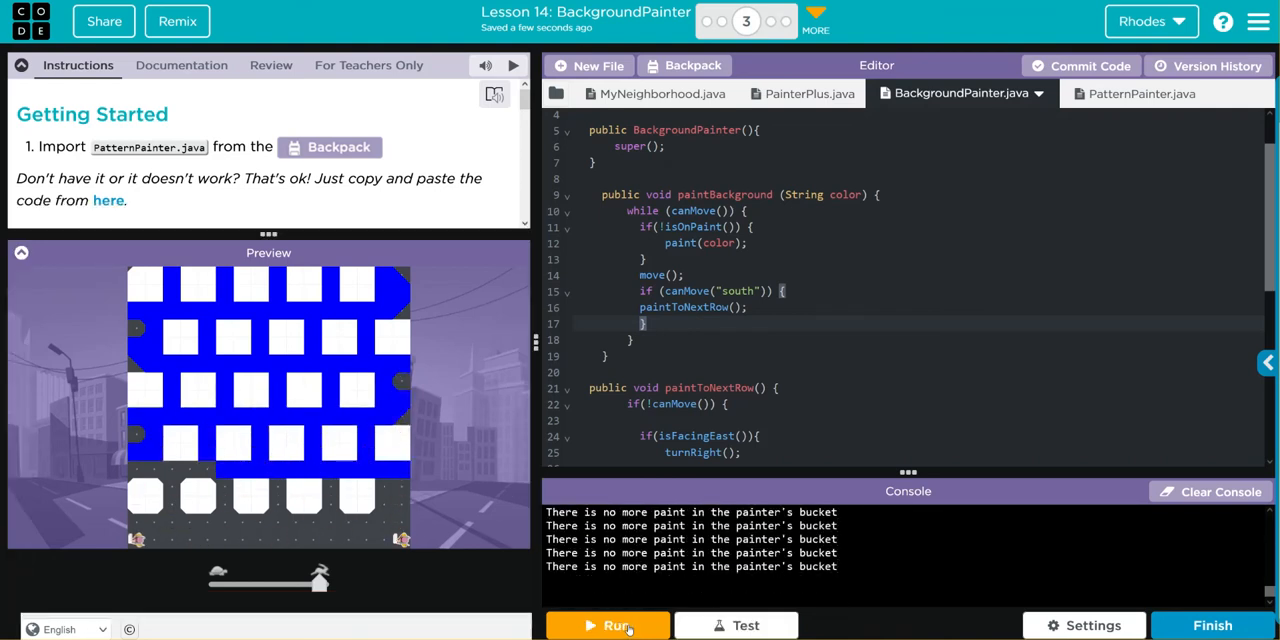
{"action": "left_click", "coordinate": [606, 624]}
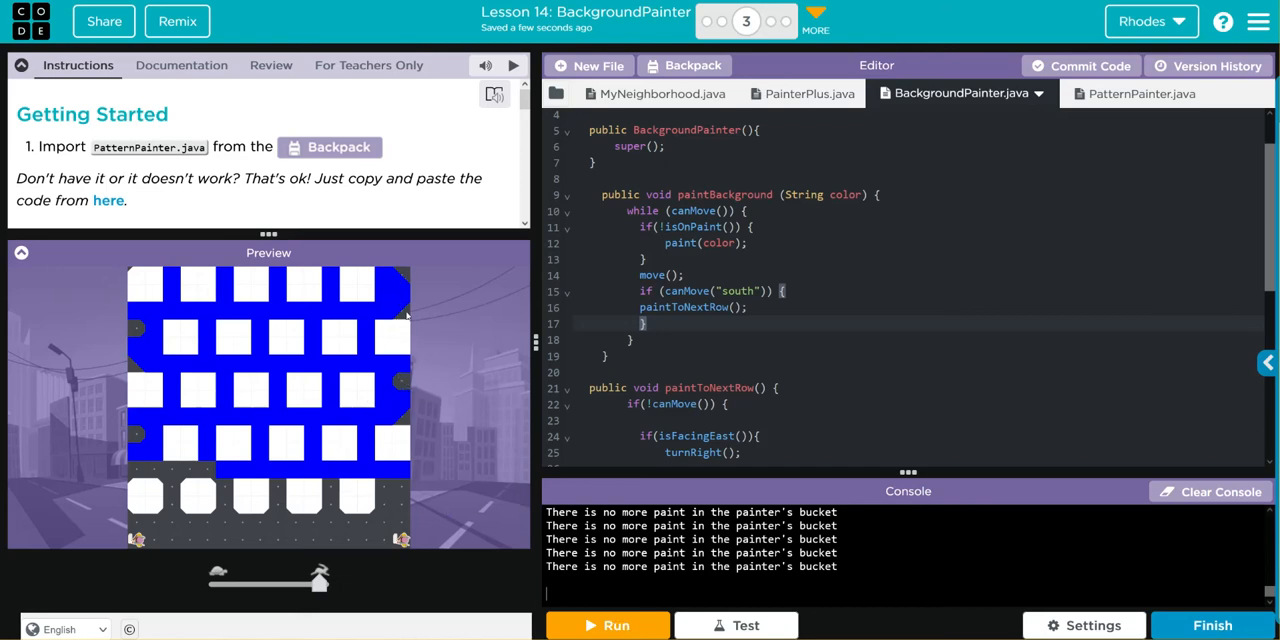
{"action": "mouse_move", "coordinate": [150, 396]}
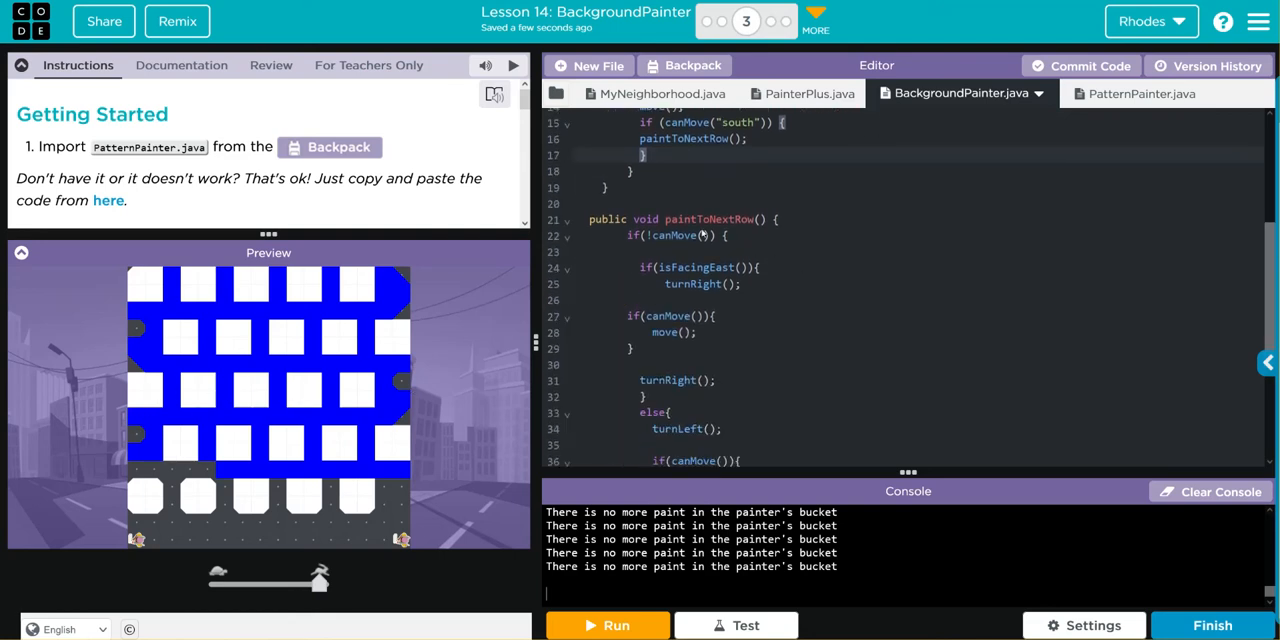
{"action": "mouse_move", "coordinate": [628, 296]}
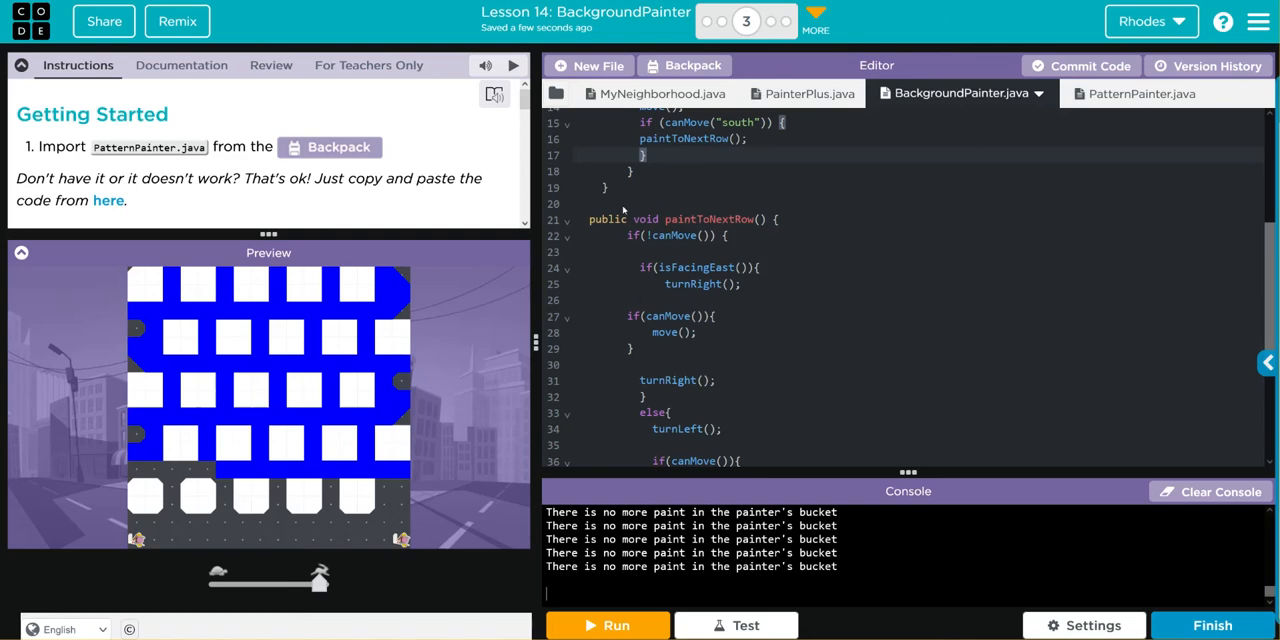
{"action": "mouse_move", "coordinate": [676, 208]}
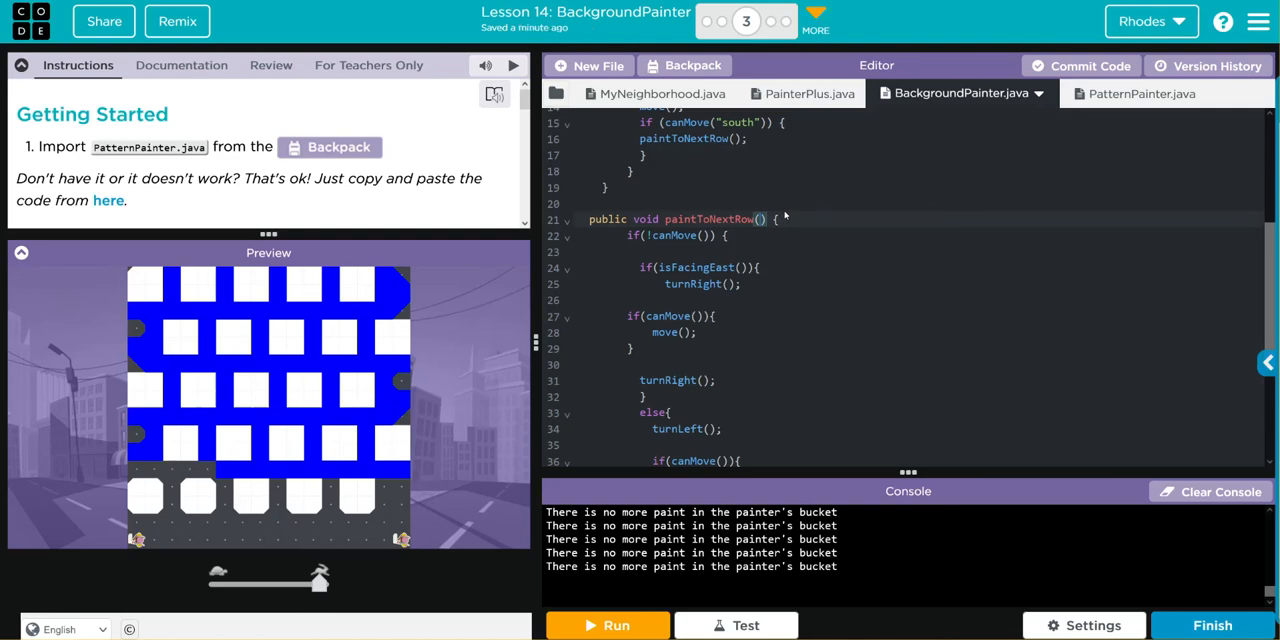
- Give paintToNextRow a String color parameter and pass color from paintBackground
{"action": "type", "text": "String"}
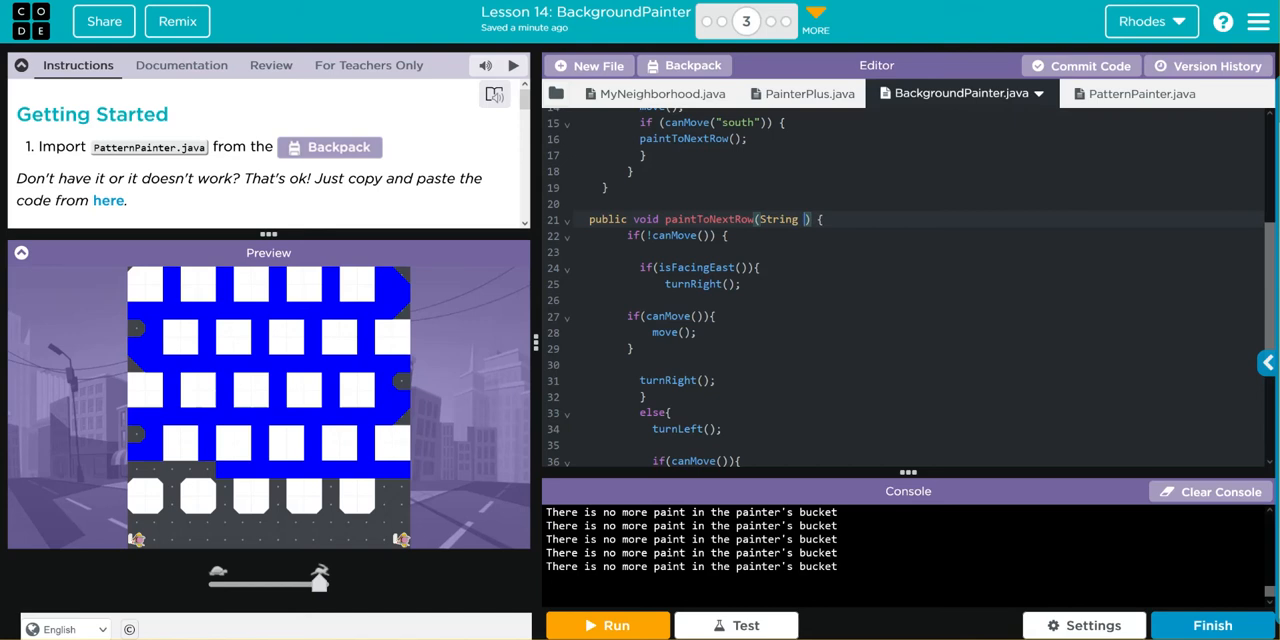
{"action": "type", "text": "color"}
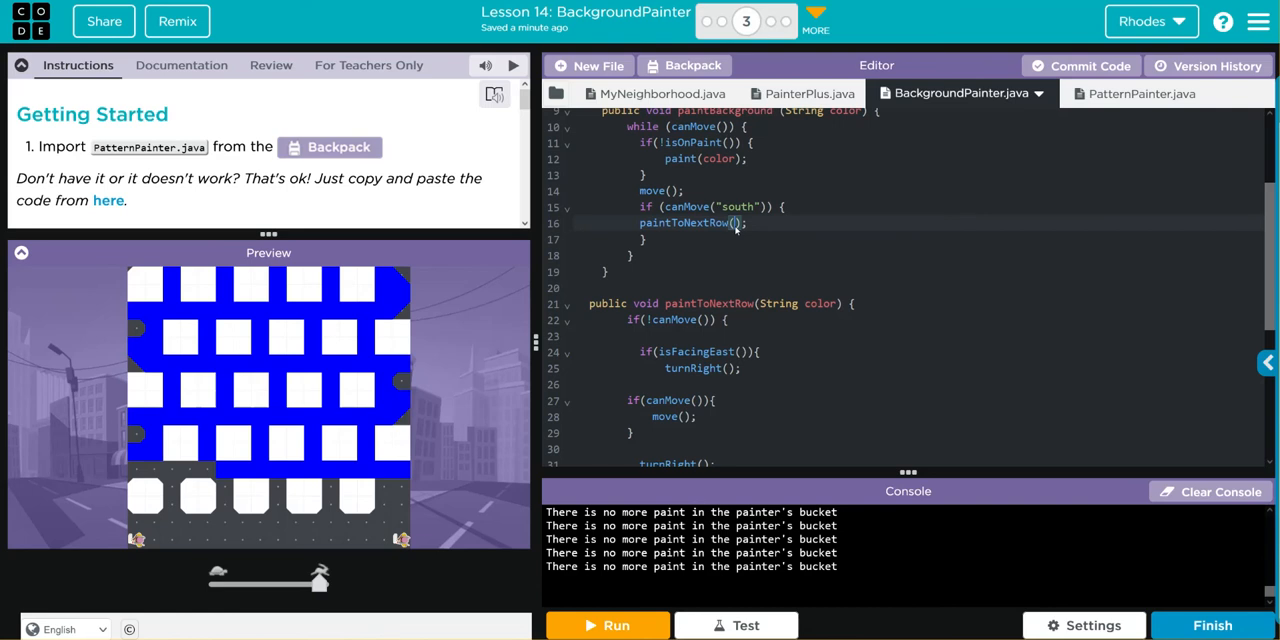
{"action": "type", "text": "color"}
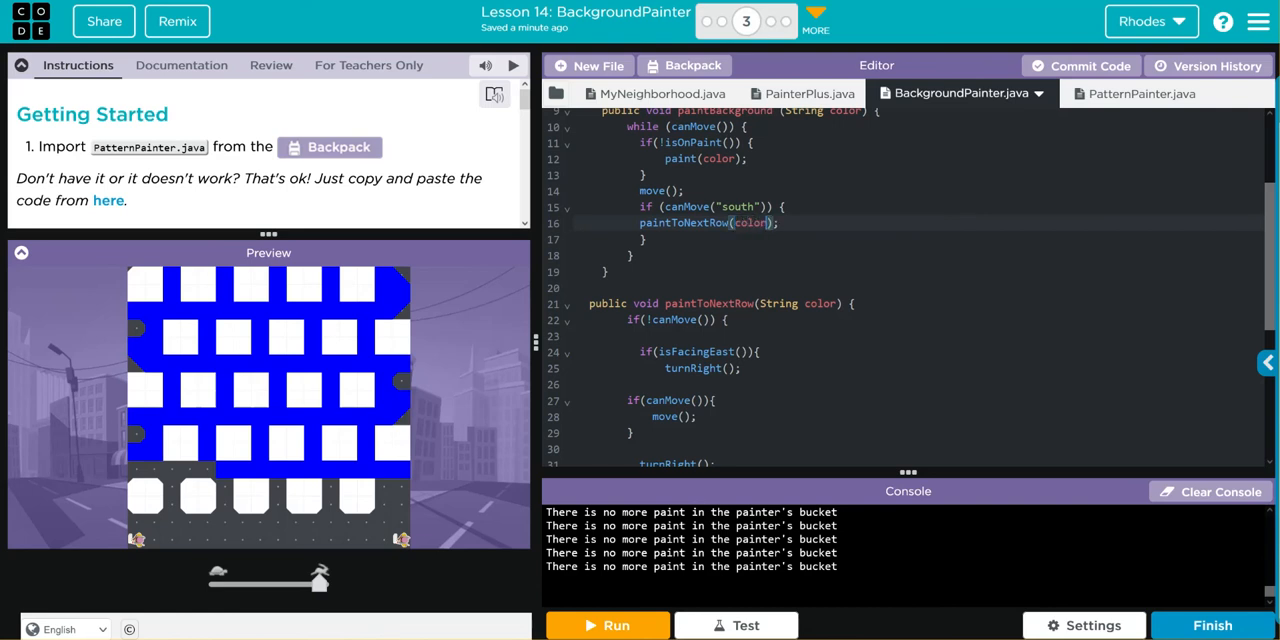
{"action": "scroll", "scroll_direction": "down", "scroll_amount": 3}
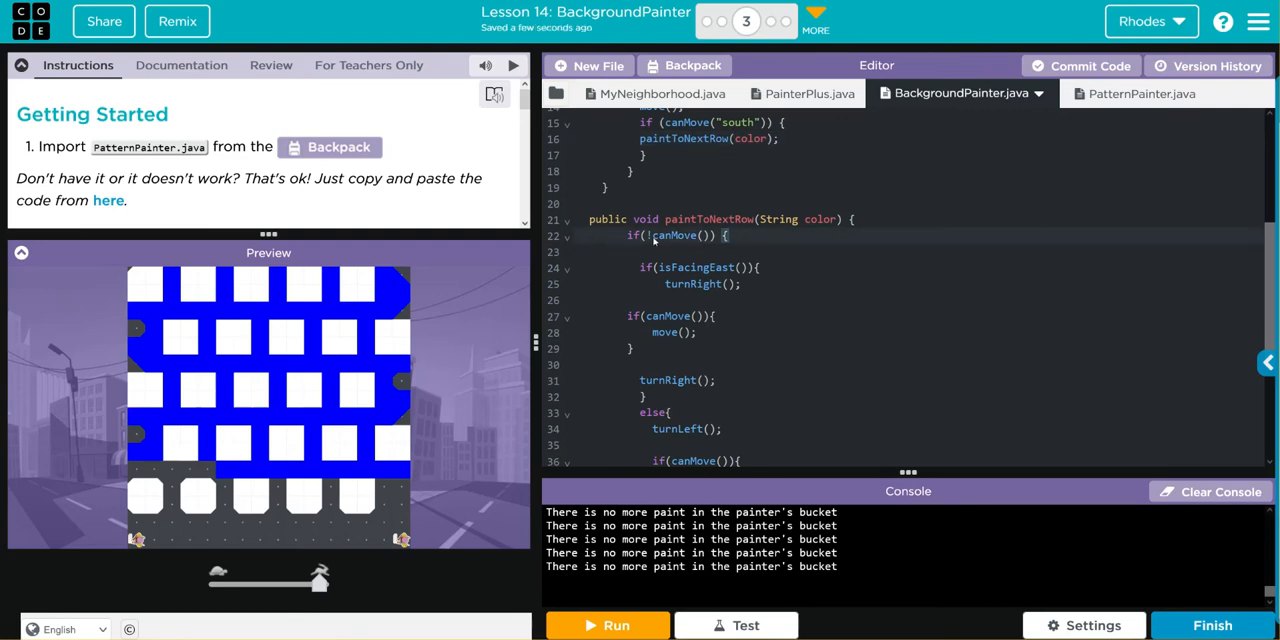
{"action": "mouse_move", "coordinate": [688, 240]}
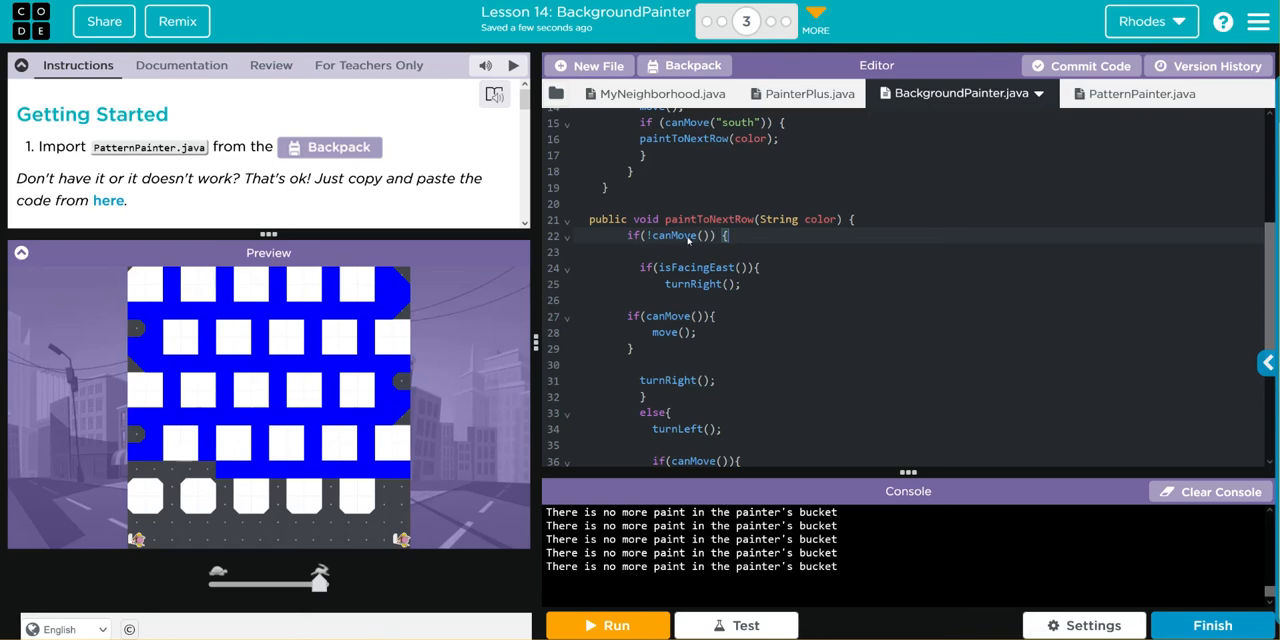
{"action": "mouse_move", "coordinate": [412, 266]}
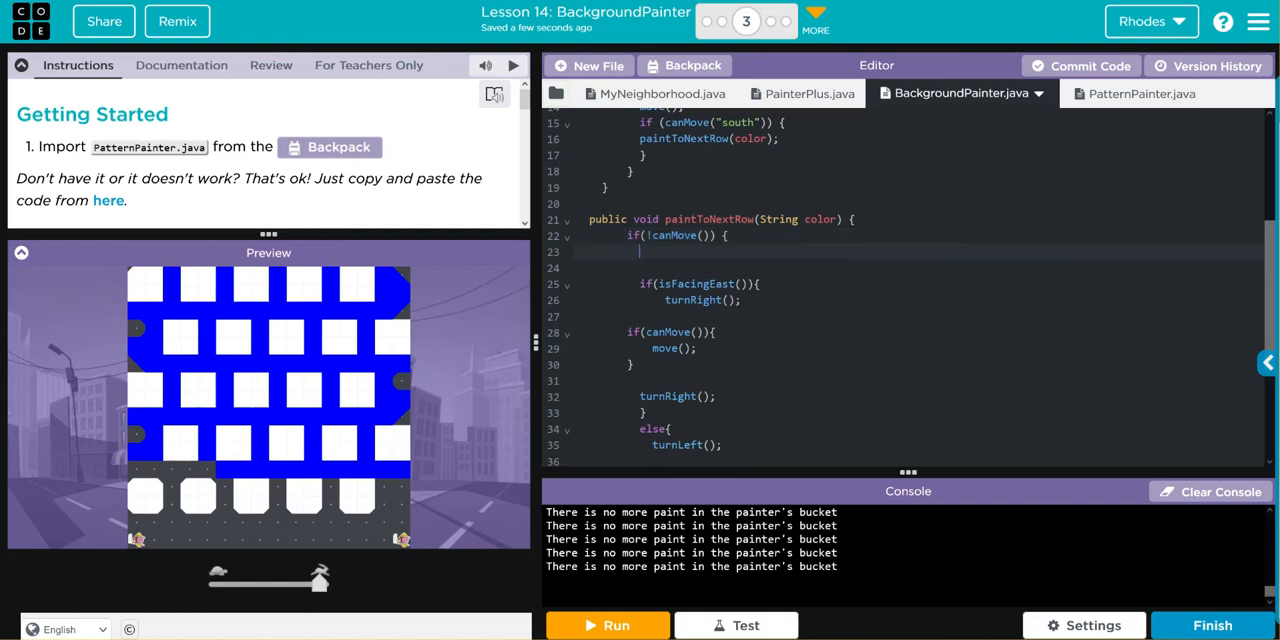
- In paintToNextRow, paint(color) the square when !isOnPaint(), then switch to MyNeighborhood.java
{"action": "type", "text": "if()"}
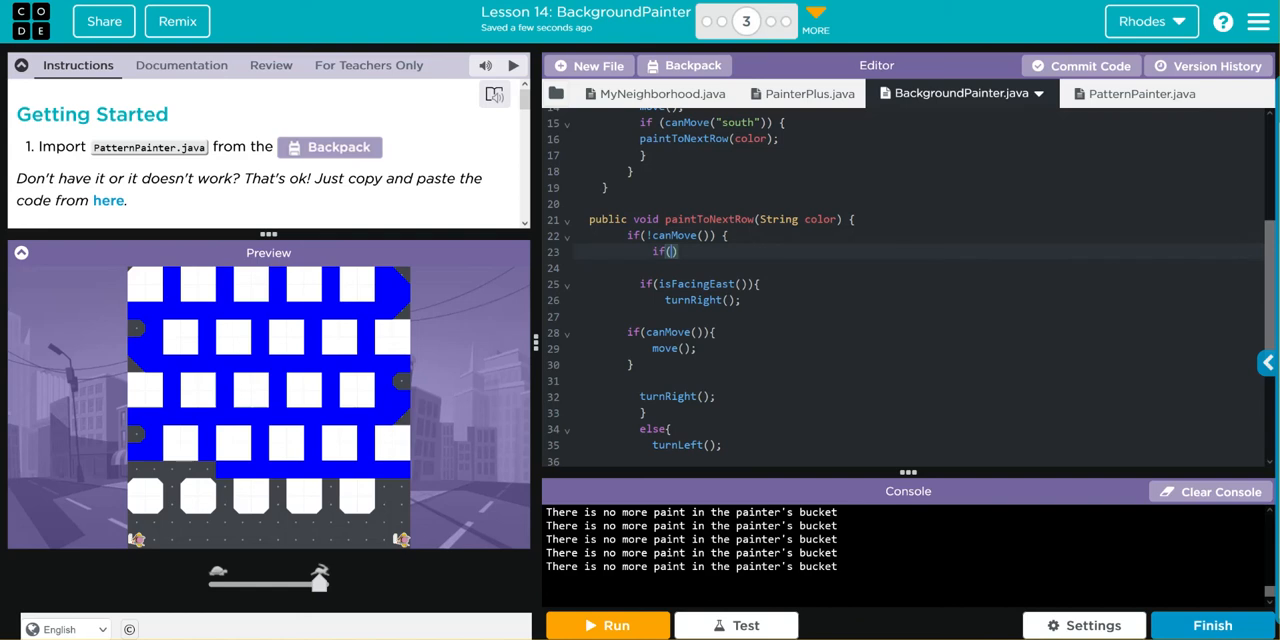
{"action": "type", "text": "is"}
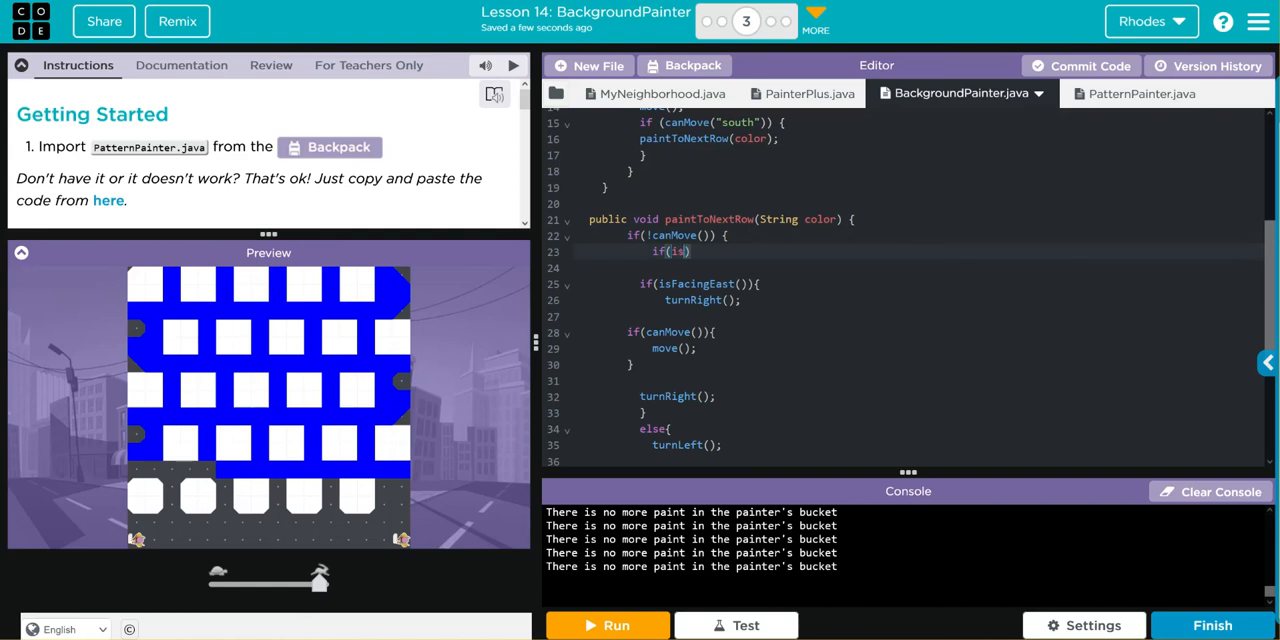
{"action": "type", "text": "OnPaint()"}
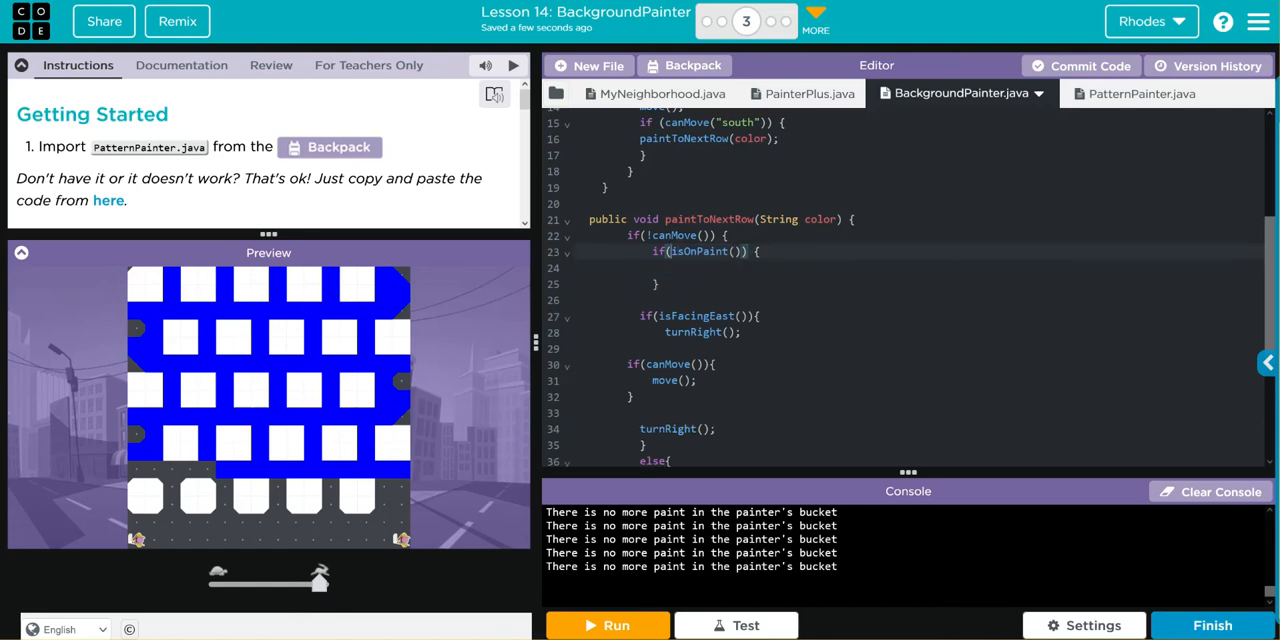
{"action": "type", "text": "!"}
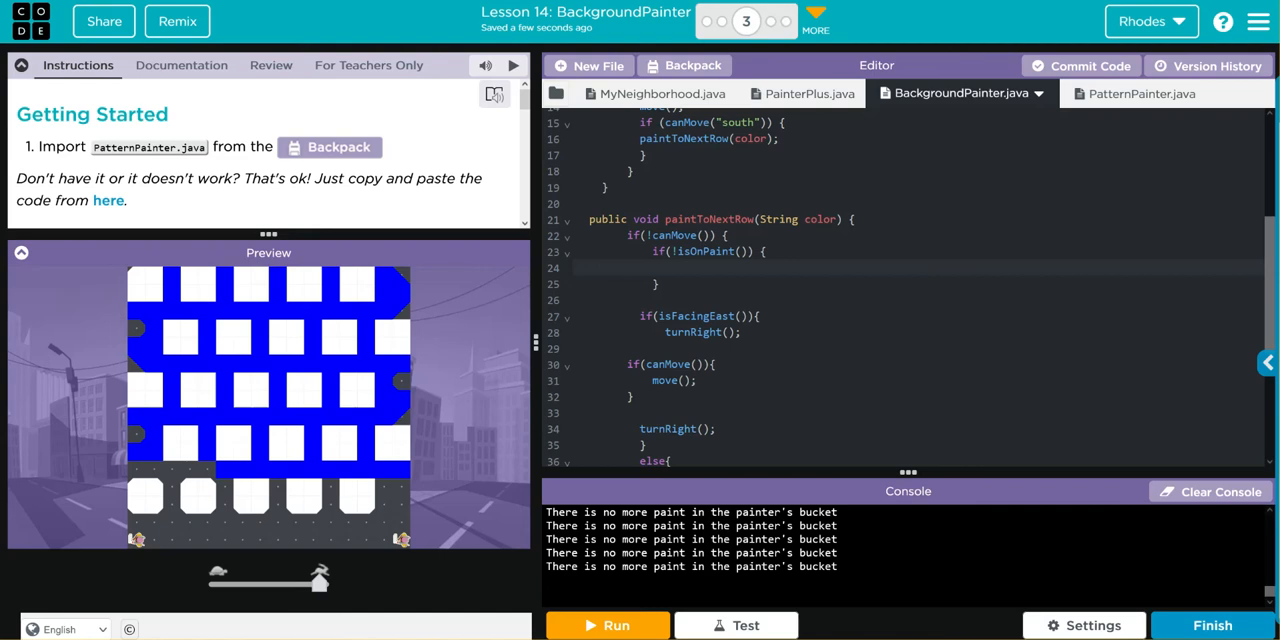
{"action": "type", "text": "paint(color"}
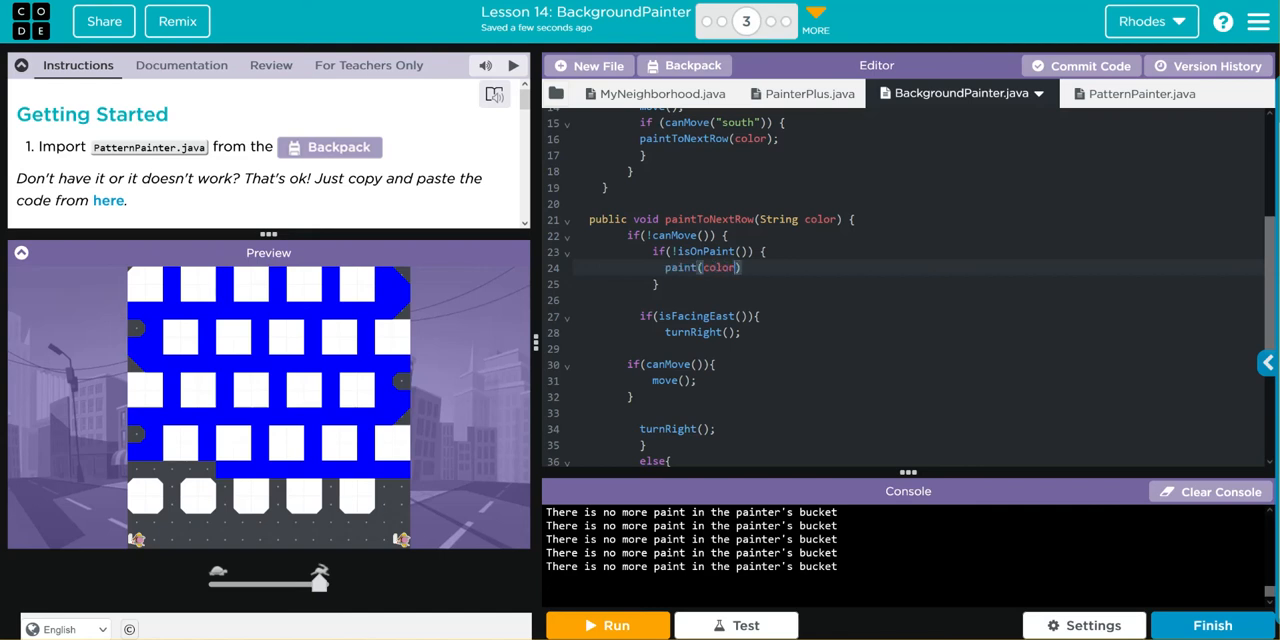
{"action": "type", "text": ";"}
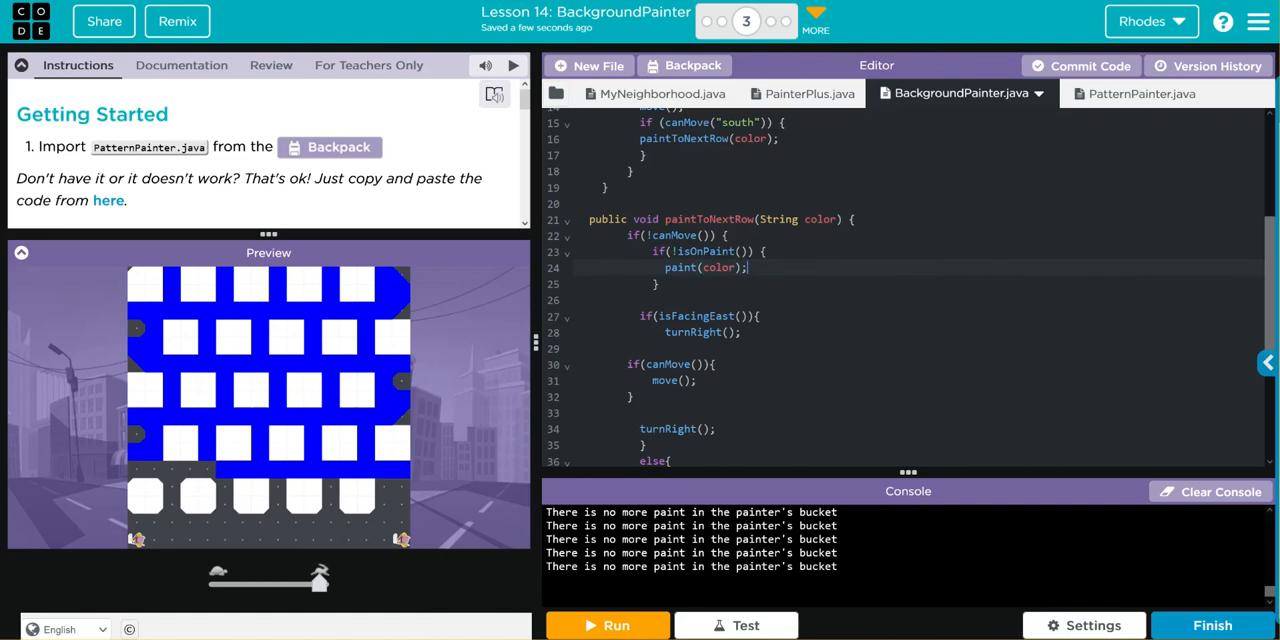
{"action": "mouse_move", "coordinate": [364, 334]}
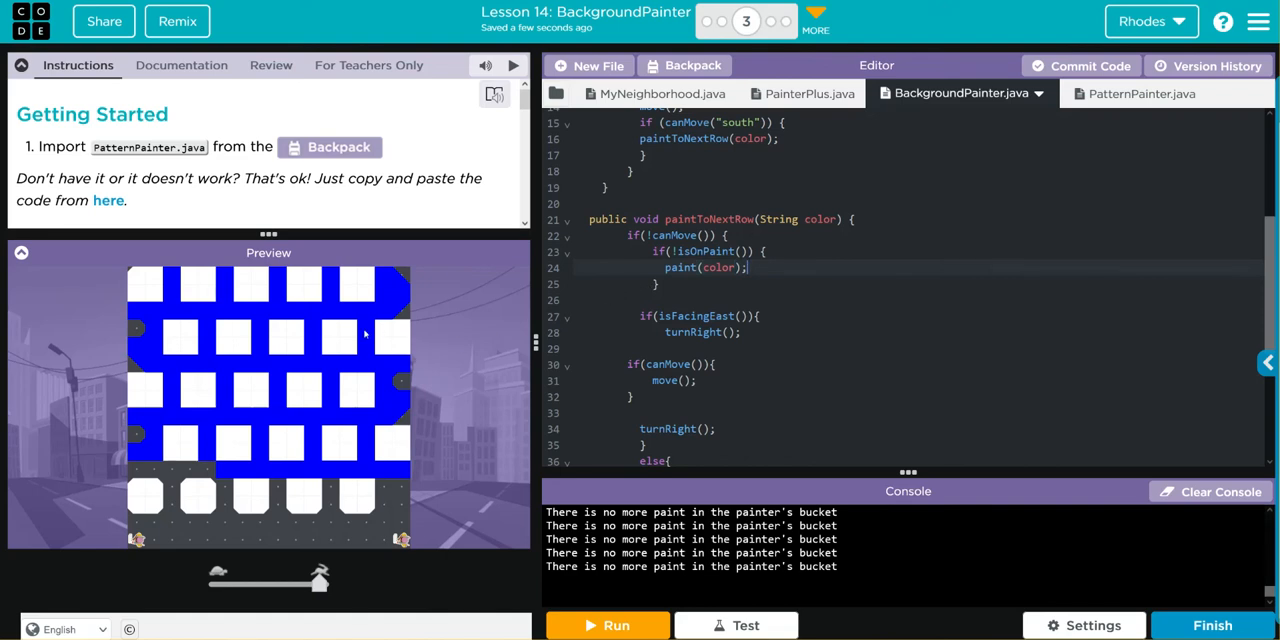
{"action": "mouse_move", "coordinate": [236, 296]}
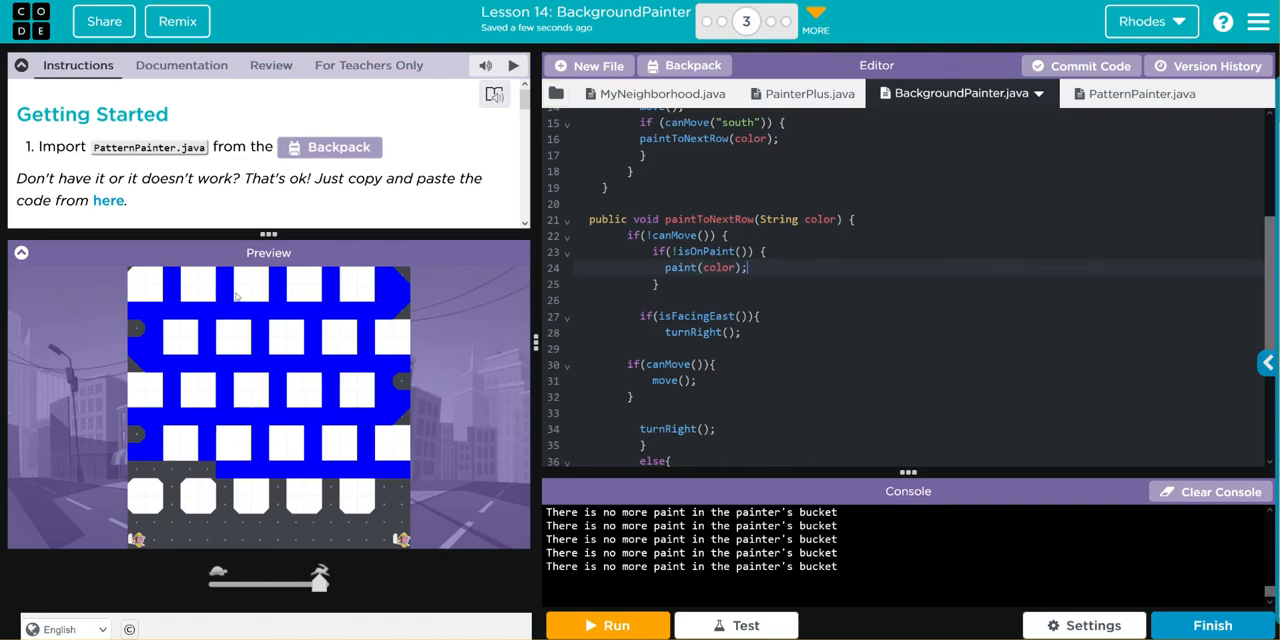
{"action": "left_click", "coordinate": [660, 92]}
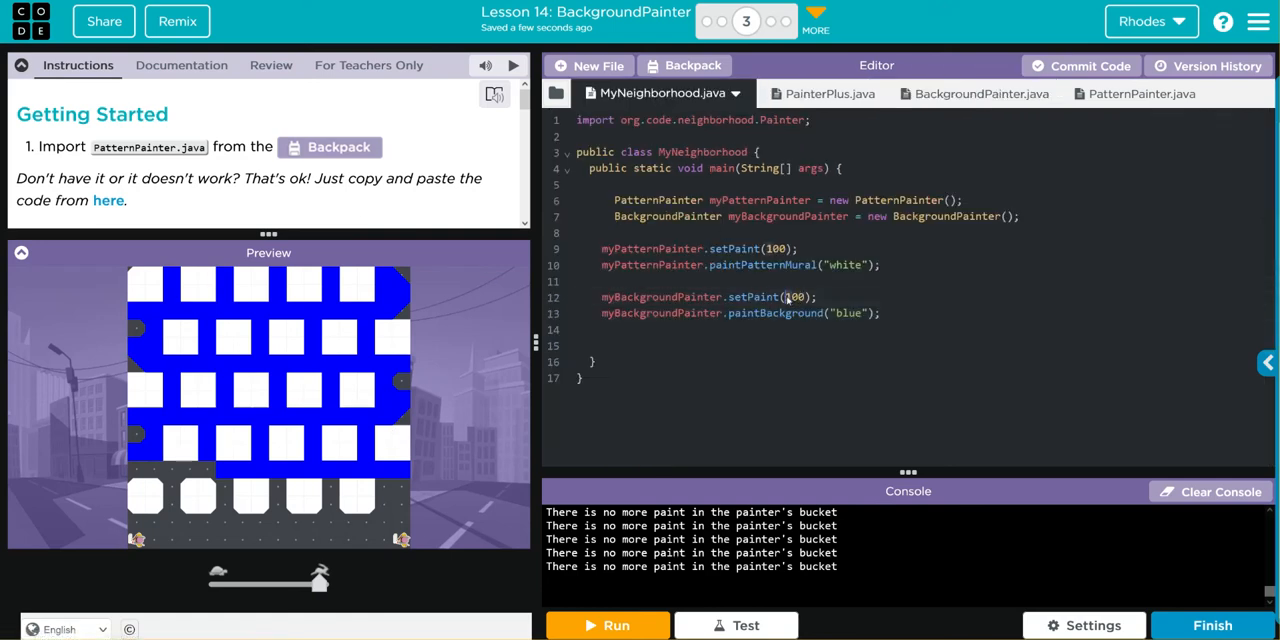
- Set myBackgroundPainter's paint to 300 and run to see blue painted around the white squares
{"action": "type", "text": "300"}
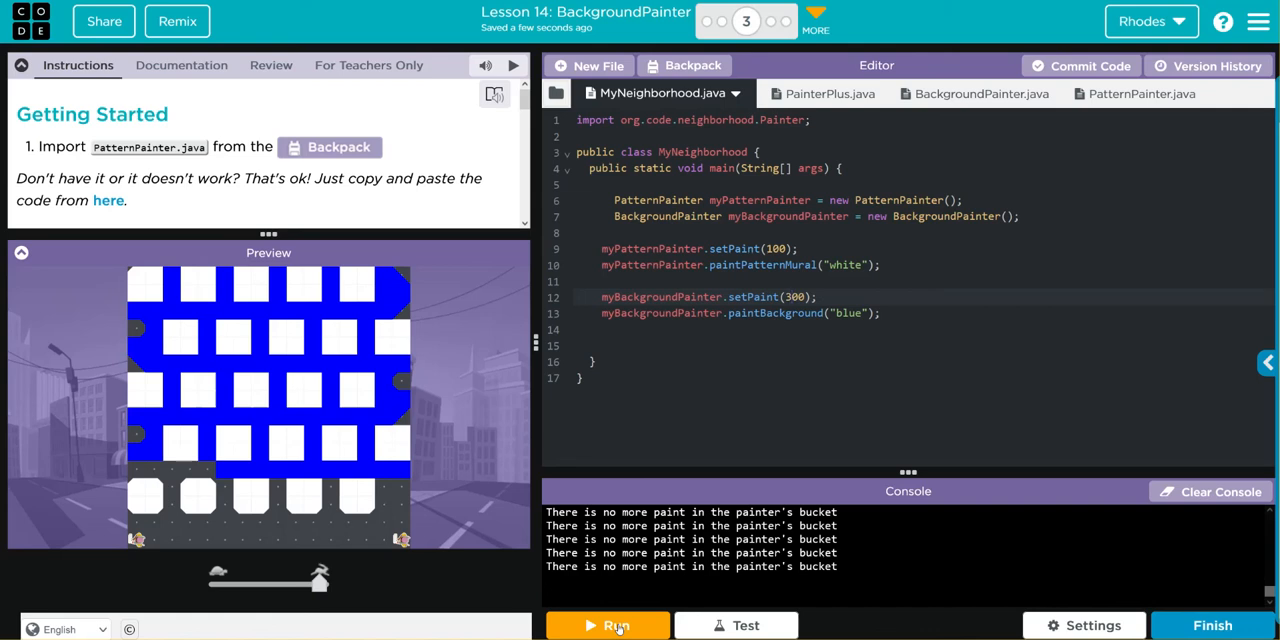
{"action": "left_click", "coordinate": [608, 624]}
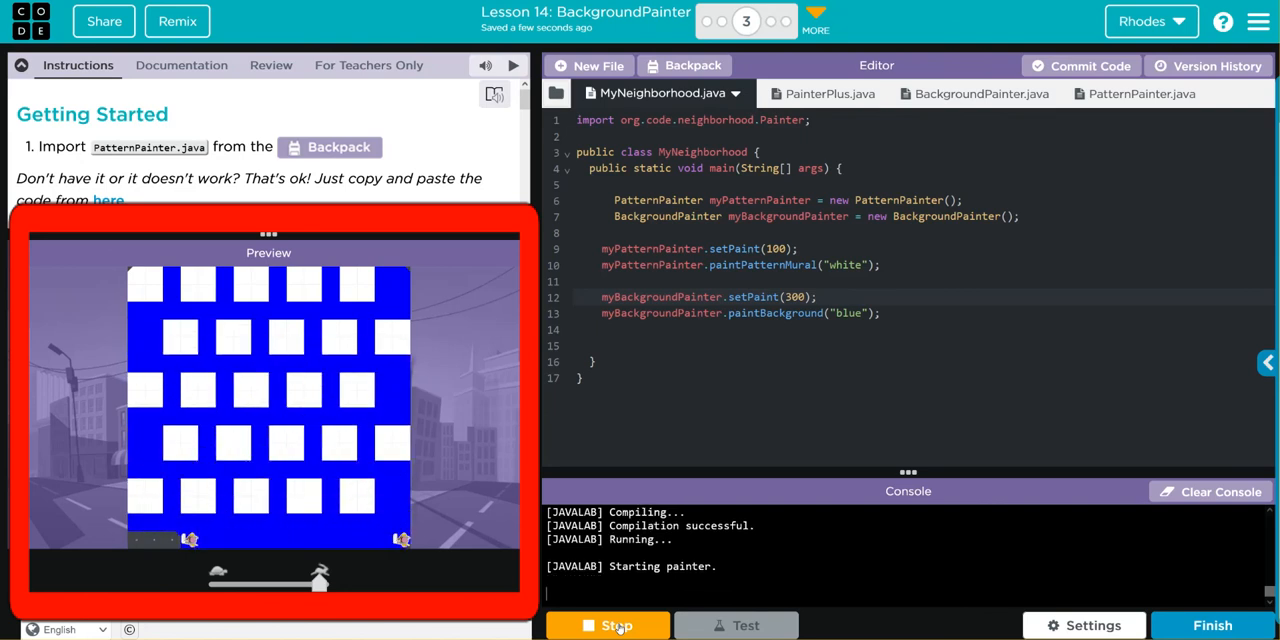
{"action": "left_click", "coordinate": [606, 624]}
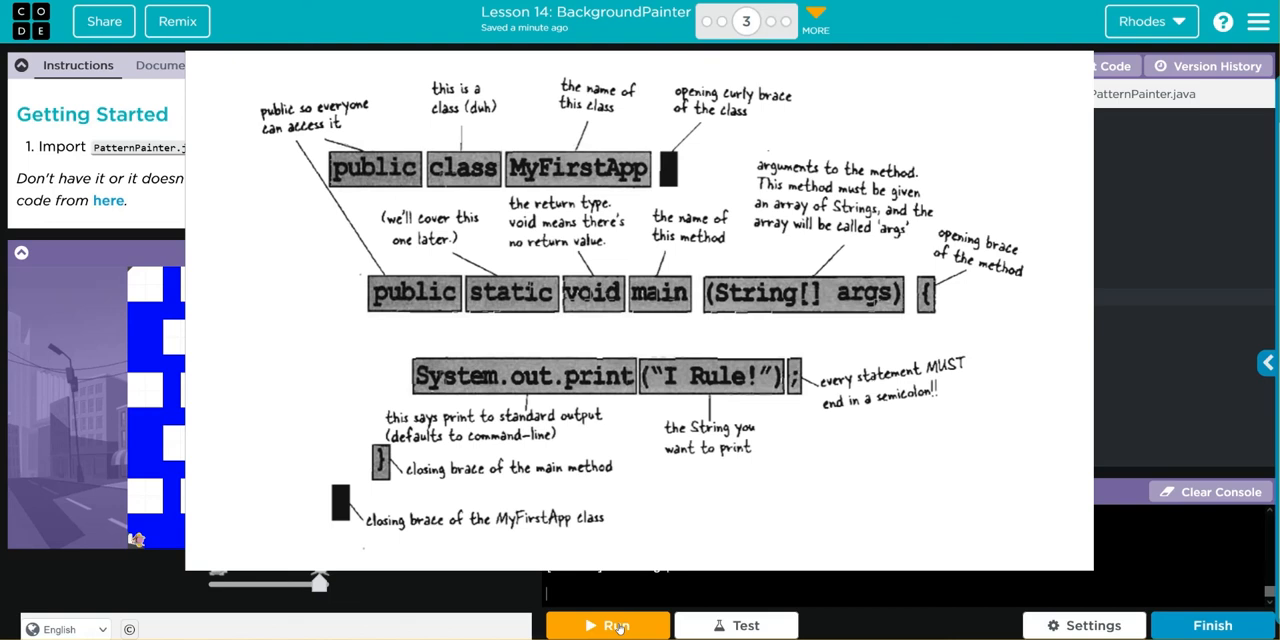
{"action": "left_click", "coordinate": [608, 624]}
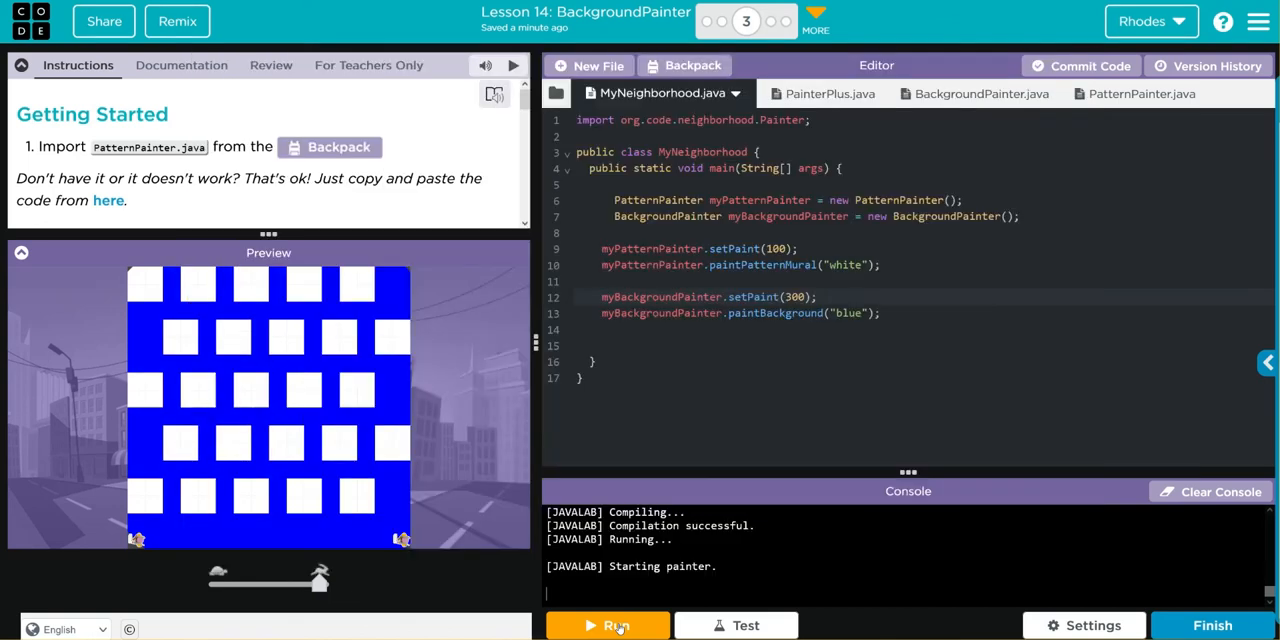